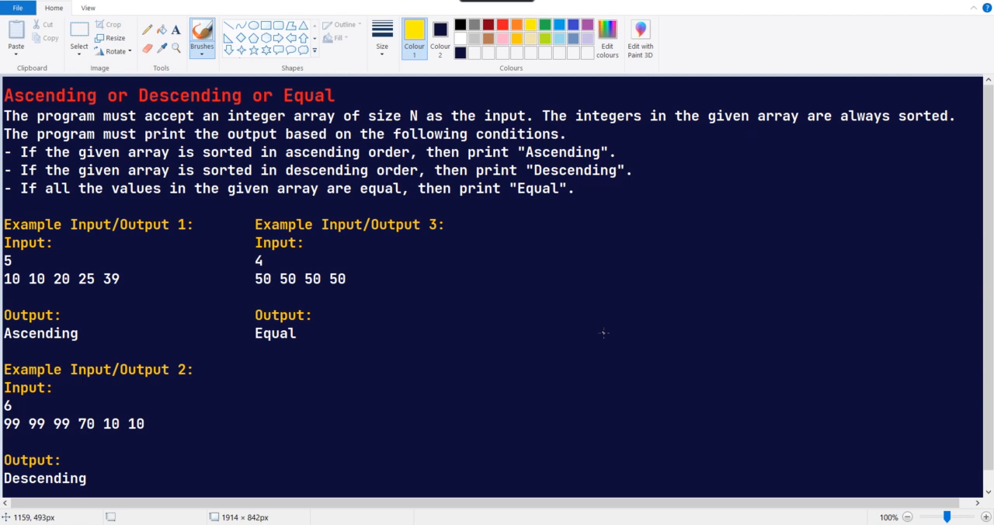
{"action": "mouse_move", "coordinate": [378, 245]}
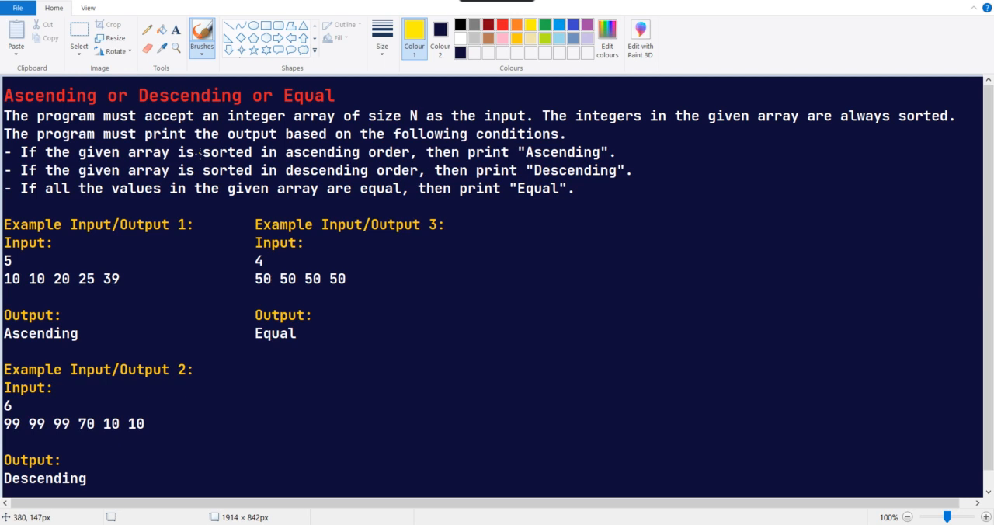
{"action": "mouse_move", "coordinate": [28, 255]}
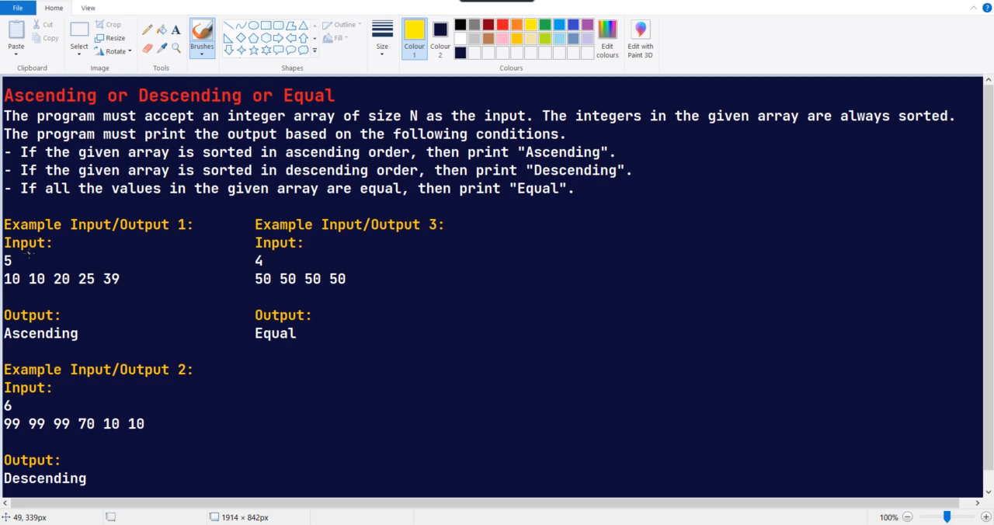
{"action": "mouse_move", "coordinate": [329, 242]}
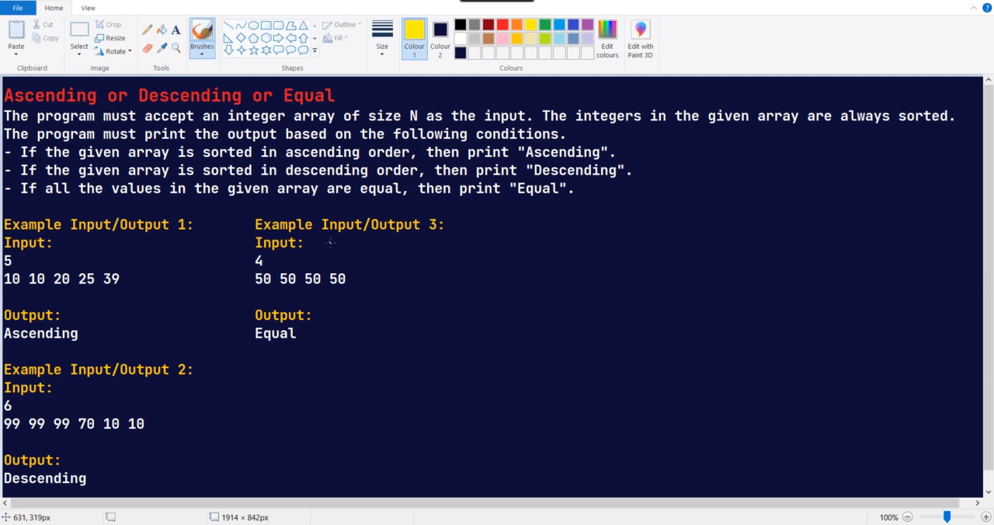
{"action": "mouse_move", "coordinate": [416, 351]}
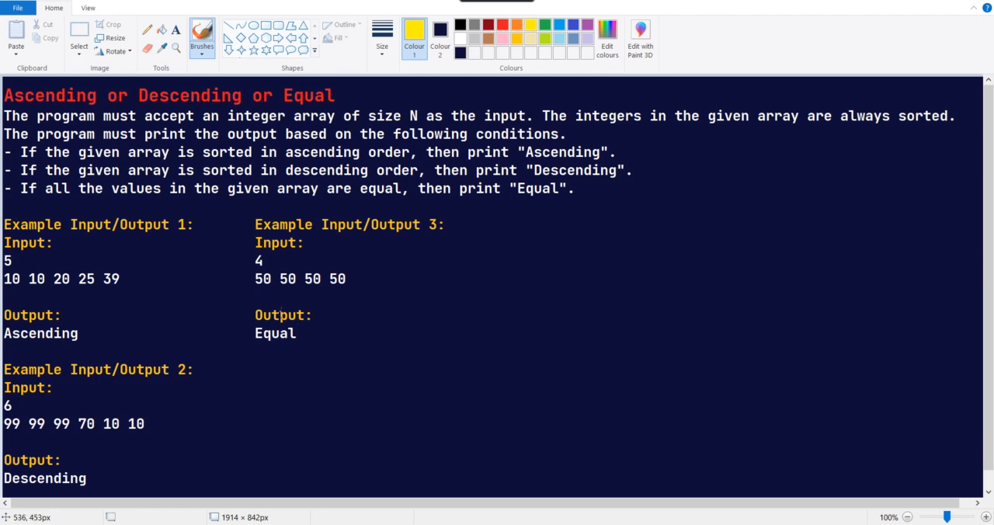
{"action": "mouse_move", "coordinate": [12, 307]}
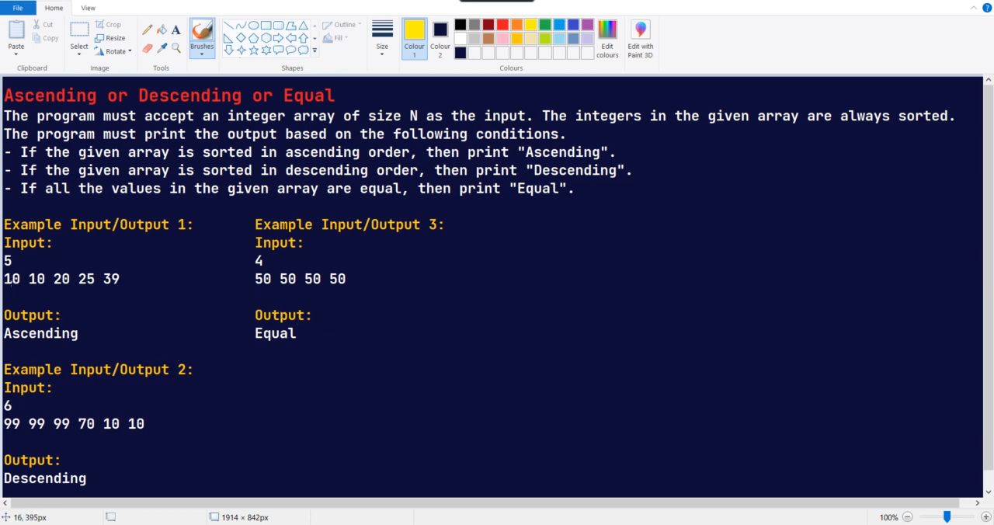
{"action": "mouse_move", "coordinate": [131, 292]}
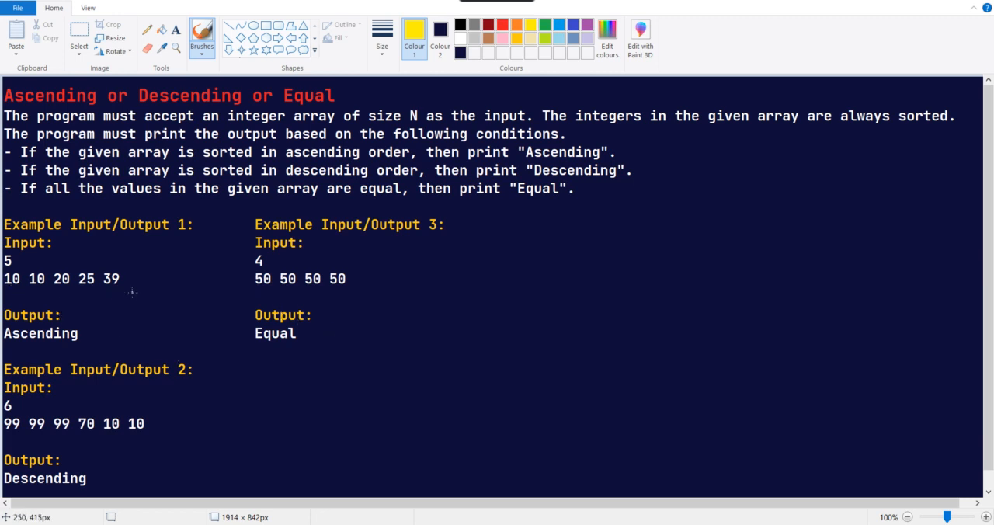
{"action": "mouse_move", "coordinate": [116, 287]}
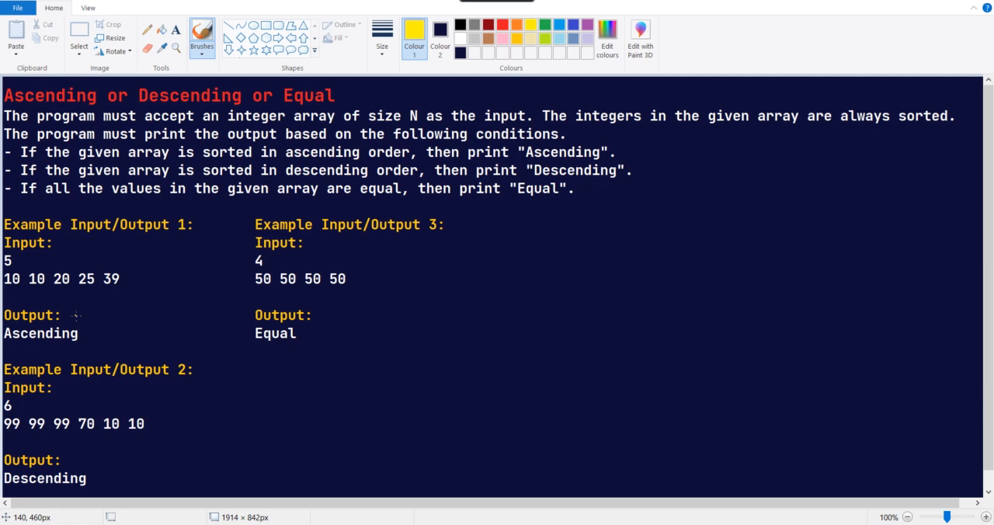
{"action": "mouse_move", "coordinate": [16, 524]}
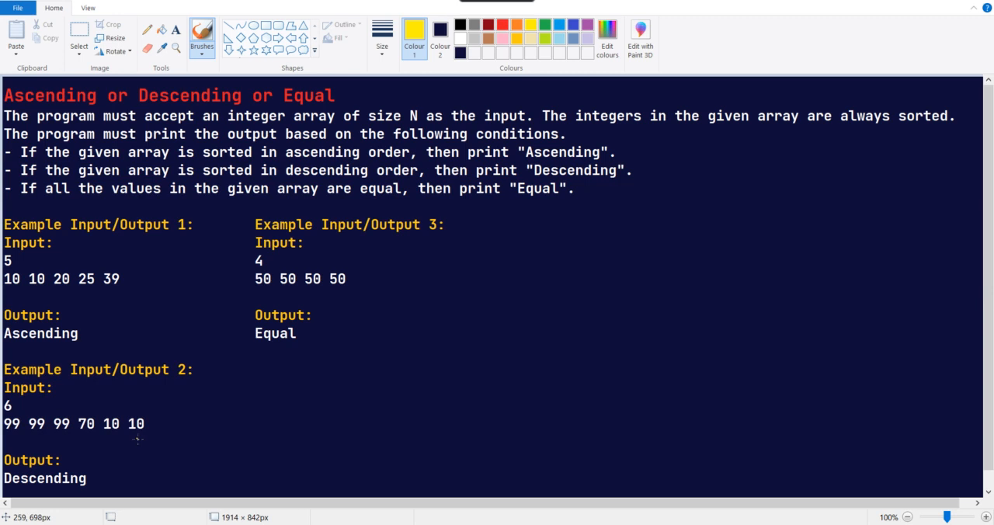
{"action": "mouse_move", "coordinate": [273, 276]}
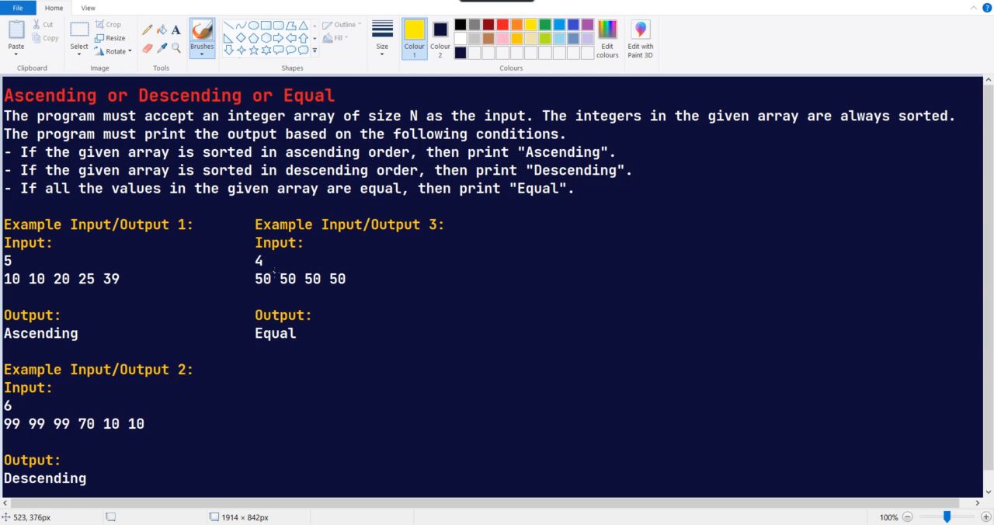
{"action": "mouse_move", "coordinate": [348, 284]}
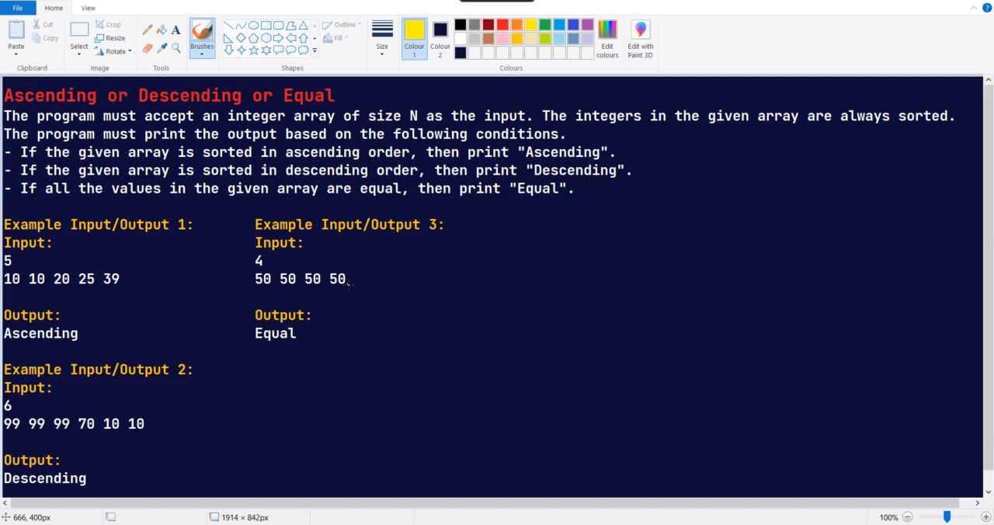
{"action": "mouse_move", "coordinate": [45, 296]}
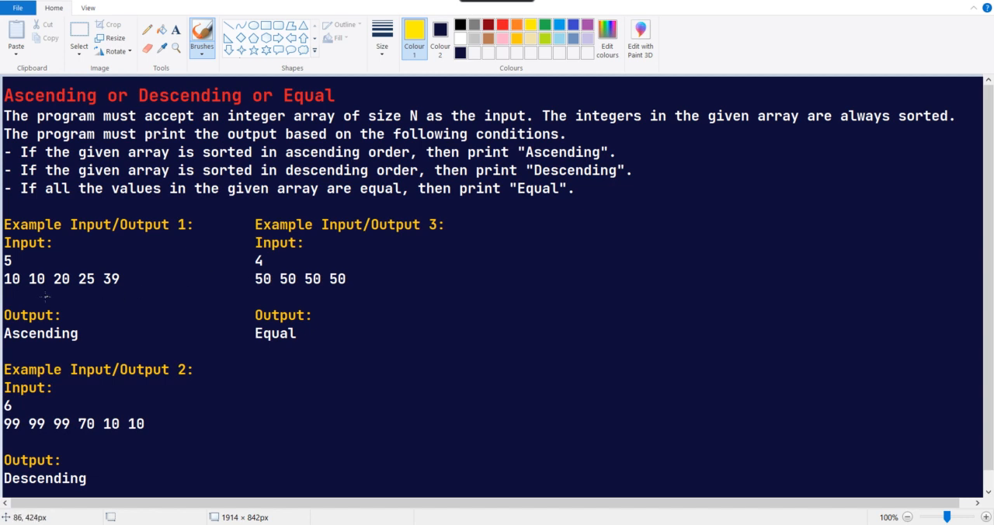
{"action": "mouse_move", "coordinate": [3, 310]}
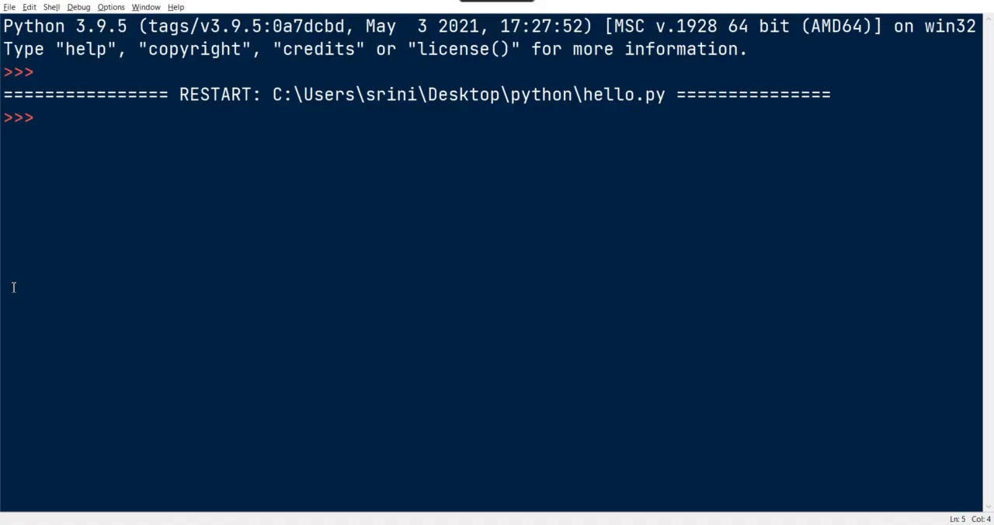
Step: Try the line n=int(input()) at the IDLE shell prompt
{"action": "type", "text": "n="}
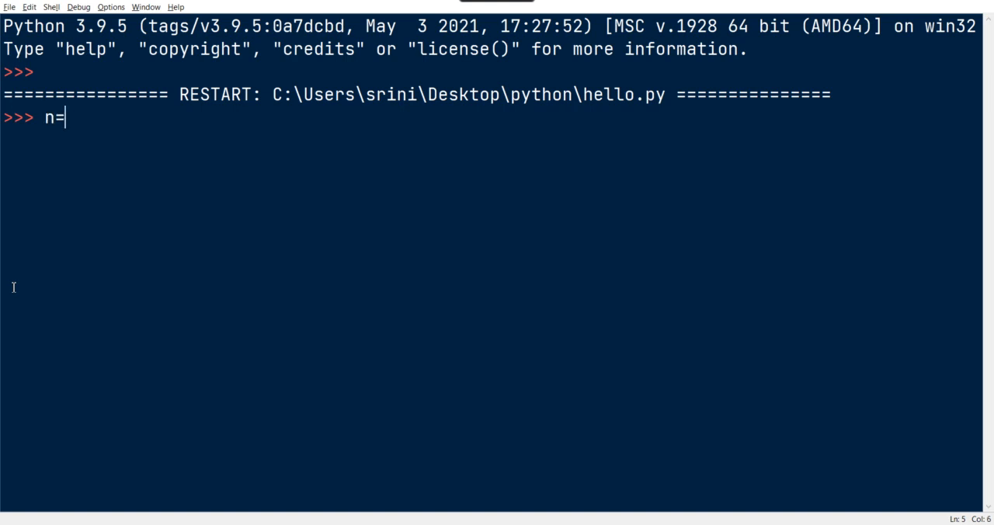
{"action": "type", "text": "int(in"}
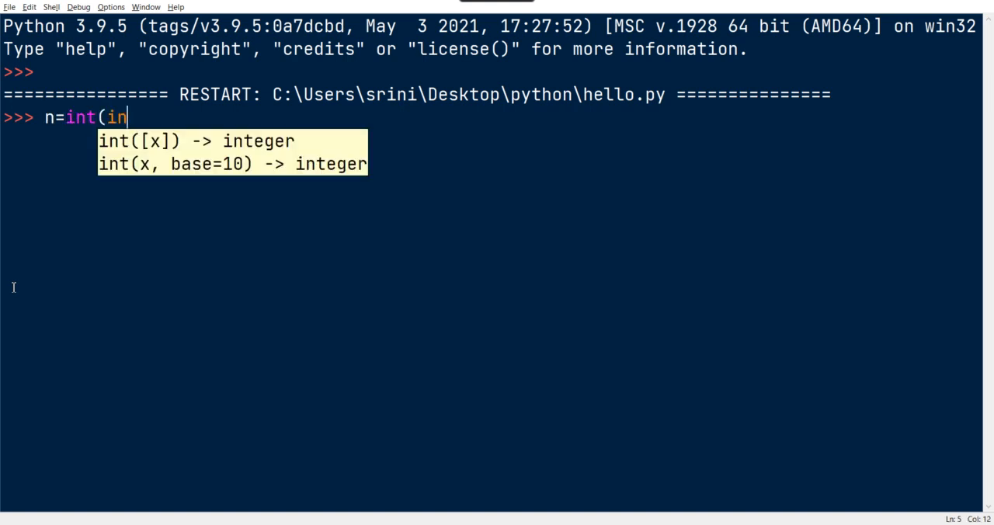
{"action": "type", "text": "put())"}
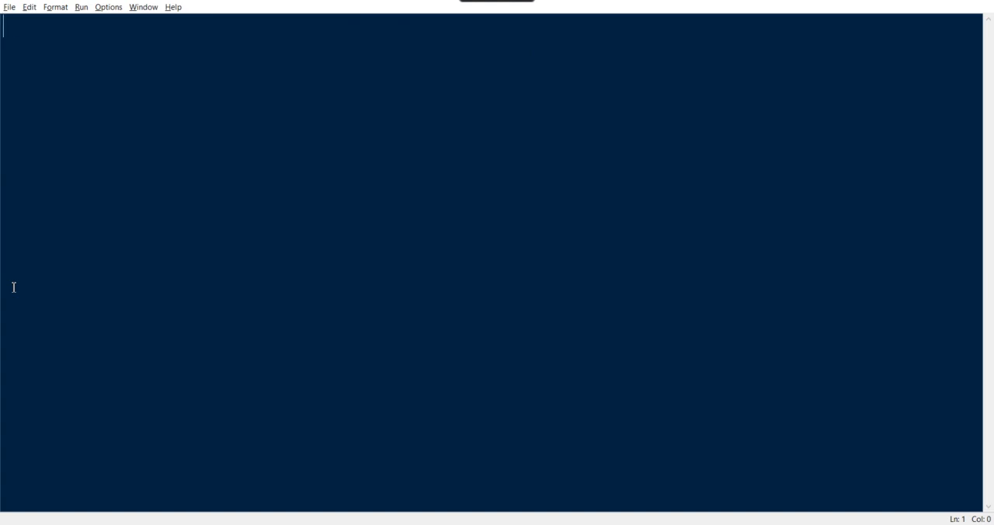
Step: Write n=int(input()) and List=list(map(int,input().split())) in the script
{"action": "type", "text": "n=int("}
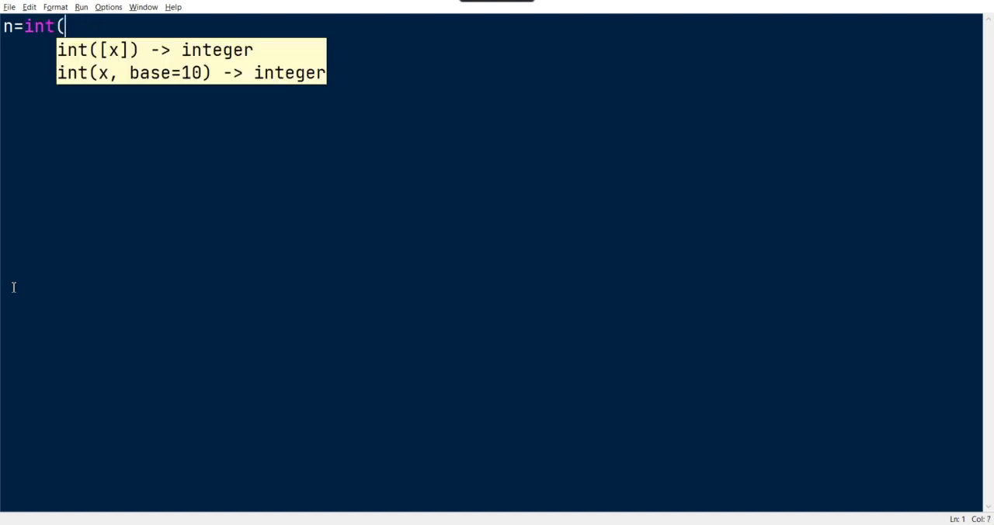
{"action": "type", "text": "input())"}
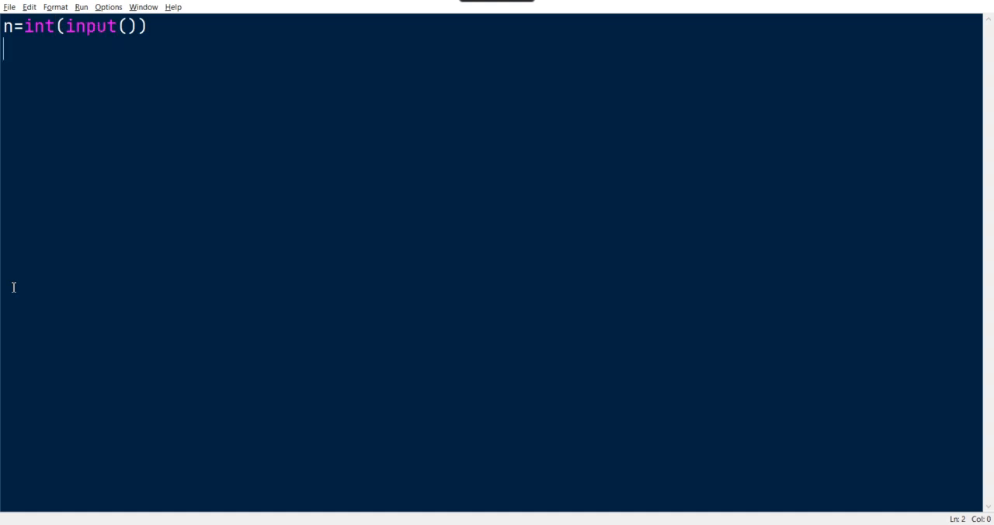
{"action": "type", "text": "List="}
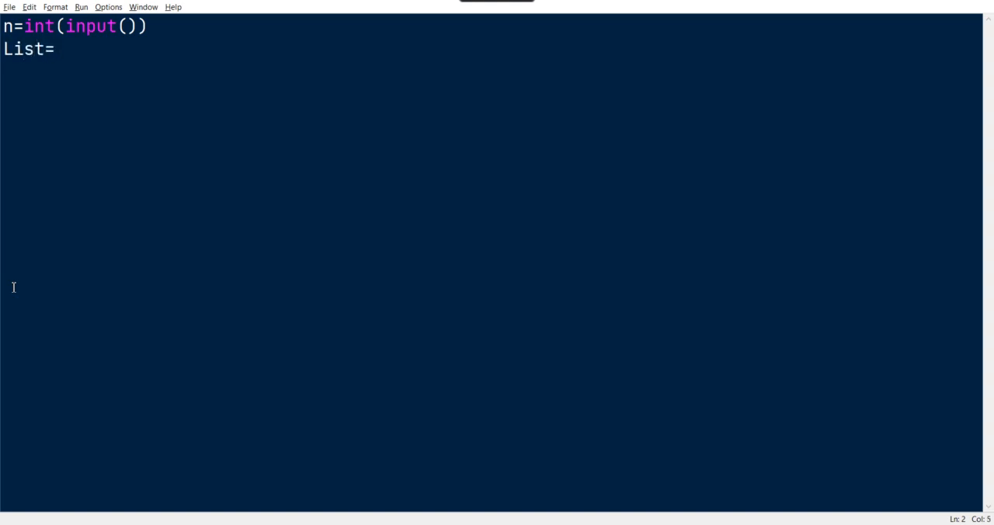
{"action": "type", "text": "list(map"}
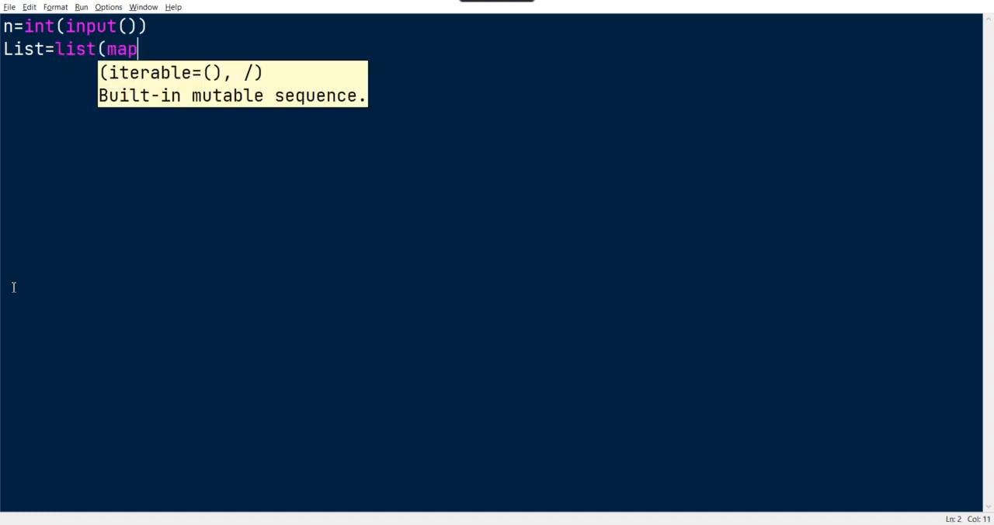
{"action": "type", "text": "(i"}
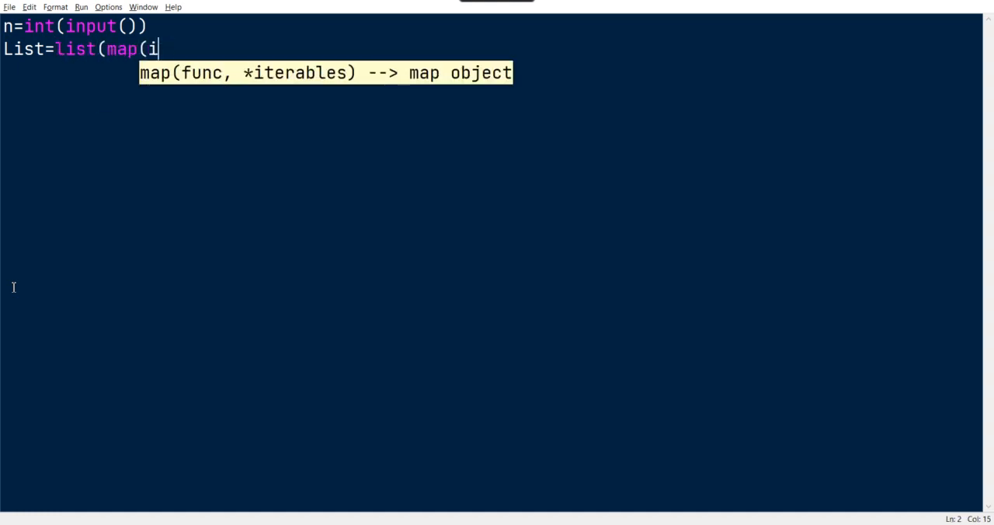
{"action": "type", "text": "nt,"}
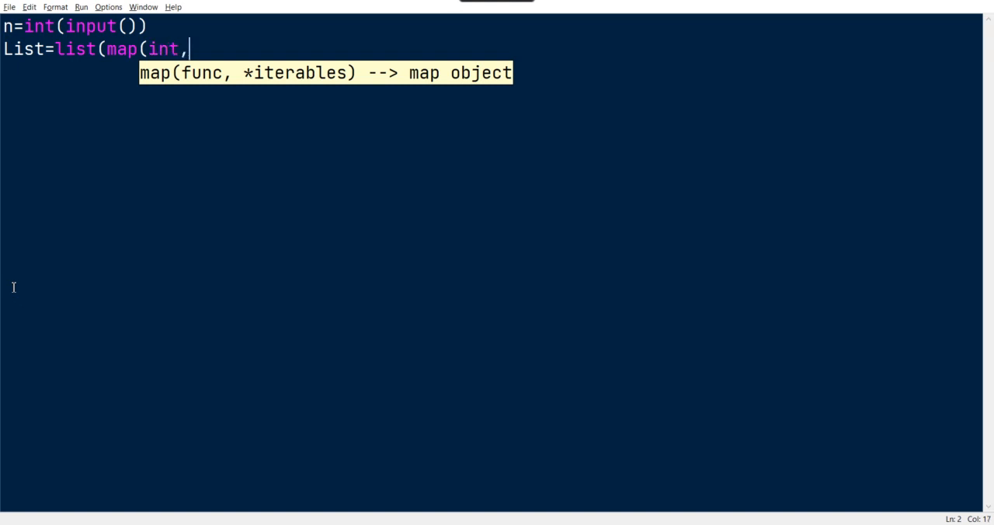
{"action": "type", "text": "in"}
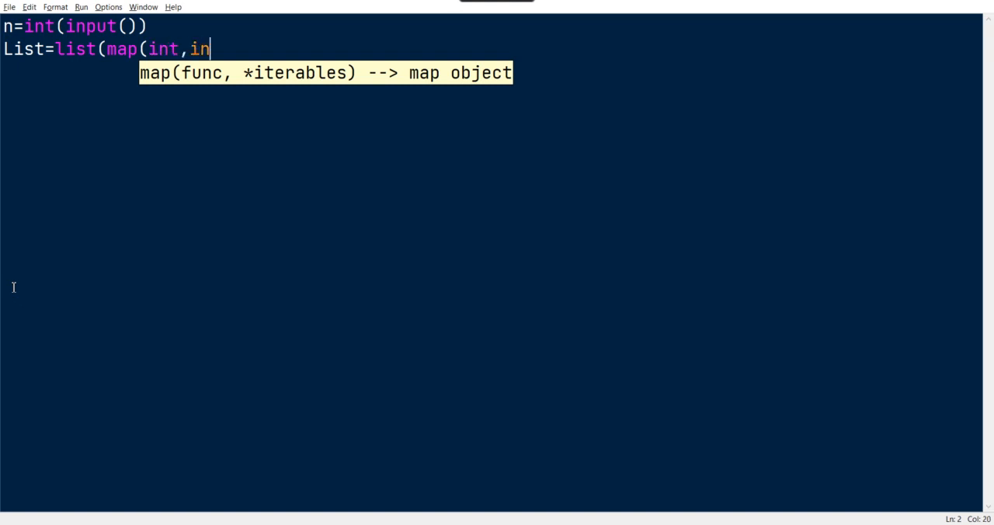
{"action": "type", "text": "put().spl"}
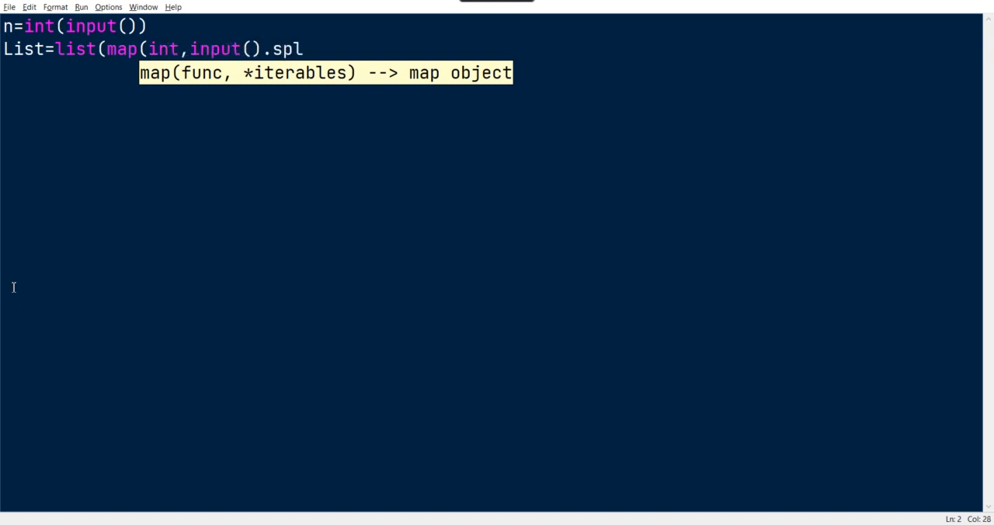
{"action": "type", "text": "it()"}
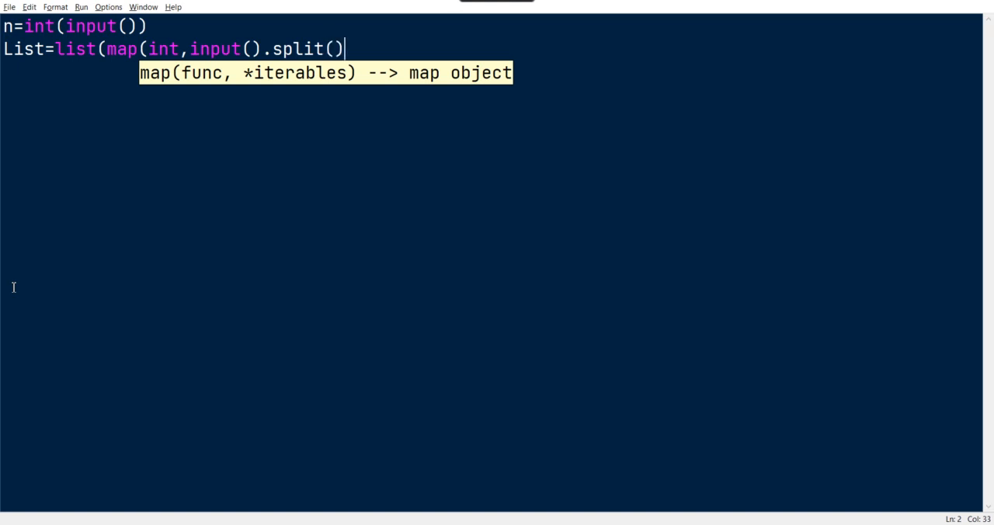
{"action": "type", "text": ")"}
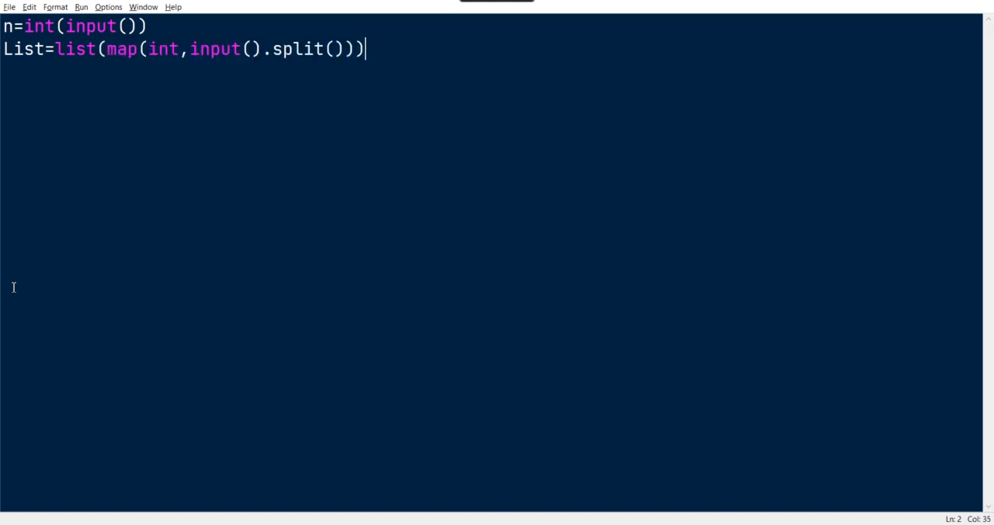
Step: Comment out the List line with a leading #
{"action": "key", "text": "Home"}
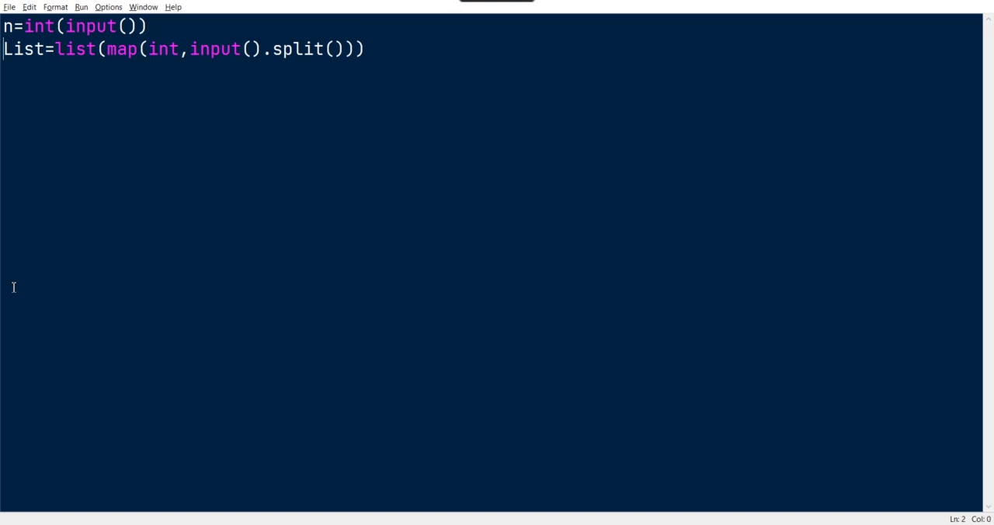
{"action": "type", "text": "#"}
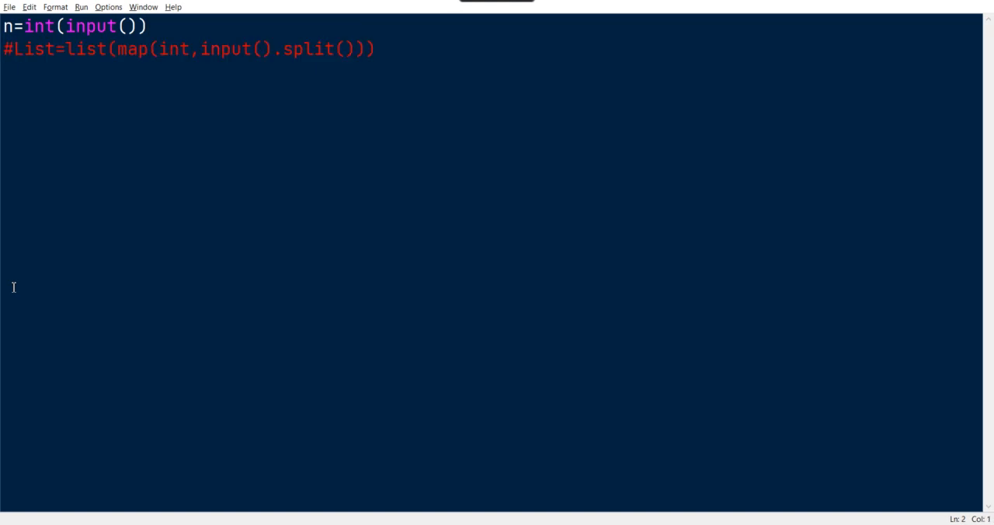
{"action": "key", "text": "enter"}
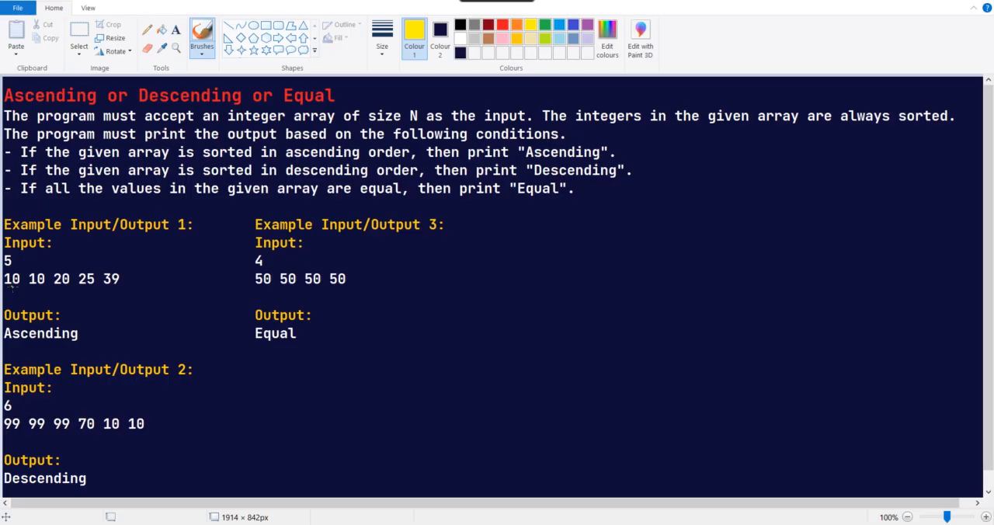
{"action": "mouse_move", "coordinate": [70, 310]}
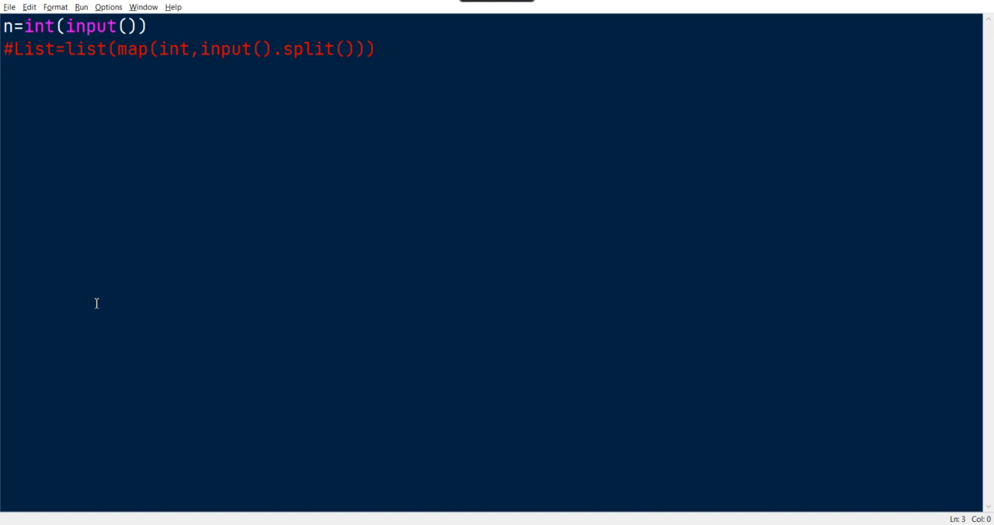
Step: Start a trial List[0] expression in the script
{"action": "type", "text": "Li"}
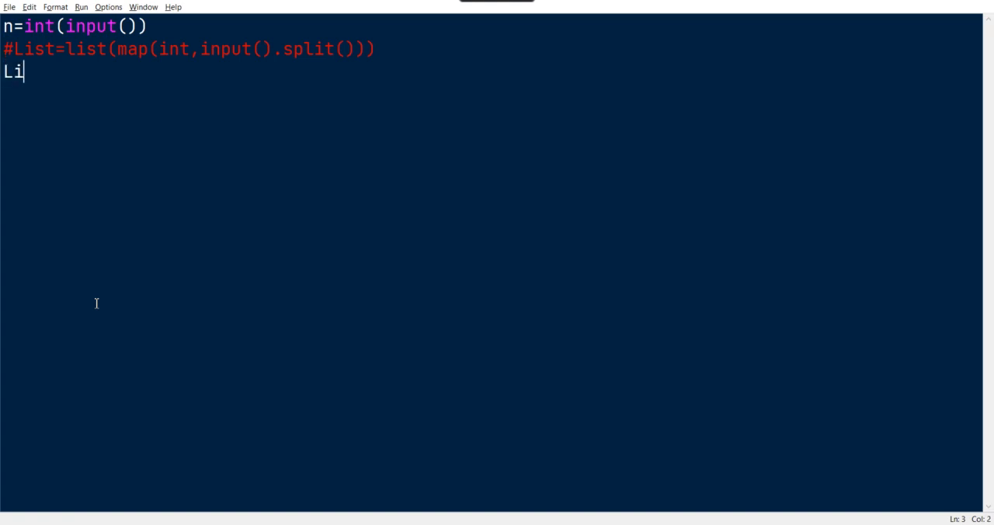
{"action": "type", "text": "st"}
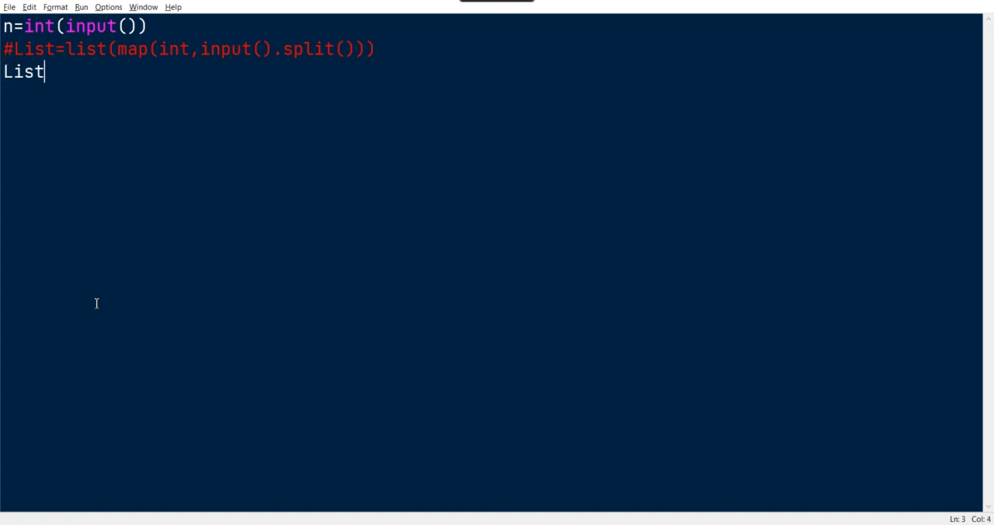
{"action": "type", "text": "[]]"}
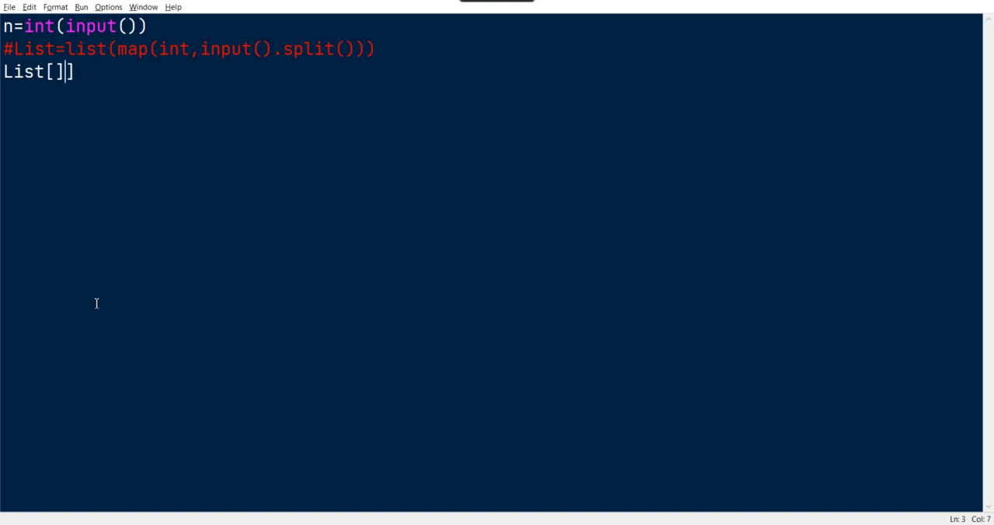
{"action": "type", "text": "0"}
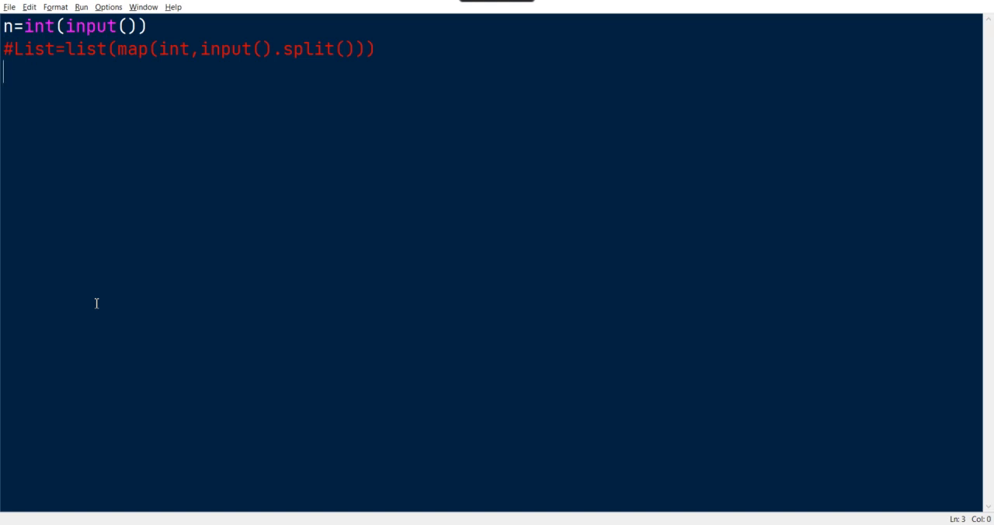
Step: Write first,middle,last=map(int,input().split()) to unpack the typed numbers
{"action": "type", "text": "f"}
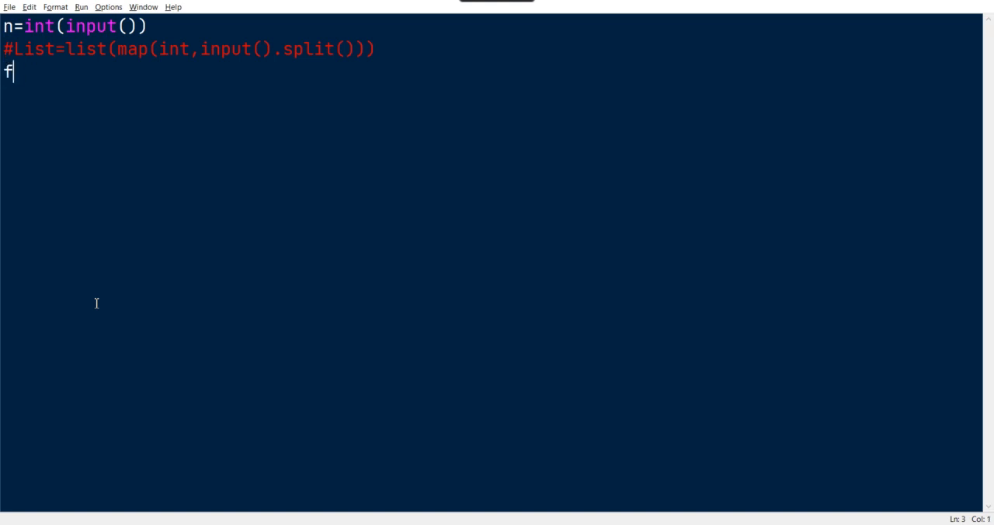
{"action": "type", "text": "irst="}
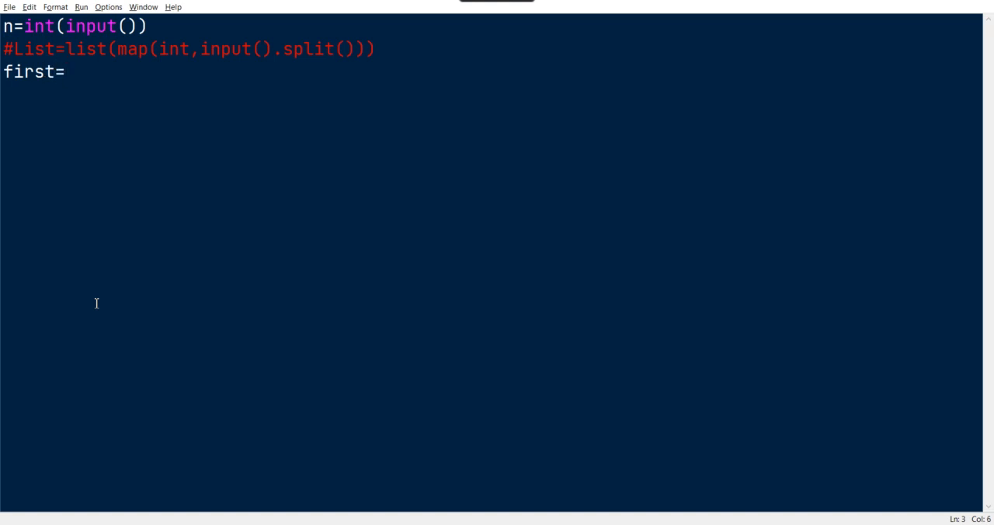
{"action": "type", "text": ",m"}
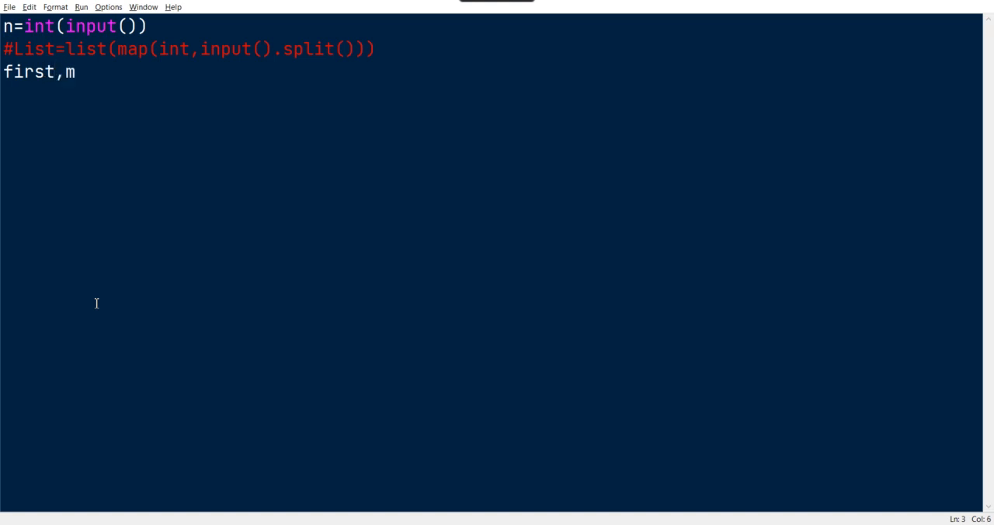
{"action": "type", "text": "iddle"}
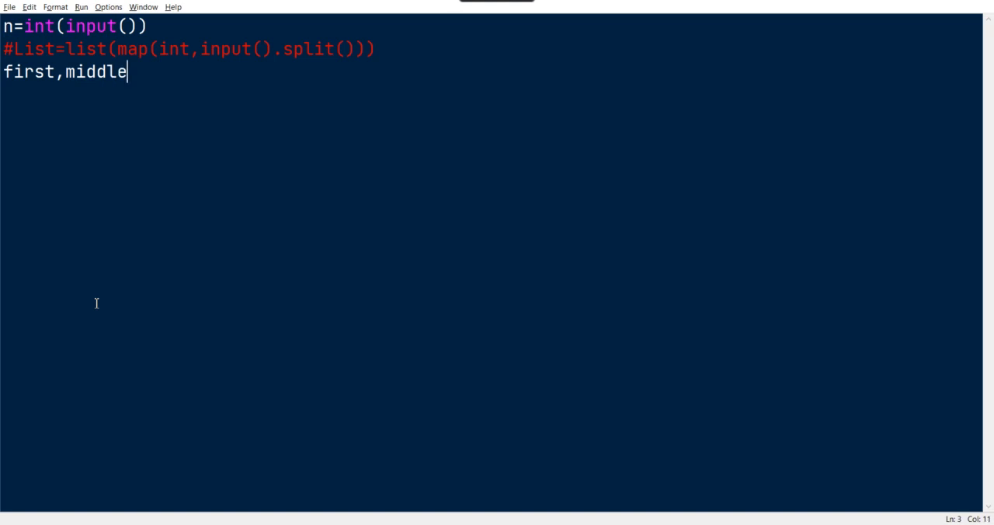
{"action": "type", "text": ",last"}
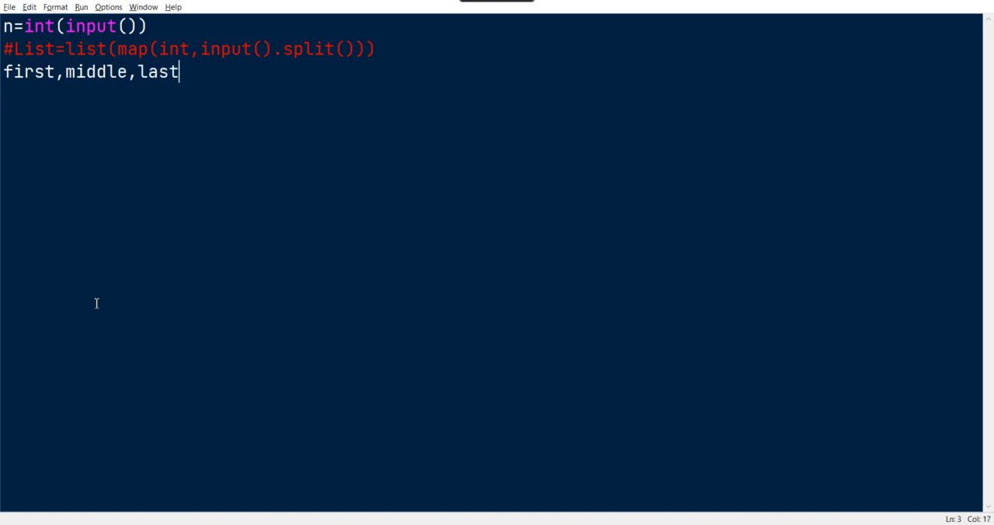
{"action": "type", "text": "="}
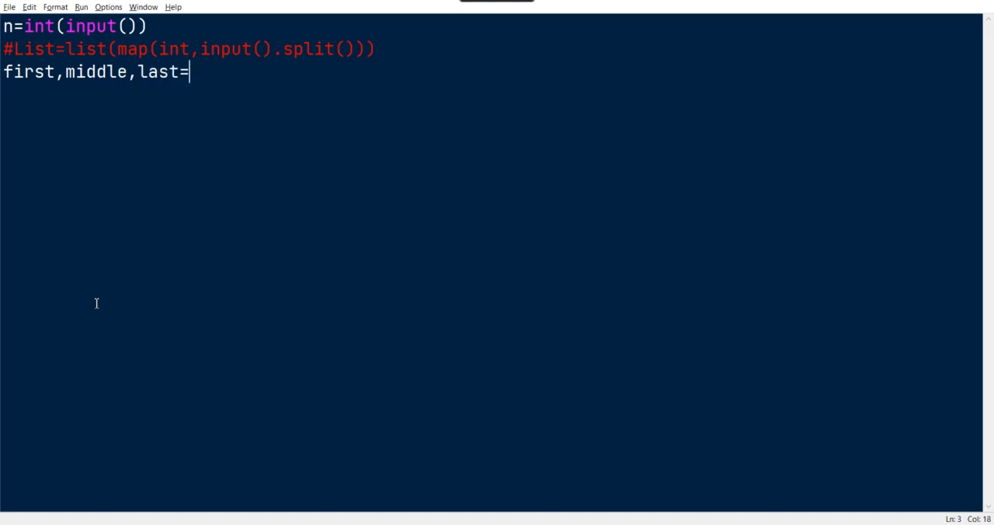
{"action": "type", "text": "map("}
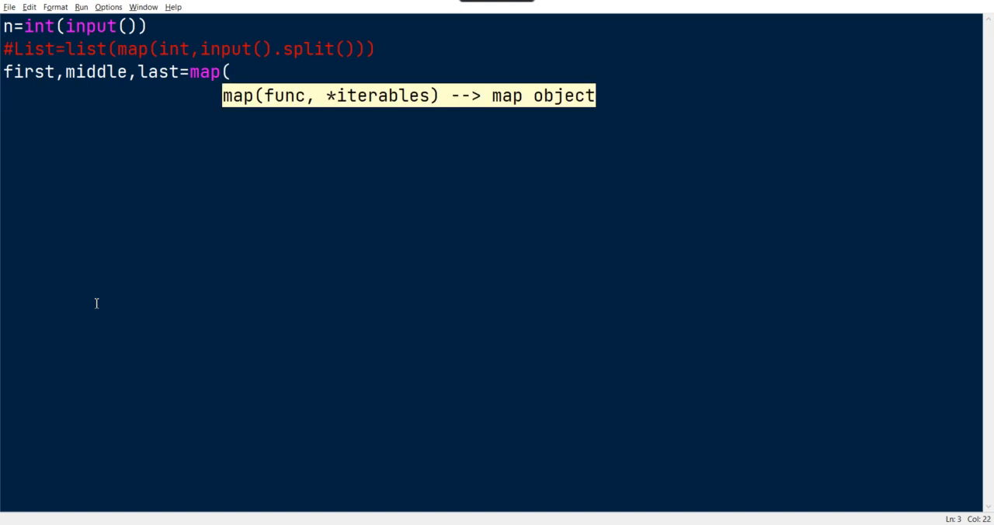
{"action": "type", "text": "int,i"}
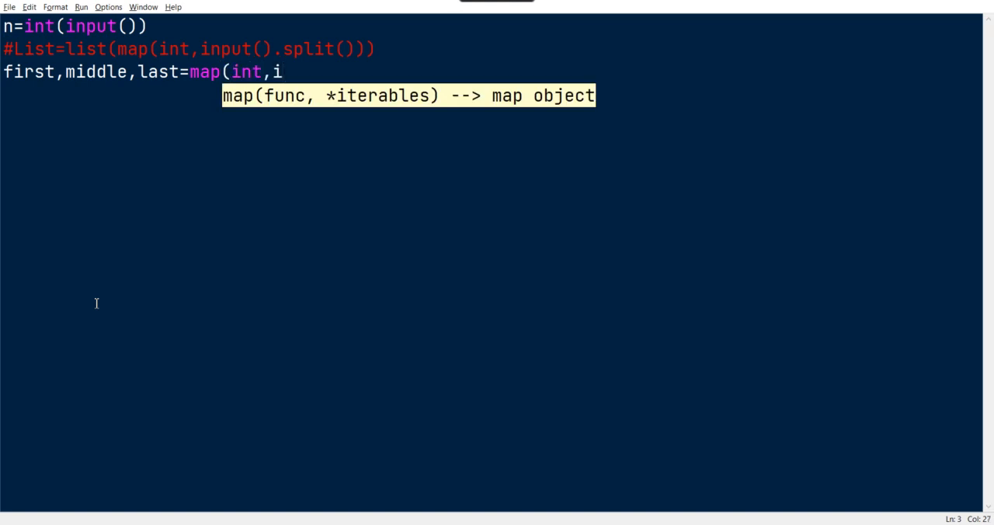
{"action": "type", "text": "nput()"}
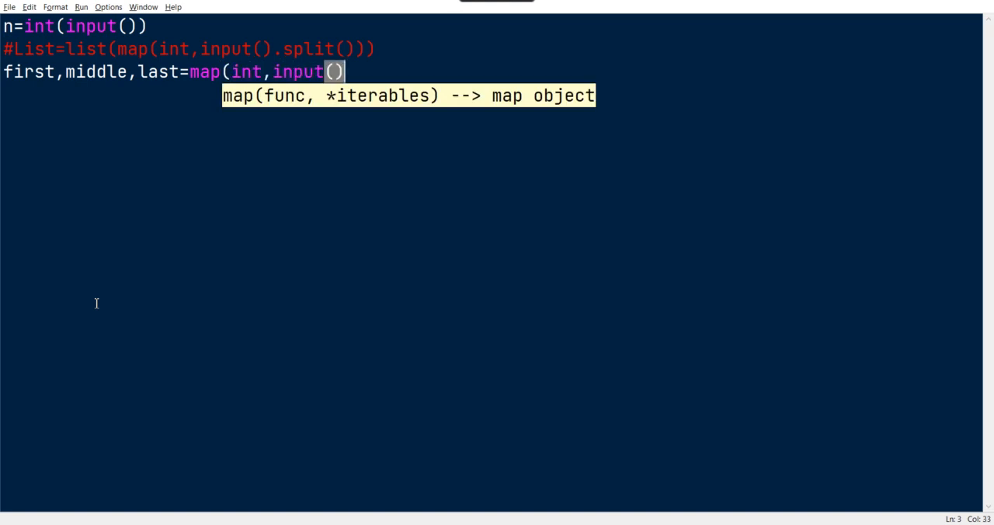
{"action": "type", "text": ".spl"}
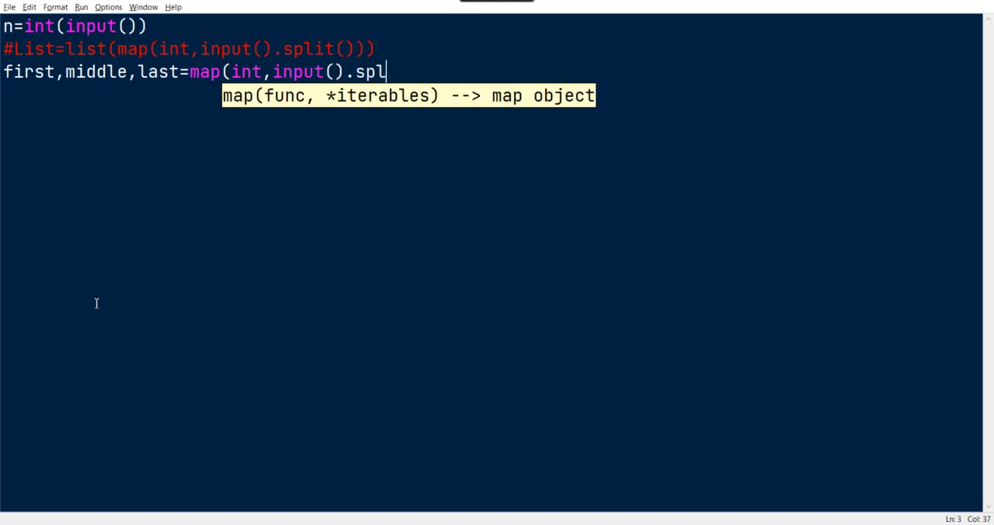
{"action": "type", "text": "it())"}
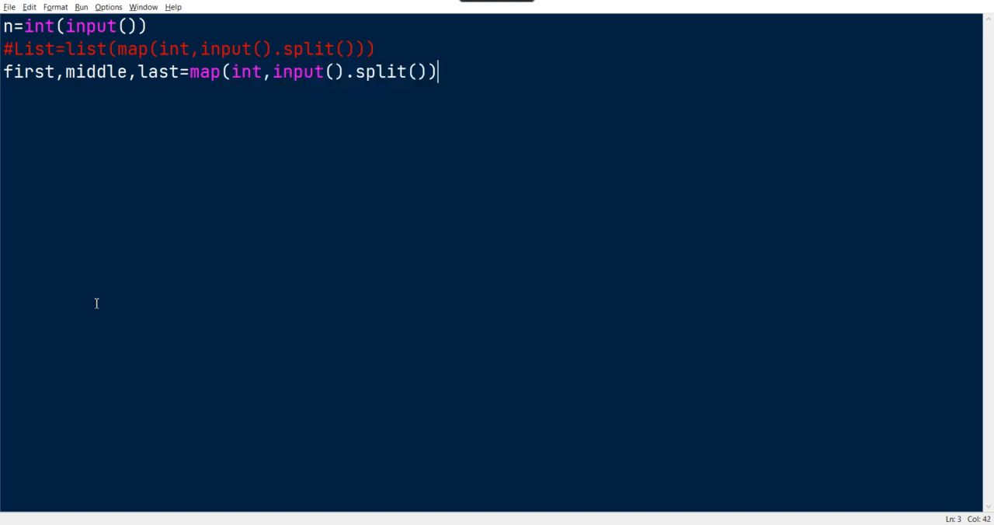
Step: Add print(first,middle,last) and run it with test input to hit the unpack error
{"action": "type", "text": "print"}
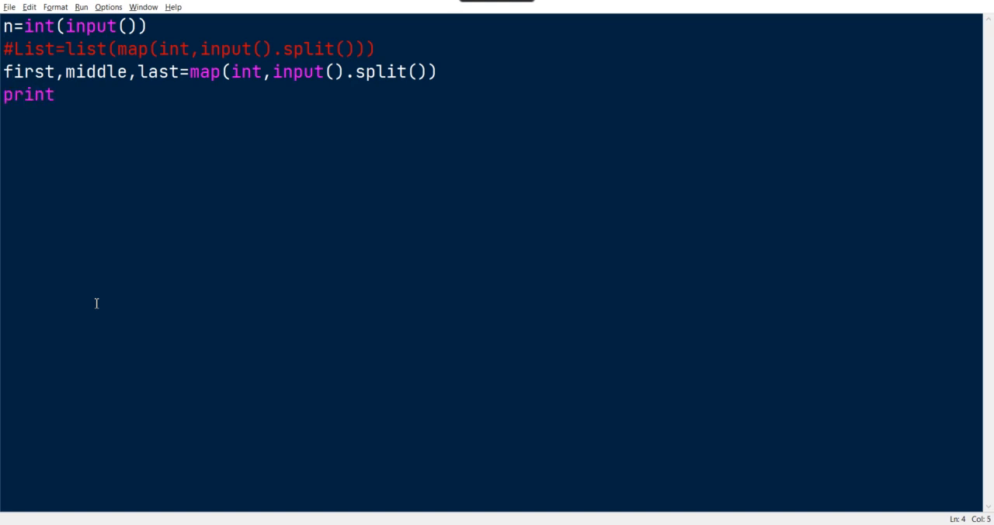
{"action": "type", "text": "(first"}
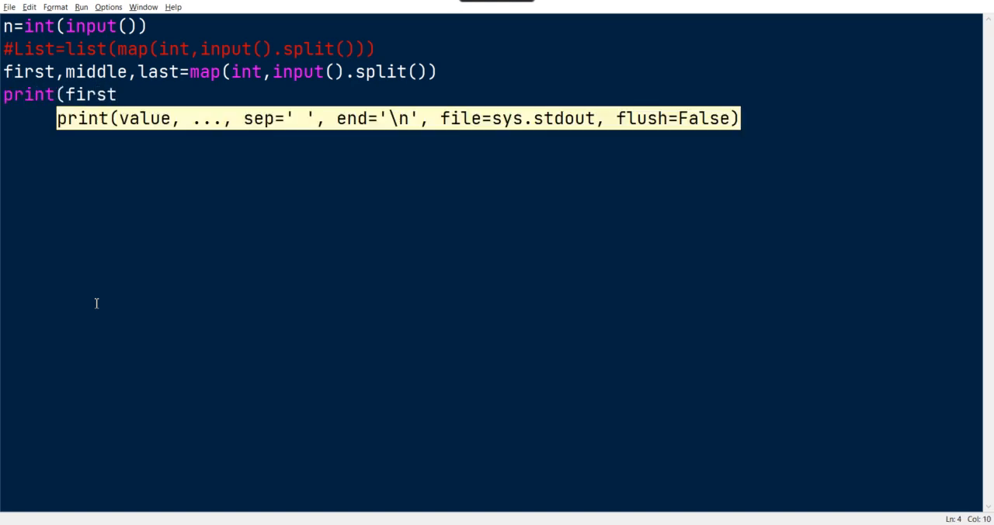
{"action": "type", "text": ",middle"}
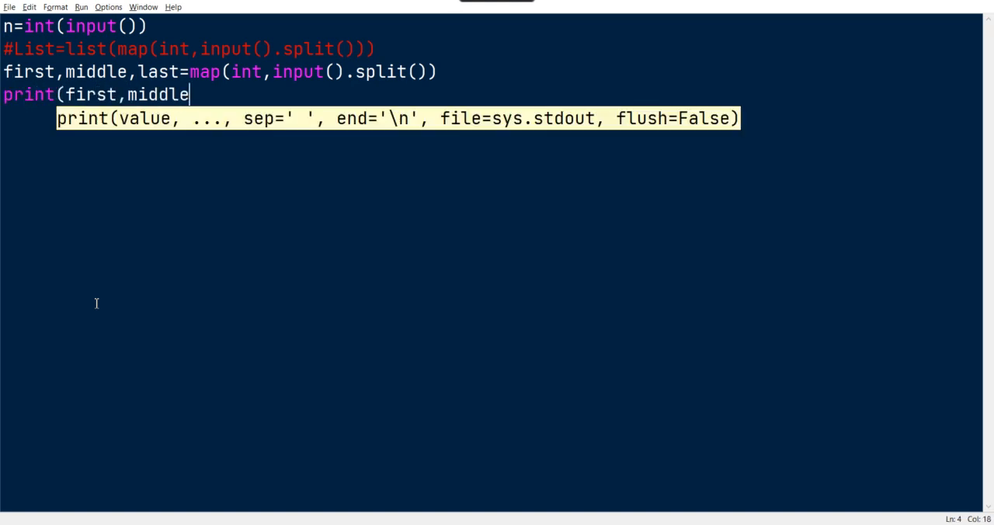
{"action": "type", "text": ",last"}
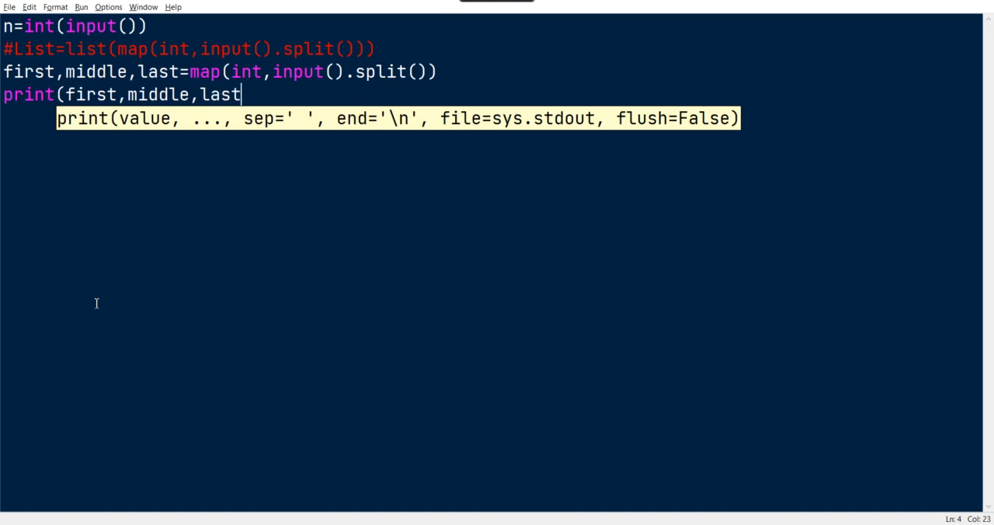
{"action": "type", "text": ")"}
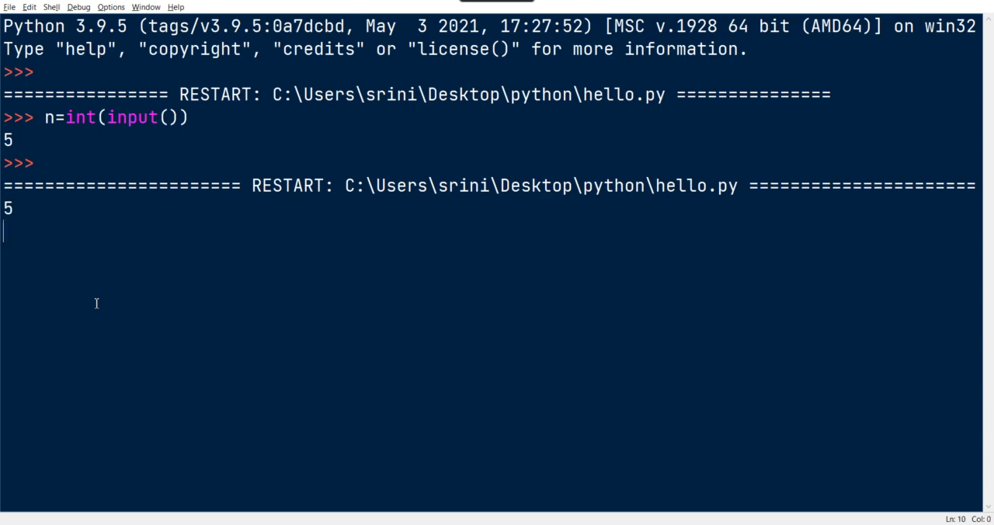
{"action": "type", "text": "1 2 3 4 5"}
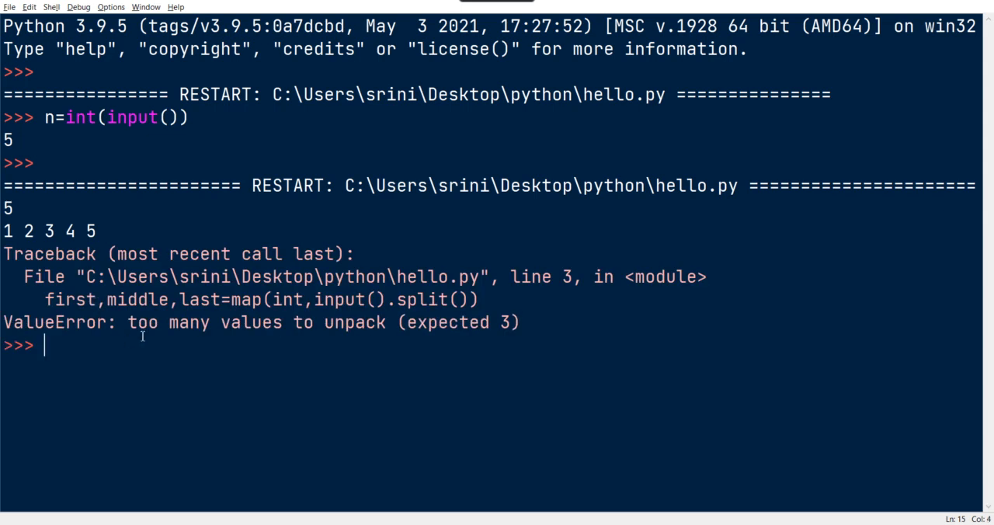
Step: Star the middle variable so the line reads first,*middle,last=map(...) and rerun
{"action": "key", "text": "alt+tab"}
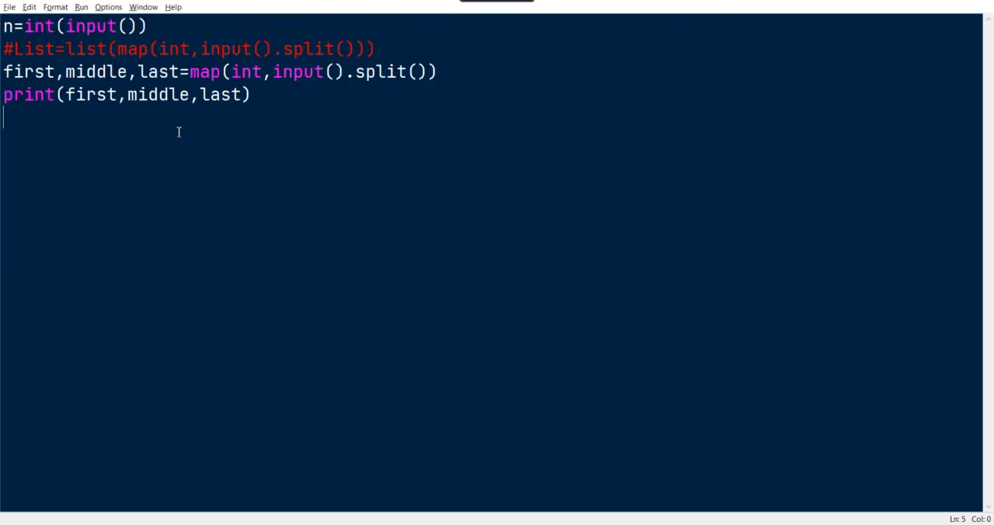
{"action": "mouse_move", "coordinate": [206, 145]}
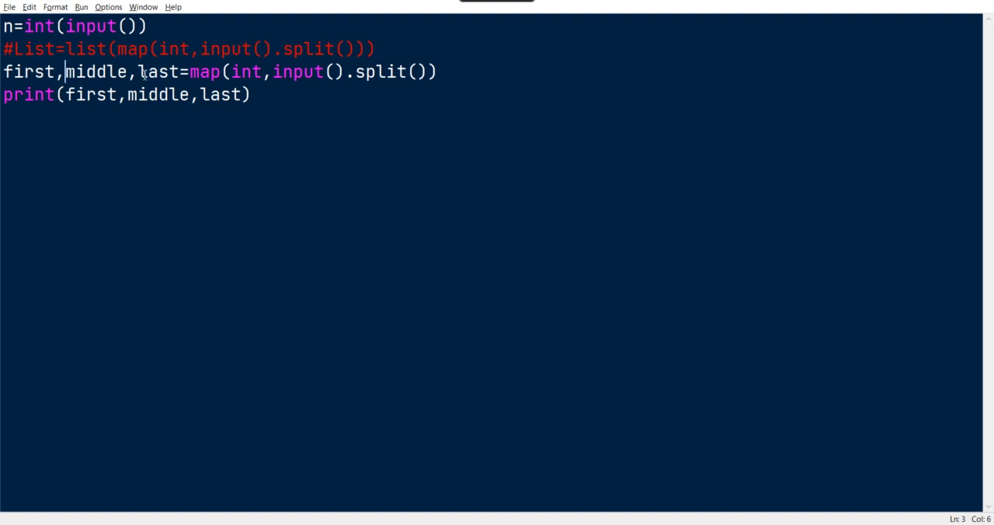
{"action": "type", "text": "*"}
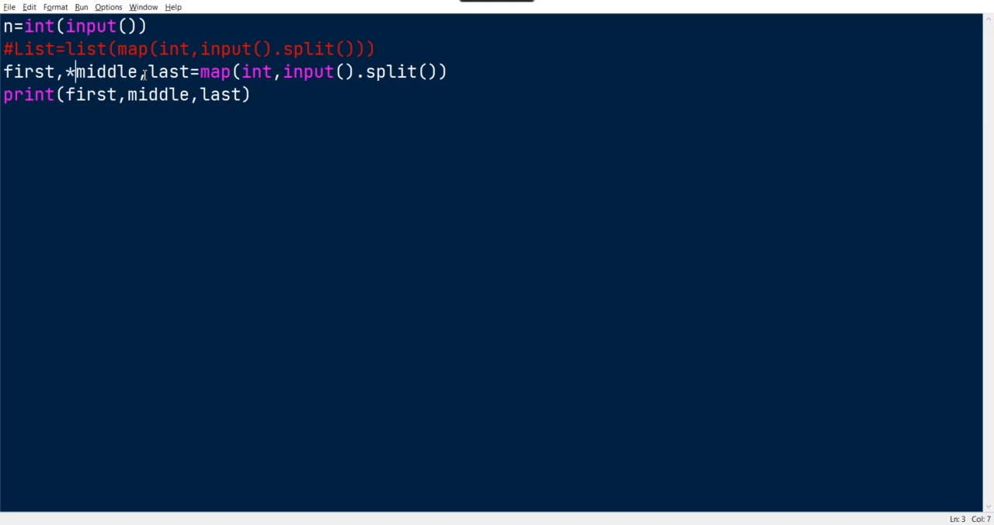
{"action": "mouse_move", "coordinate": [152, 124]}
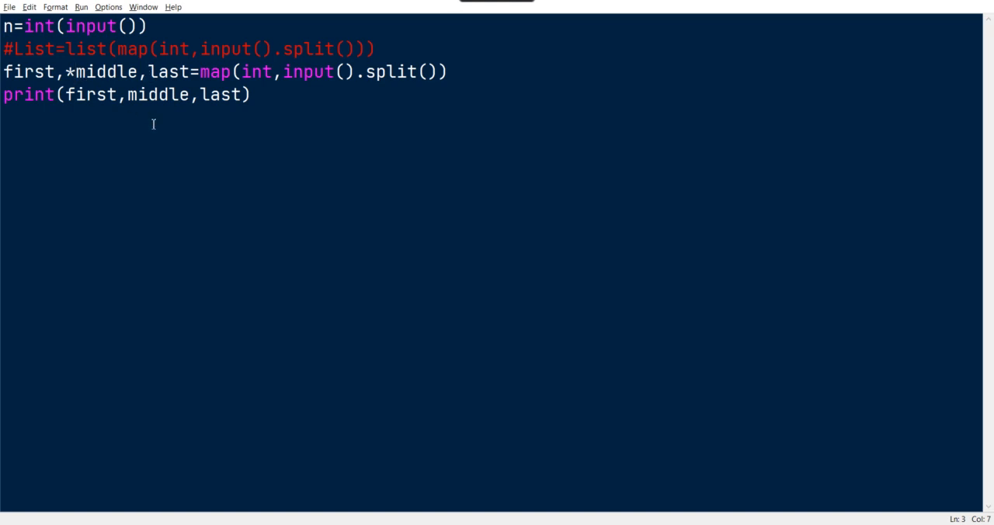
{"action": "key", "text": "F5"}
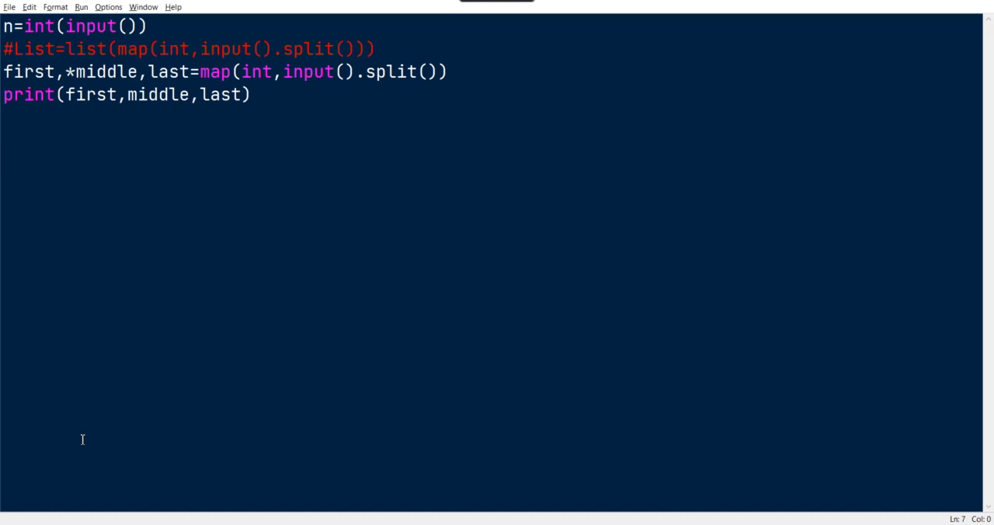
Step: Add *list=map(int,input().split()) and wrap the earlier unpack and print lines in triple quotes
{"action": "type", "text": "*list="}
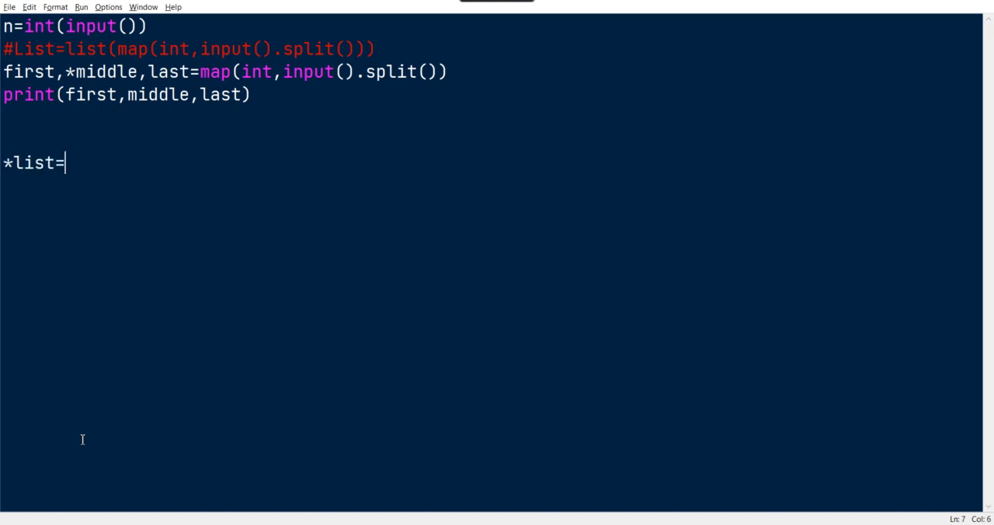
{"action": "type", "text": "map(i"}
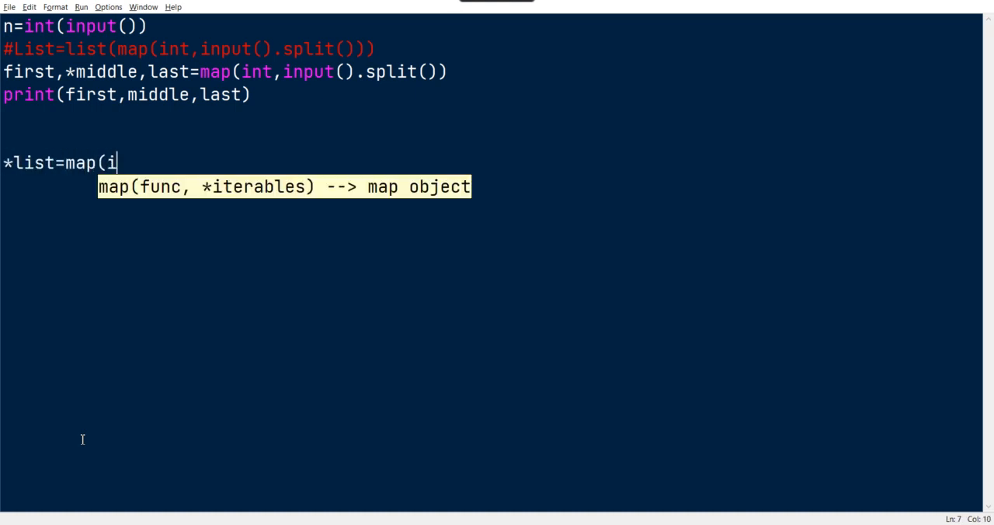
{"action": "type", "text": "nt,in"}
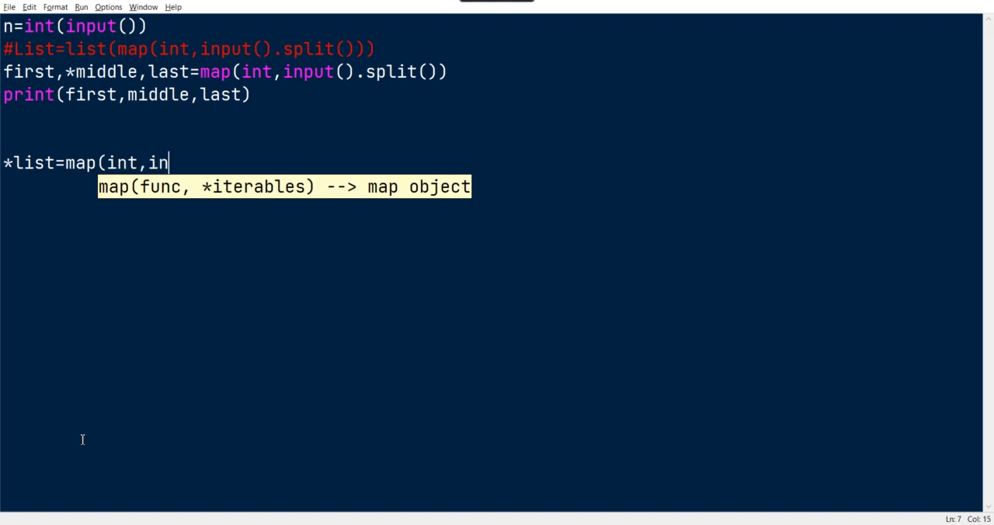
{"action": "type", "text": "put("}
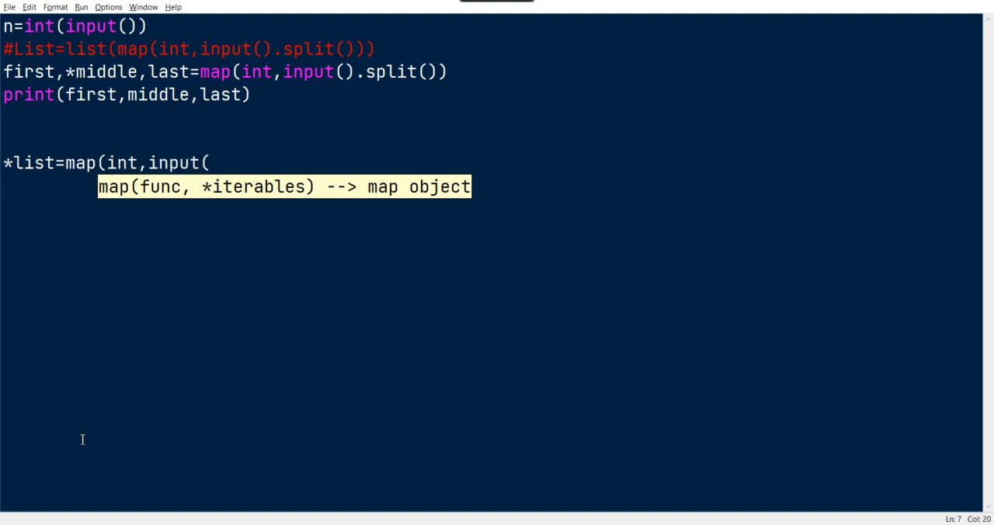
{"action": "type", "text": ").split"}
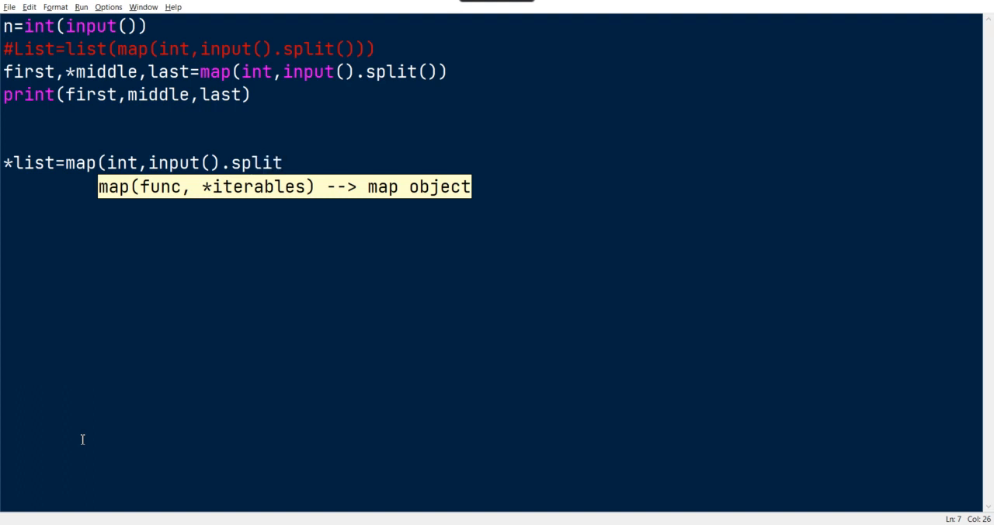
{"action": "type", "text": "("}
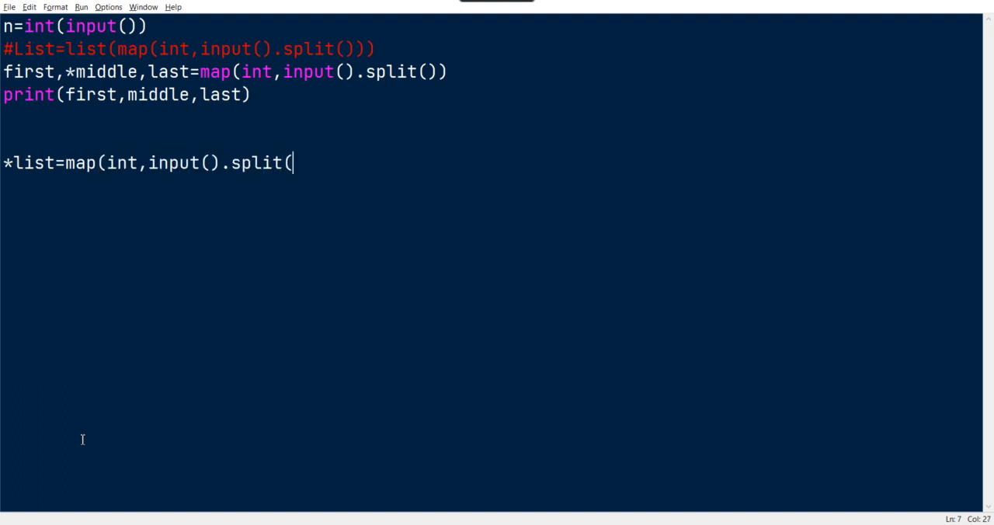
{"action": "type", "text": "))"}
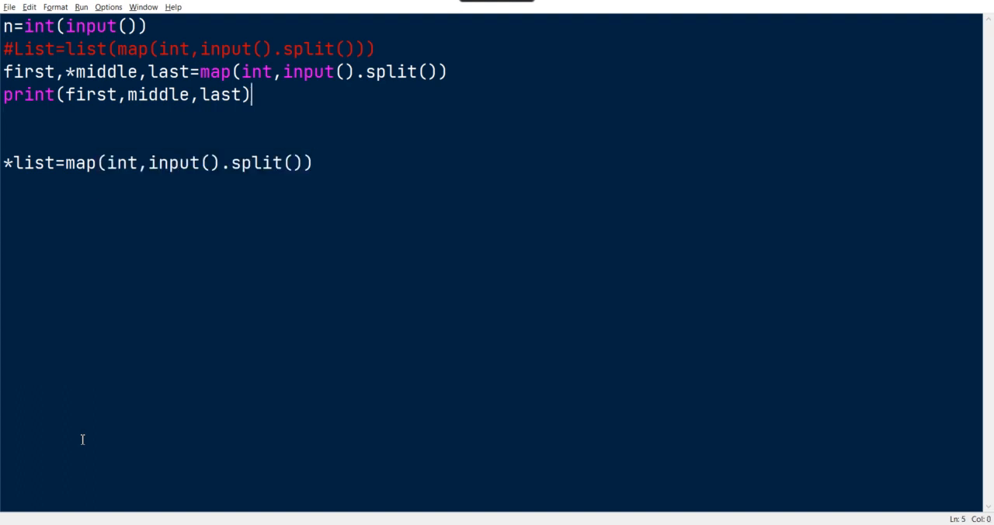
{"action": "left_click", "coordinate": [374, 48]}
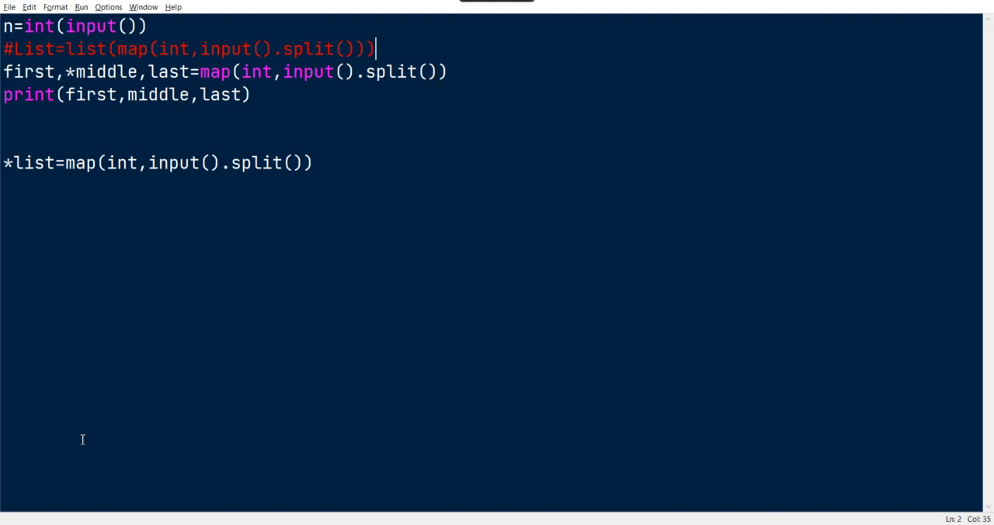
{"action": "type", "text": "'''"}
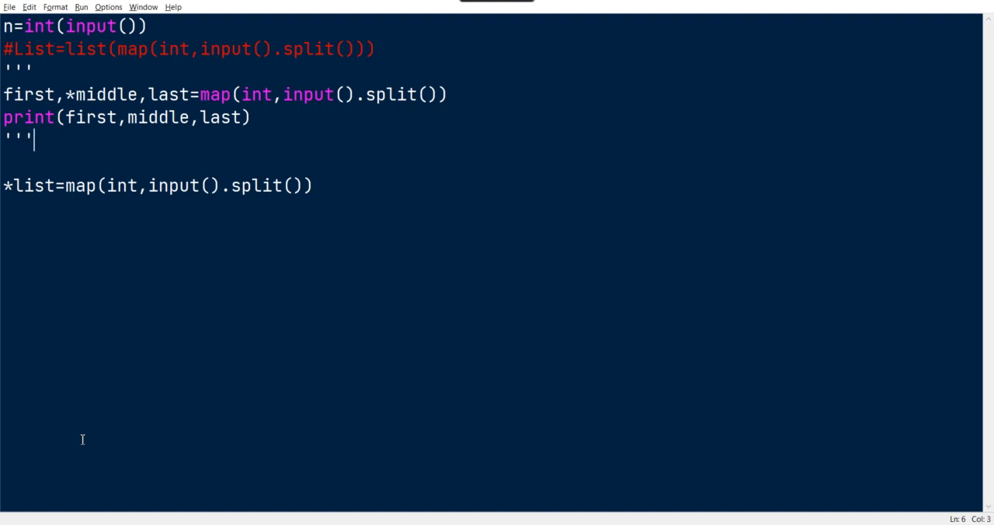
{"action": "mouse_move", "coordinate": [180, 330]}
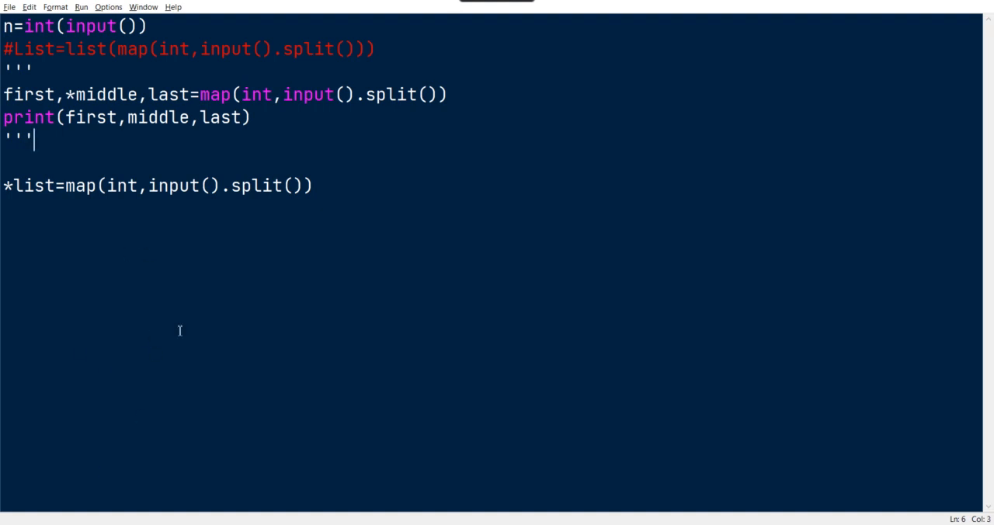
{"action": "mouse_move", "coordinate": [116, 217]}
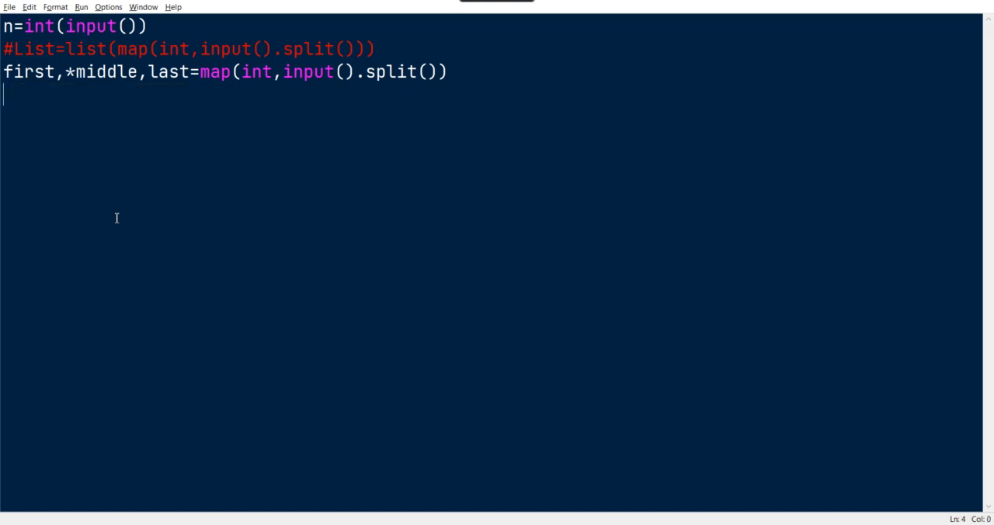
Step: Begin the one-line print with "Equal"if(first==last)else"Ascending"
{"action": "type", "text": "print(\"\""}
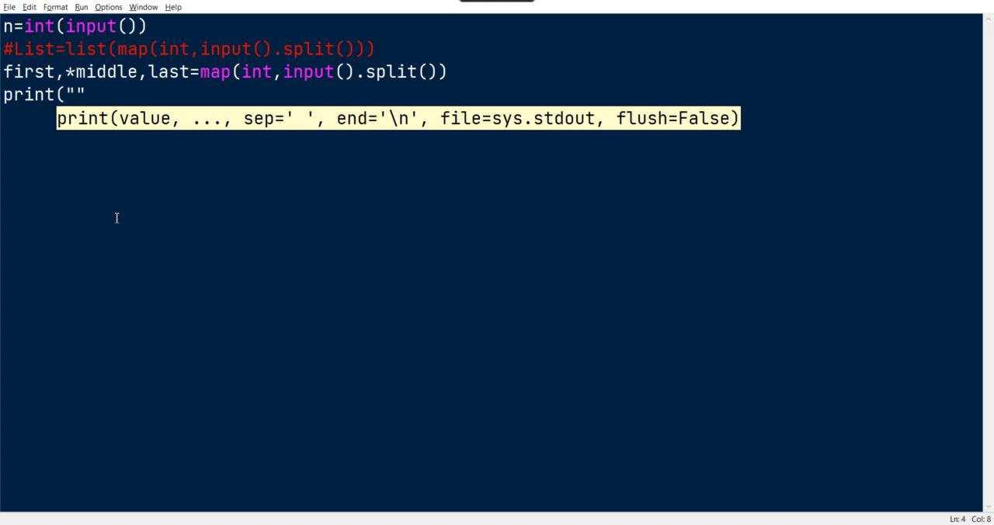
{"action": "type", "text": "equ"}
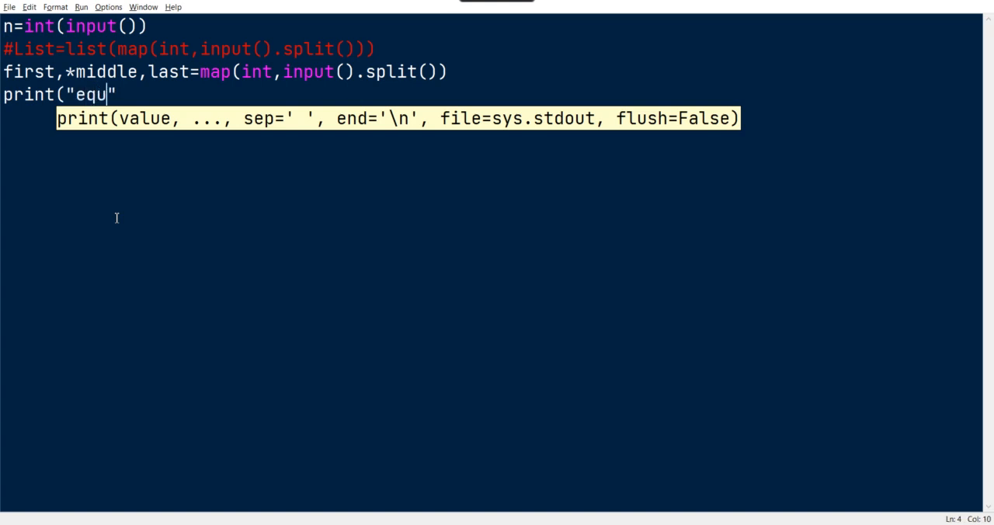
{"action": "type", "text": "al"}
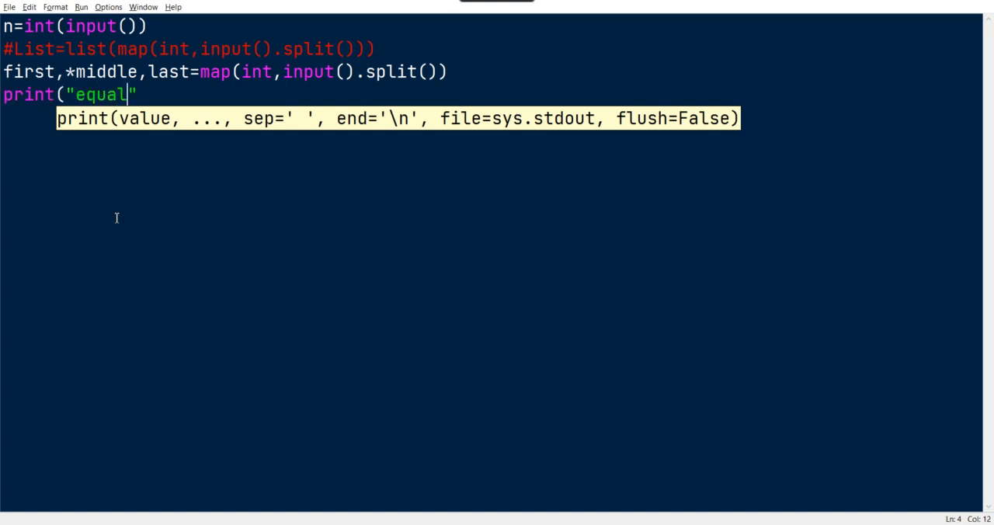
{"action": "type", "text": "\""}
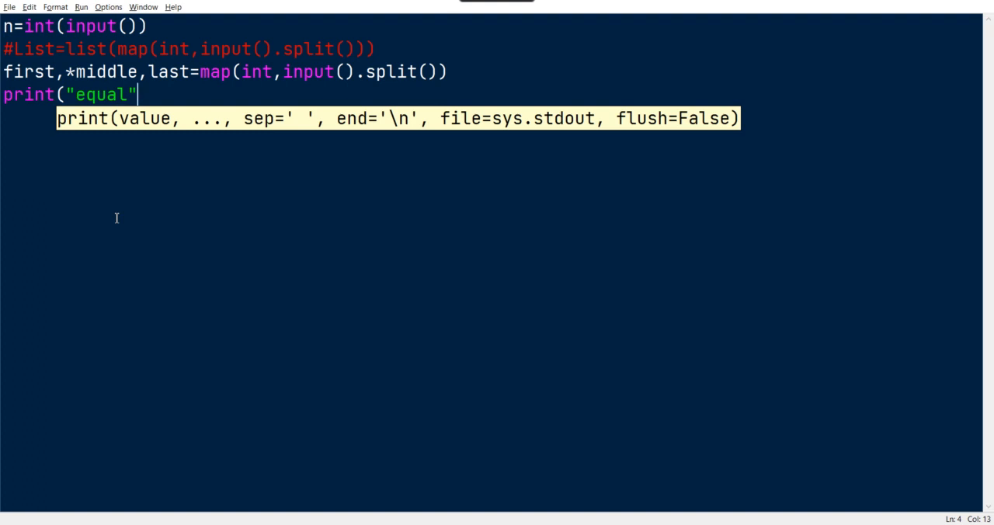
{"action": "type", "text": "if("}
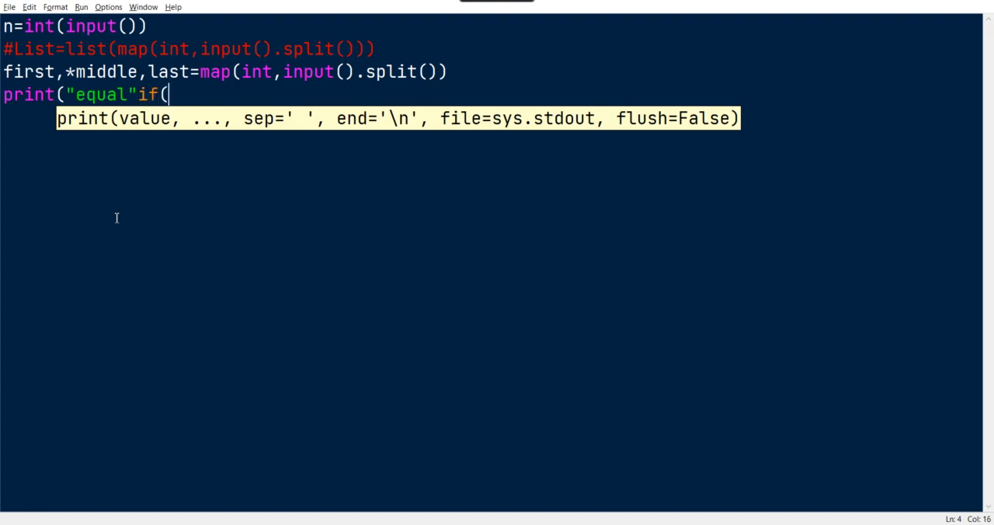
{"action": "type", "text": "first"}
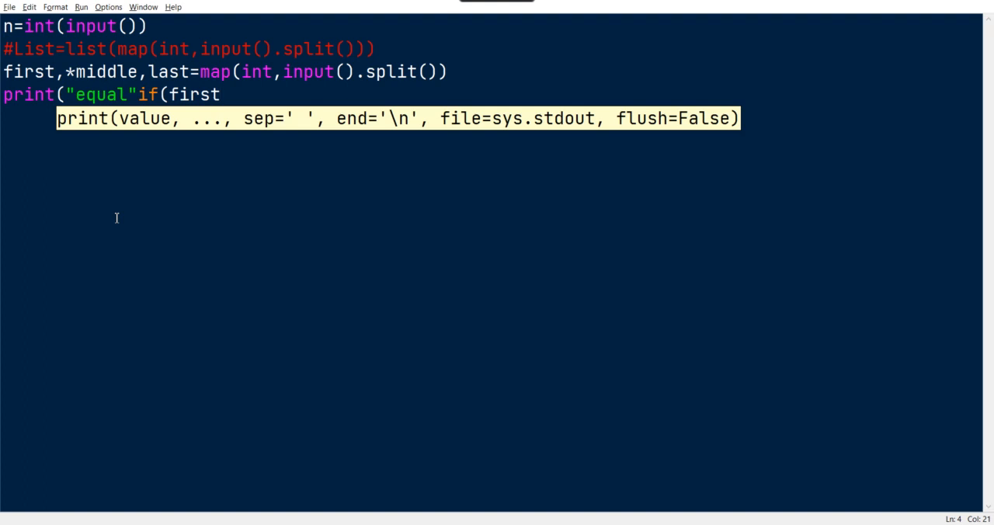
{"action": "type", "text": "==las"}
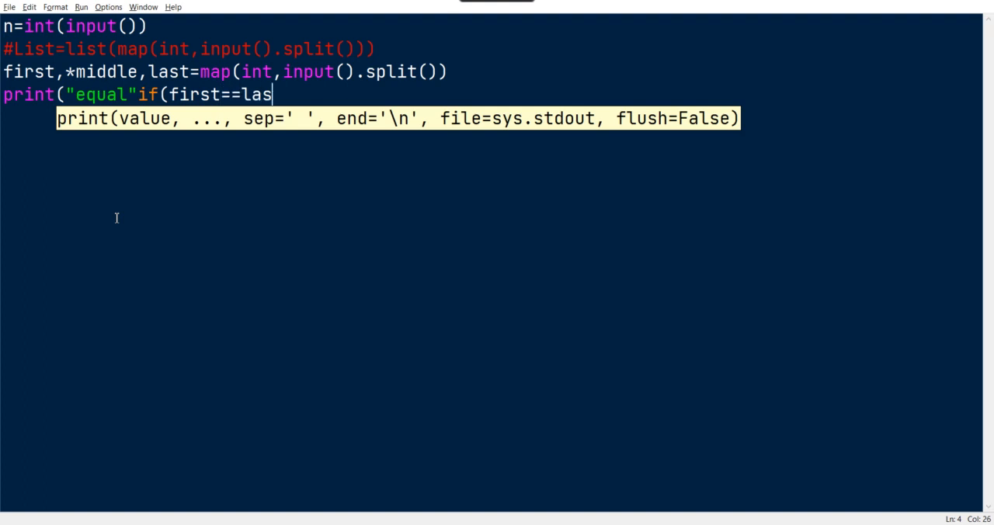
{"action": "type", "text": "t)el"}
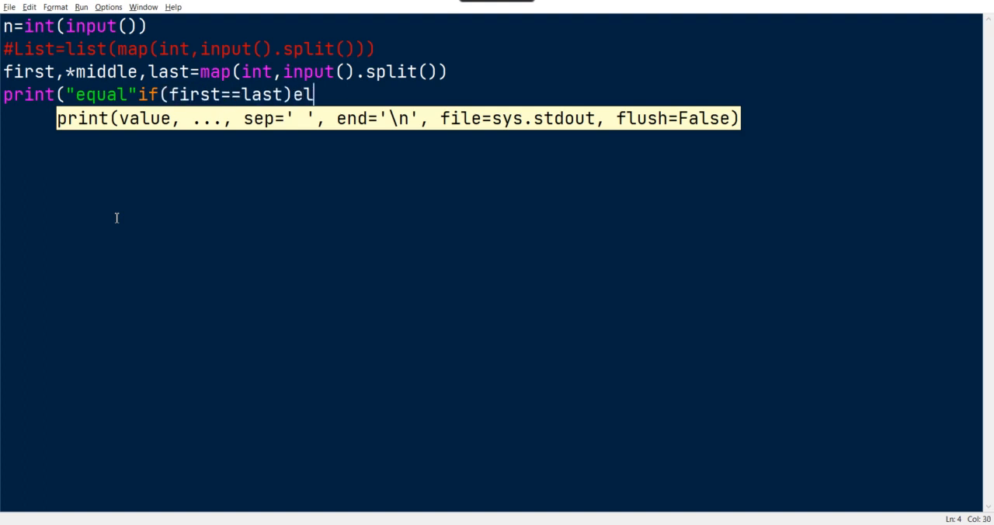
{"action": "type", "text": "se\"\""}
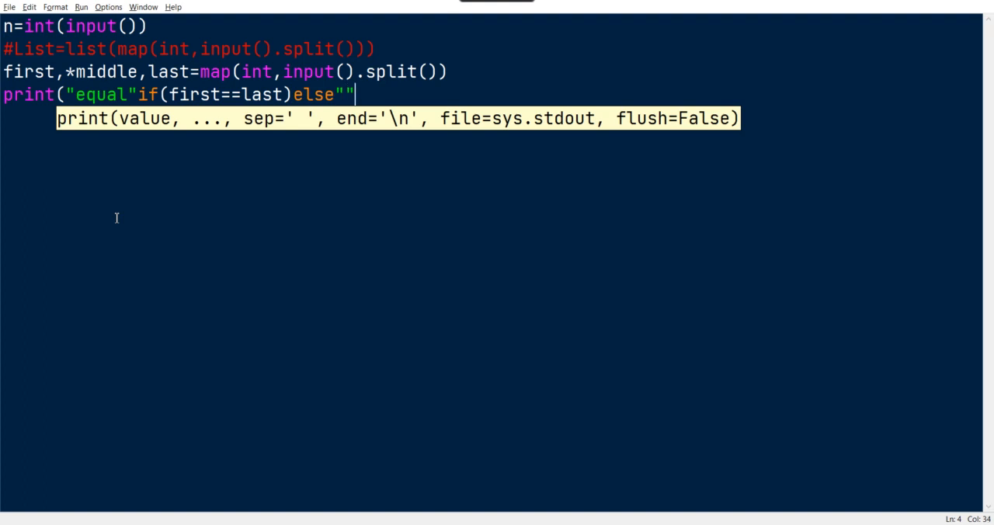
{"action": "type", "text": "As"}
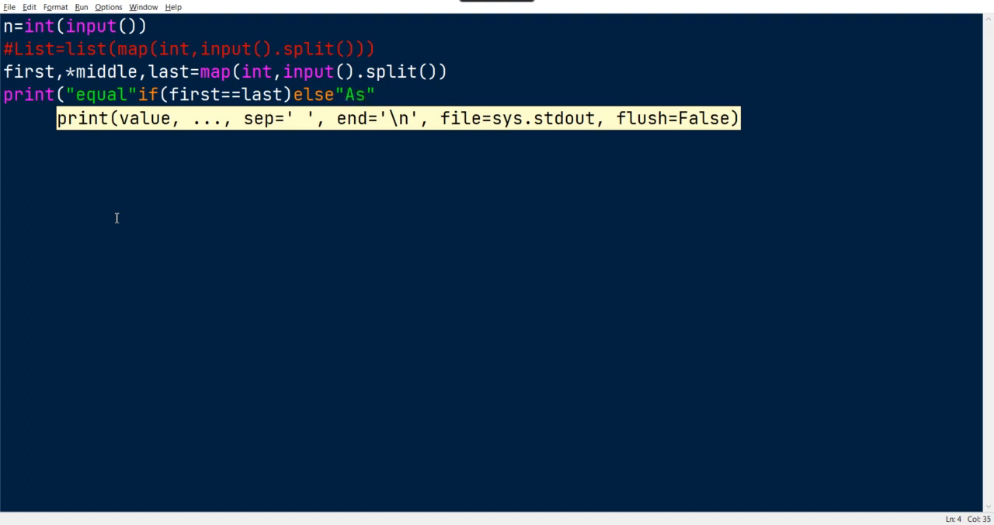
{"action": "type", "text": "cending"}
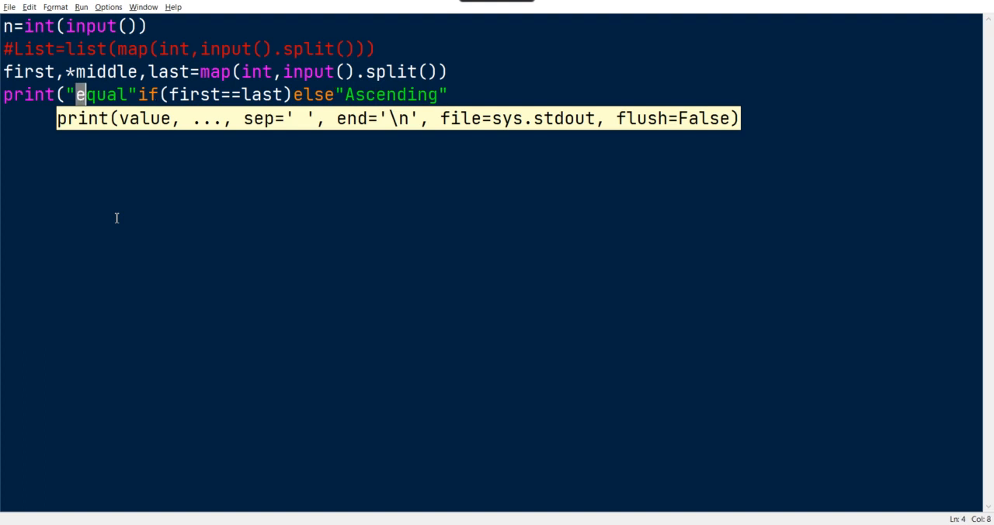
Step: Finish the conditional with if(first<last)else"Descending"
{"action": "type", "text": "Equal"}
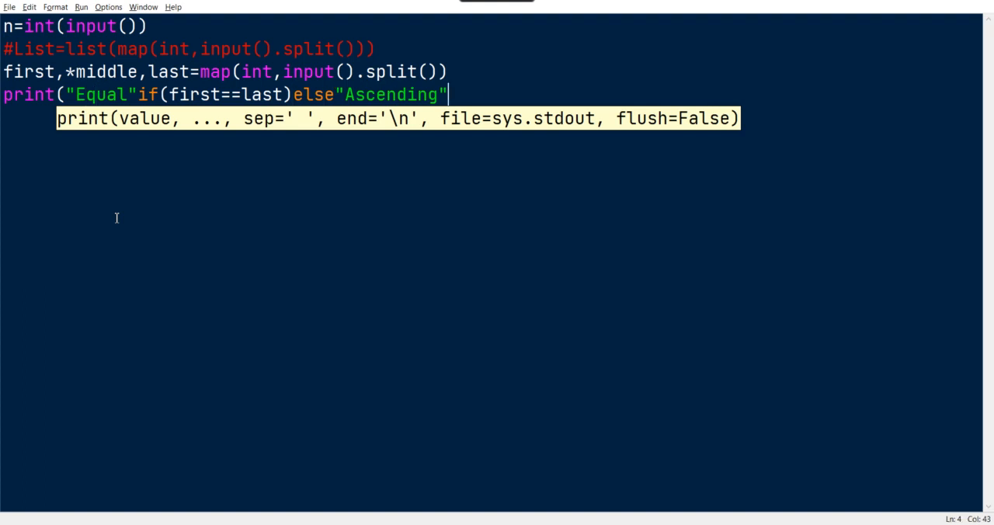
{"action": "type", "text": "if("}
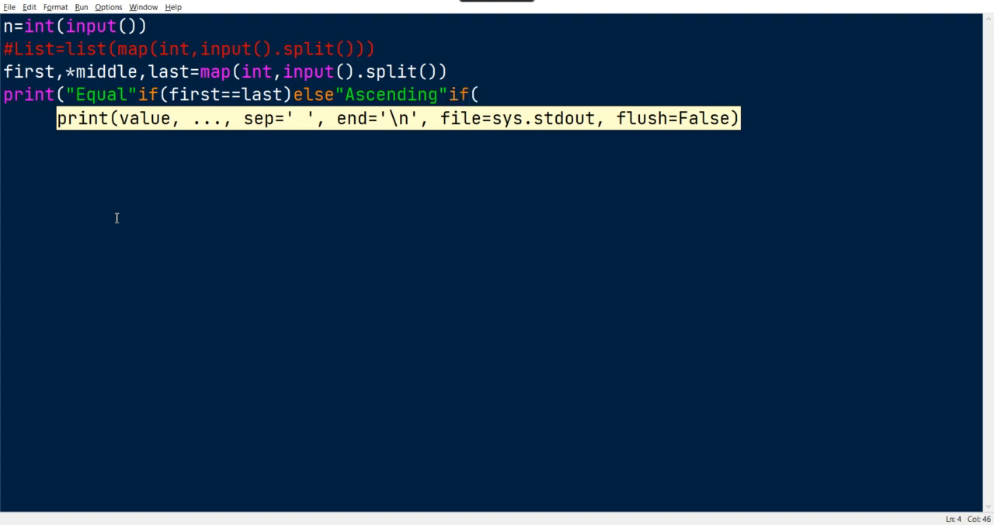
{"action": "type", "text": "first<"}
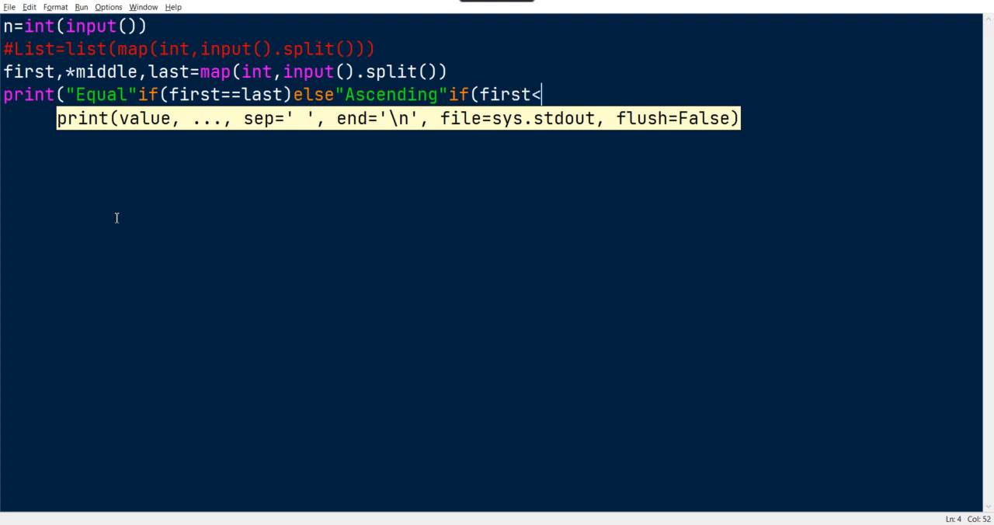
{"action": "type", "text": "last)els"}
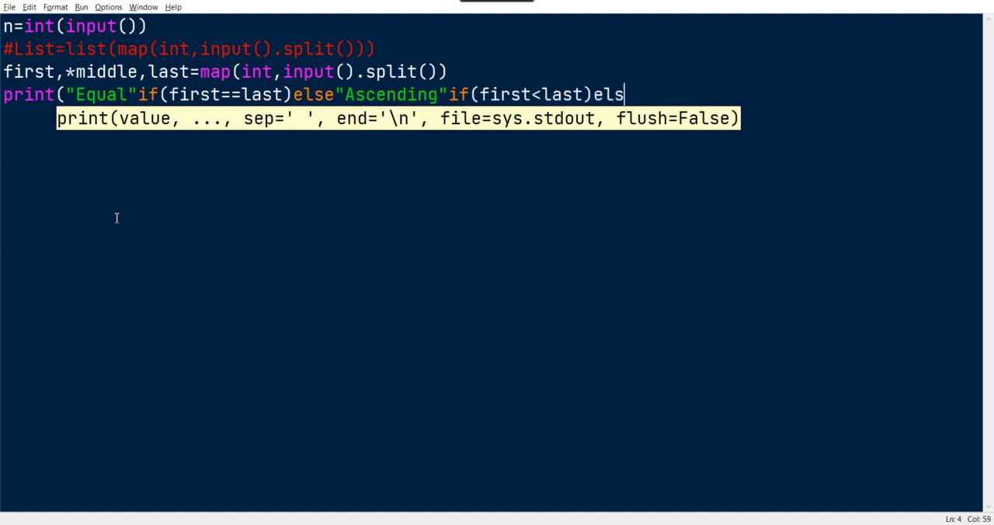
{"action": "type", "text": "e\"D\""}
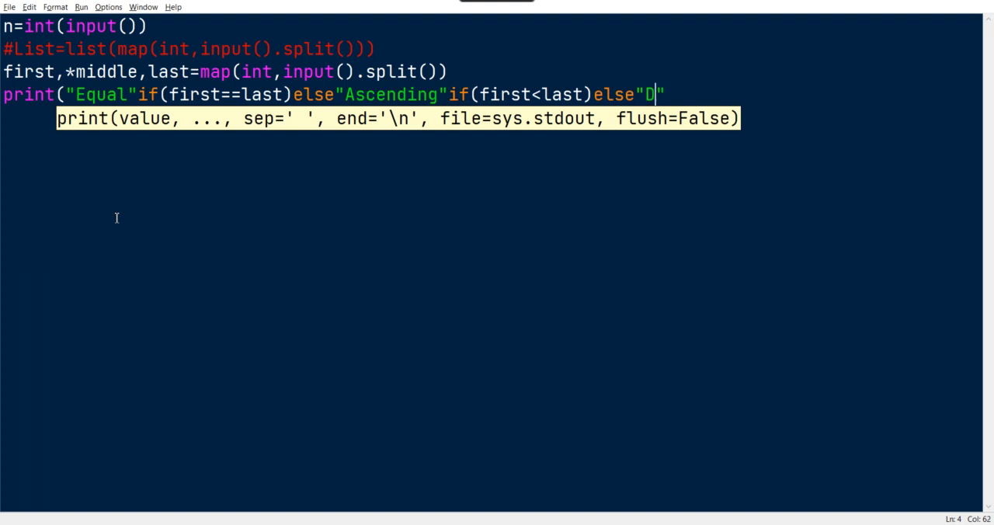
{"action": "type", "text": "escending\""}
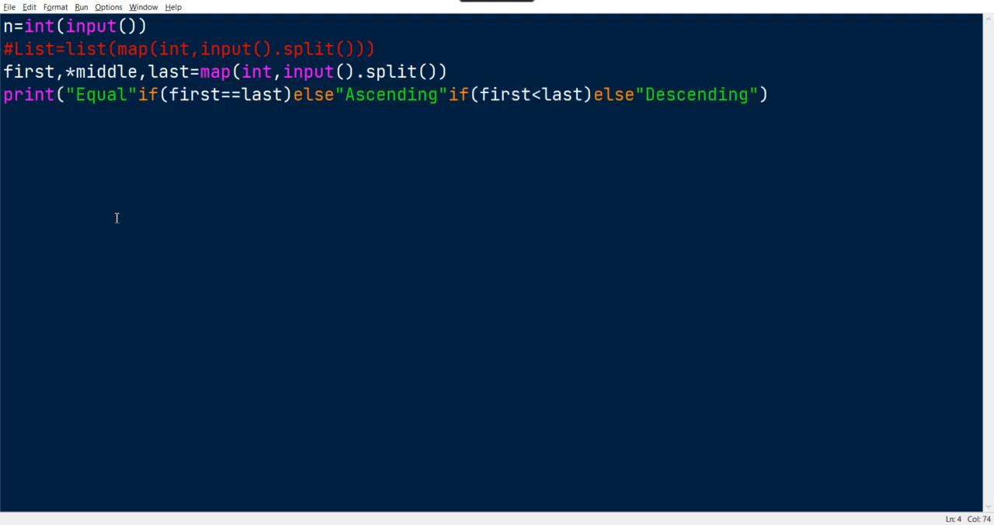
Step: Run the script and feed it test numbers in the shell to check the Ascending output
{"action": "key", "text": "F5"}
{"action": "type", "text": "1 2 3 4 5"}
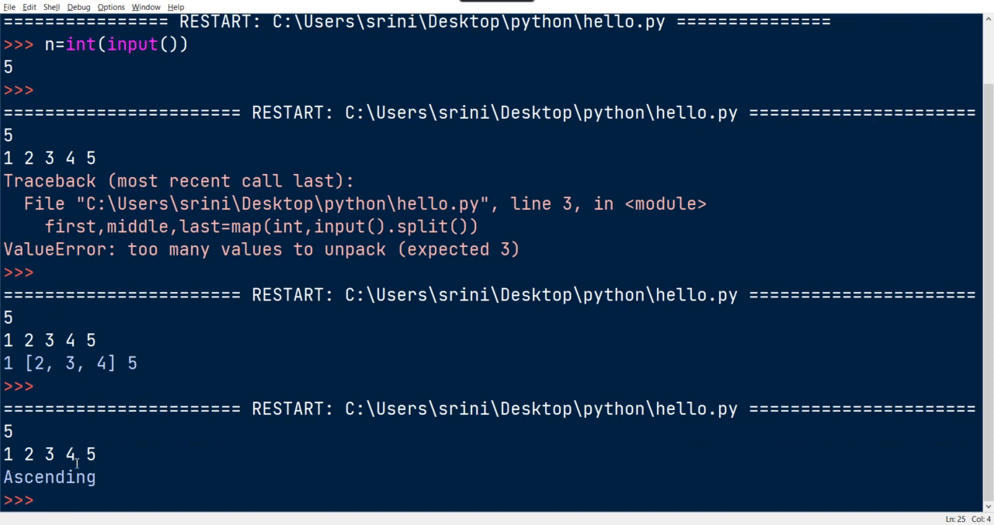
{"action": "scroll", "scroll_direction": "down", "scroll_amount": 3}
{"action": "type", "text": "1 2 3 4 "}
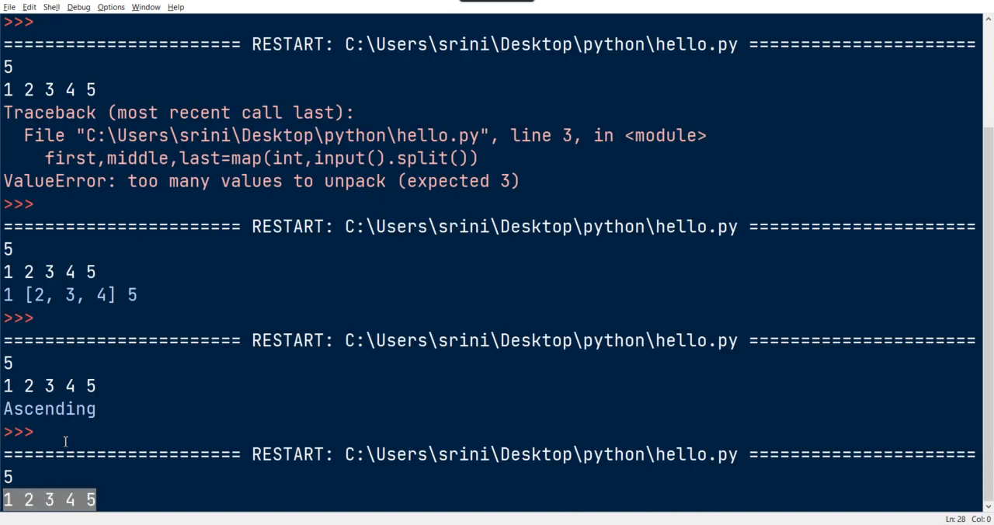
{"action": "type", "text": "5 4"}
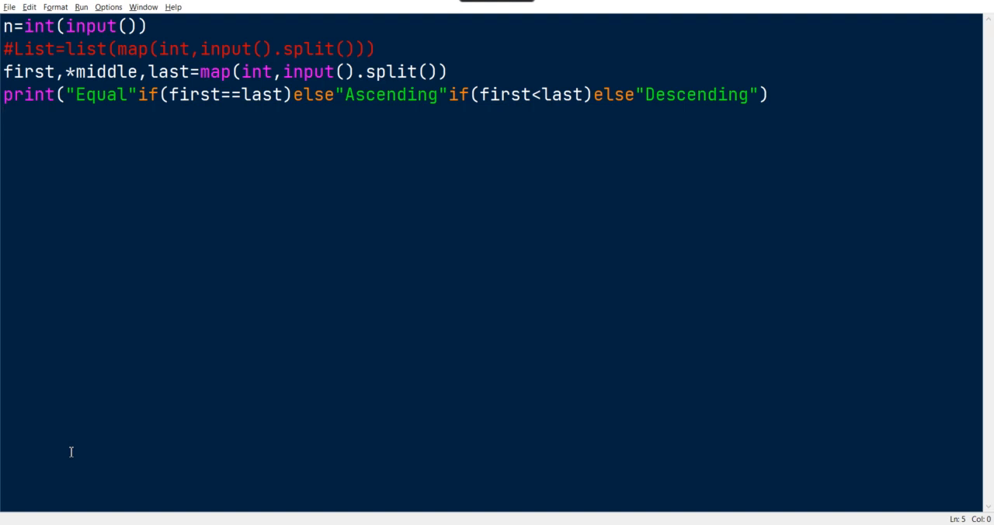
Step: Wrap the original code lines in ''' quotes to disable them
{"action": "triple_click", "coordinate": [187, 48]}
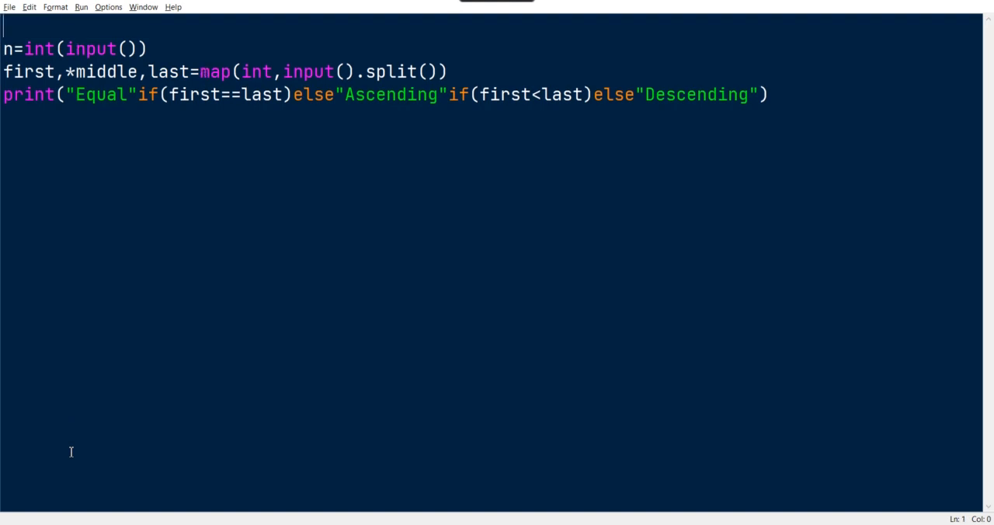
{"action": "type", "text": "'''"}
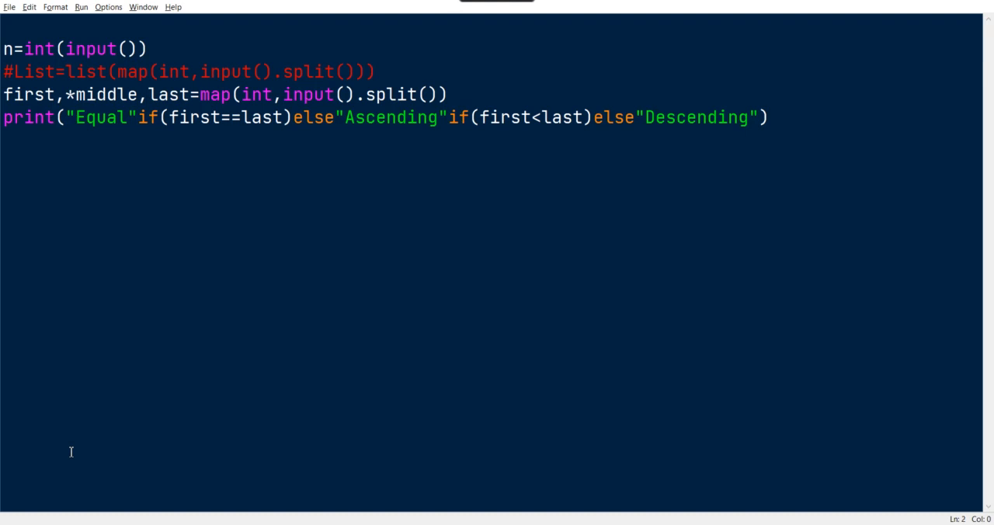
{"action": "type", "text": "'''"}
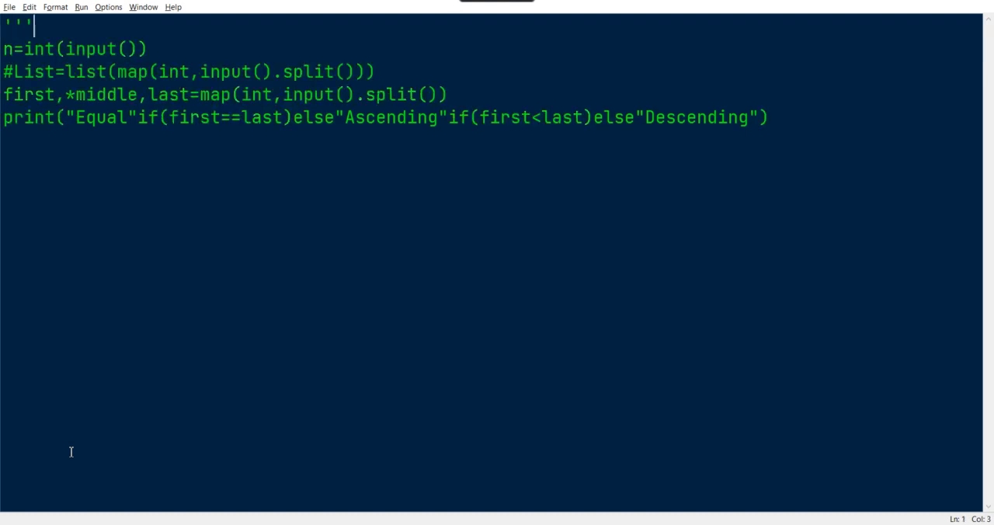
{"action": "type", "text": "'''"}
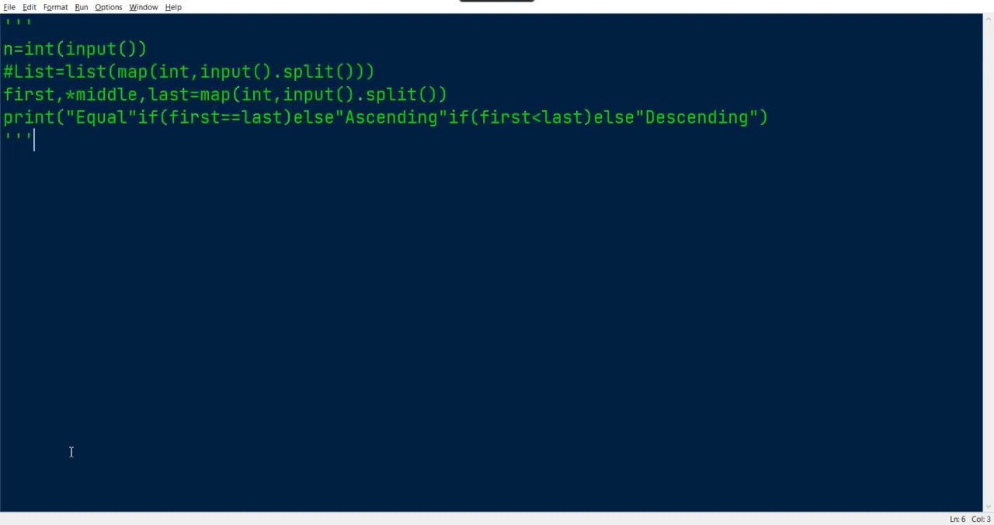
Step: Write the lambda header (lambda n,first,middle,last: with a print call inside
{"action": "type", "text": "print"}
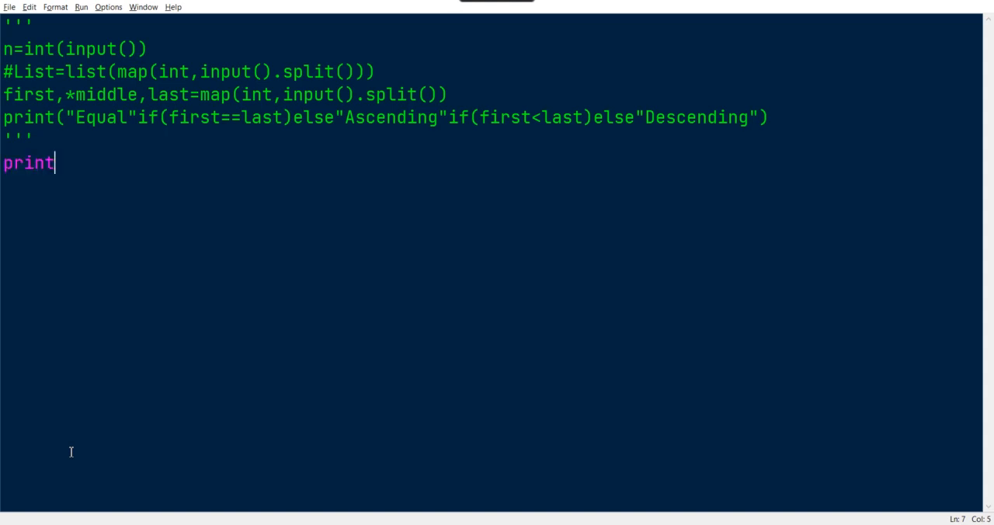
{"action": "type", "text": "()"}
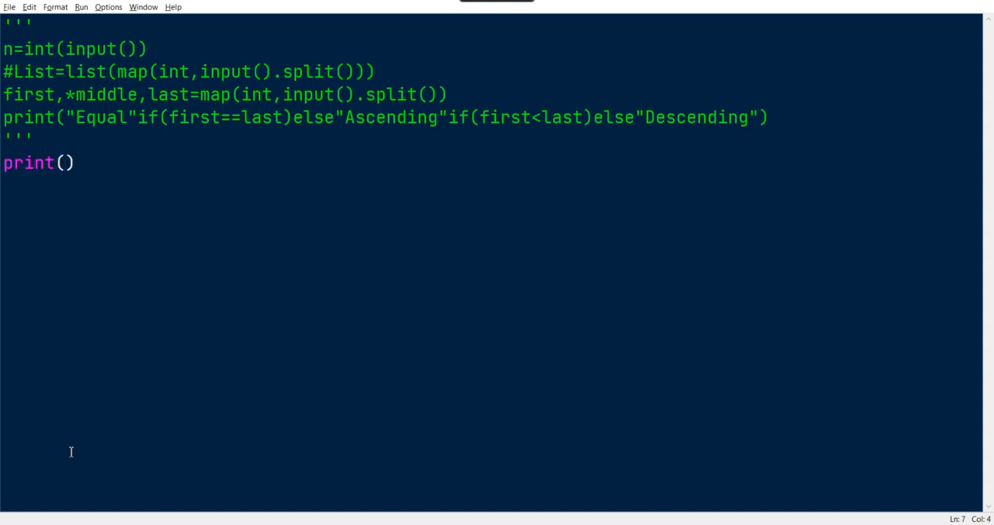
{"action": "type", "text": "("}
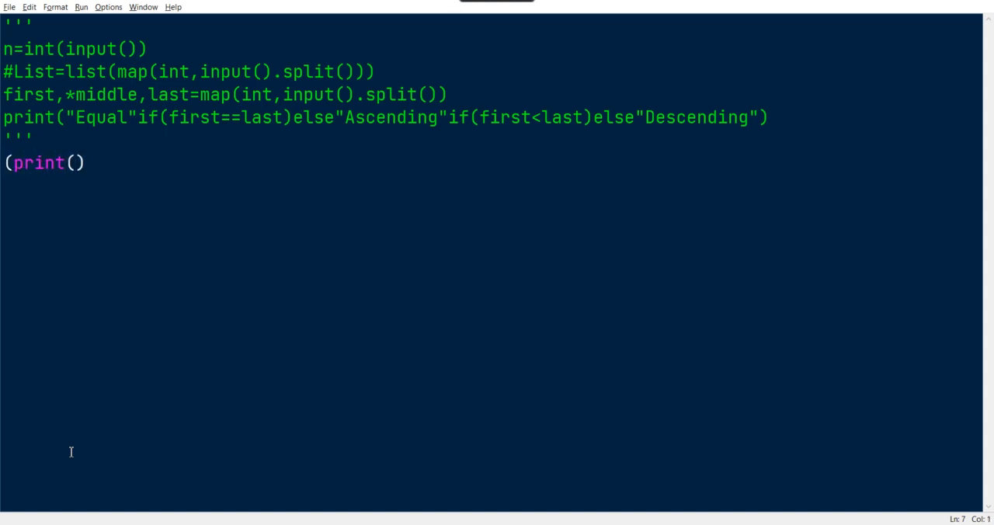
{"action": "type", "text": "lambda"}
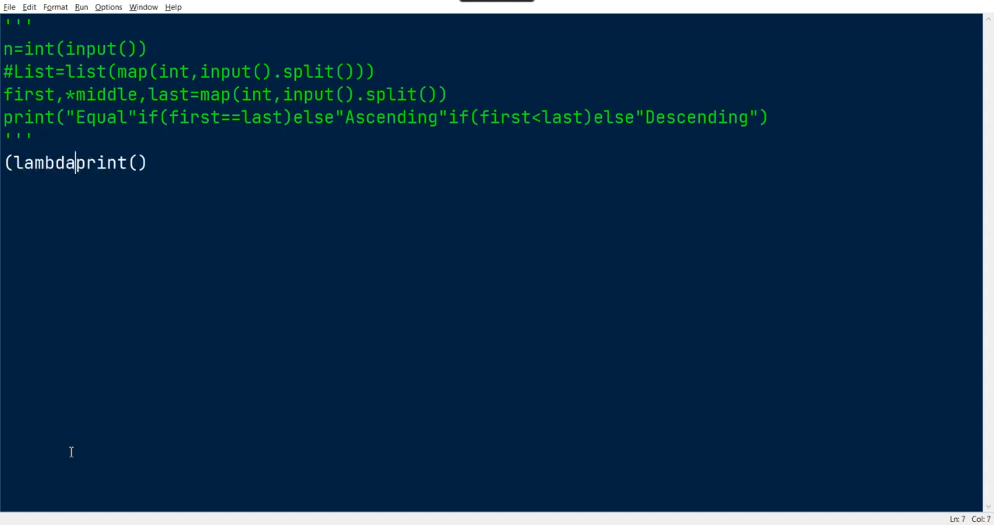
{"action": "key", "text": "BackSpace"}
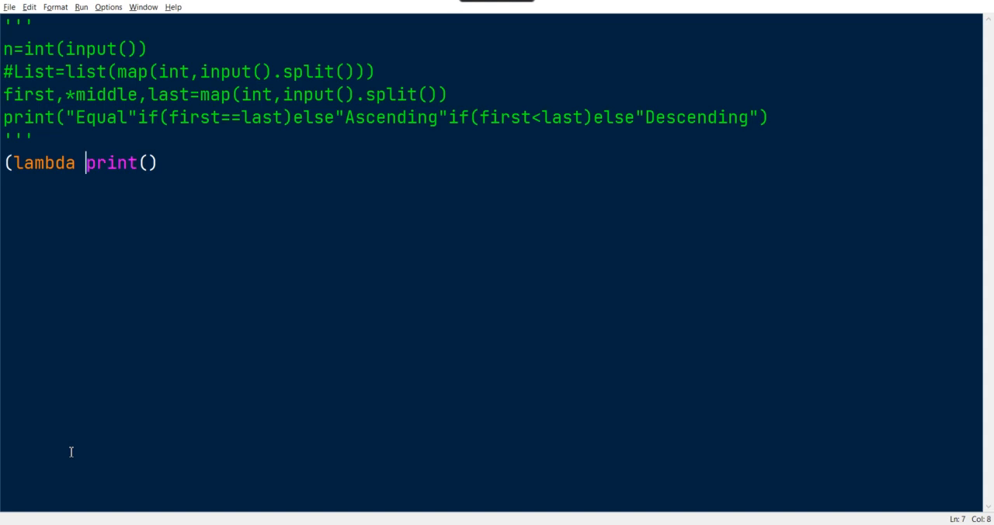
{"action": "type", "text": "first,"}
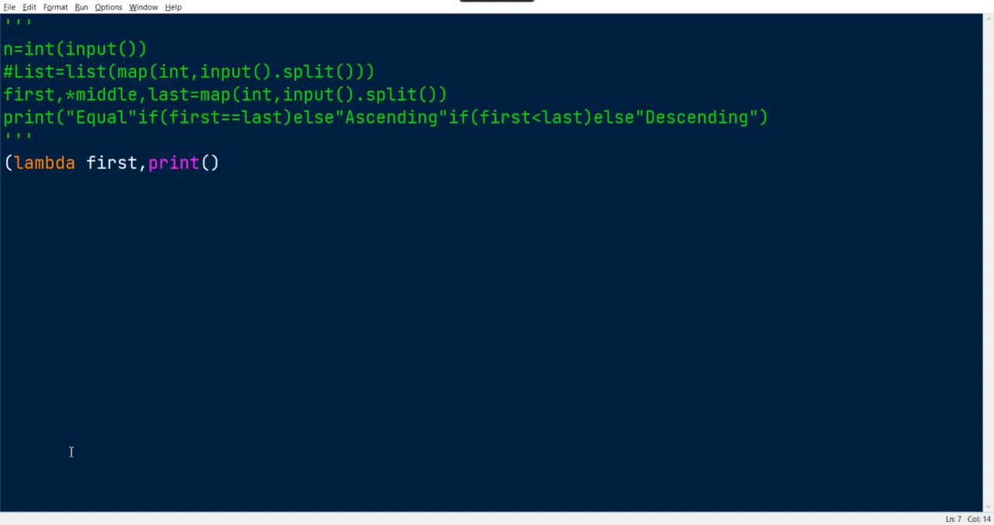
{"action": "type", "text": "last"}
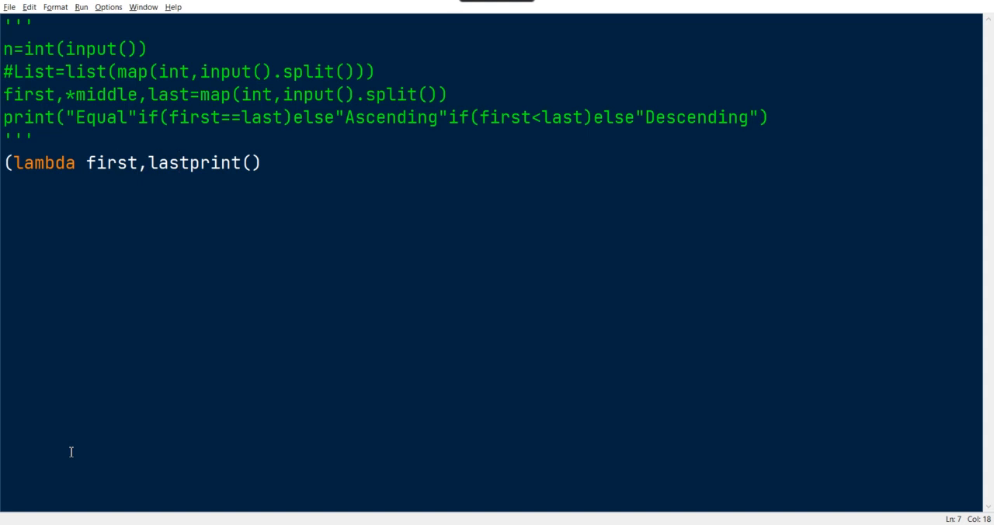
{"action": "type", "text": "n,"}
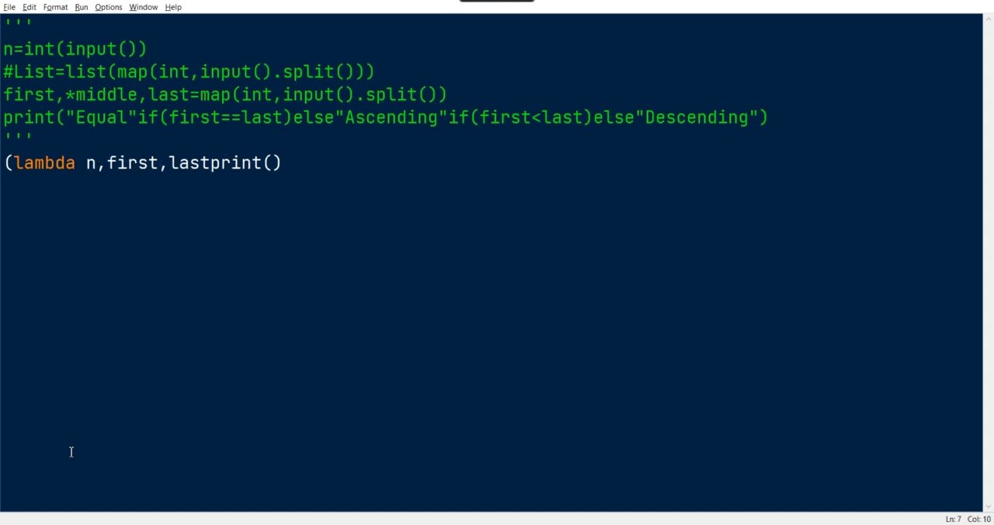
{"action": "left_click", "coordinate": [159, 163]}
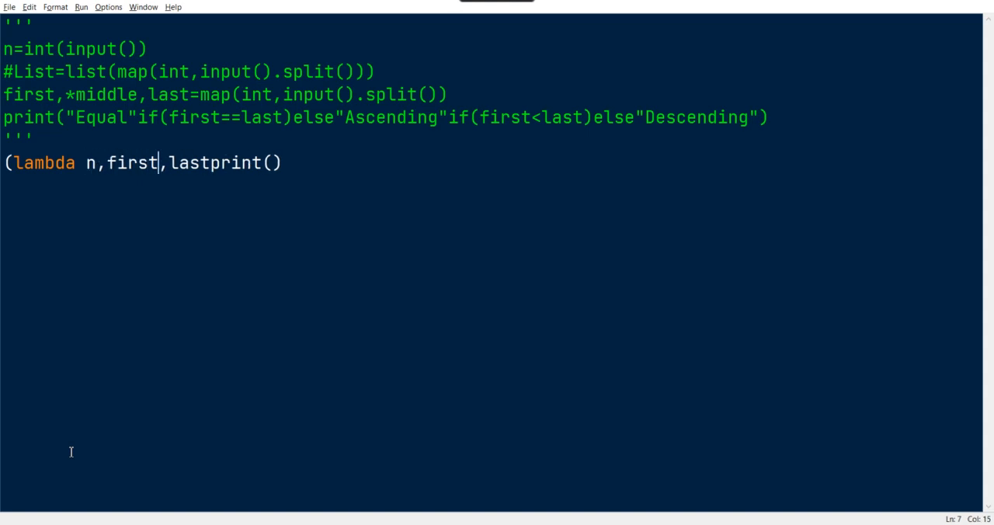
{"action": "type", "text": "midd,"}
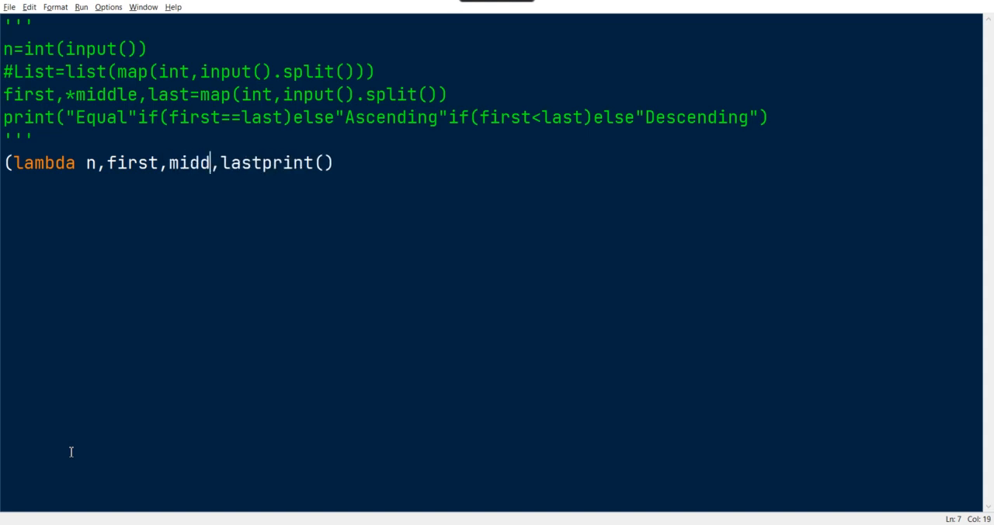
{"action": "type", "text": "le,"}
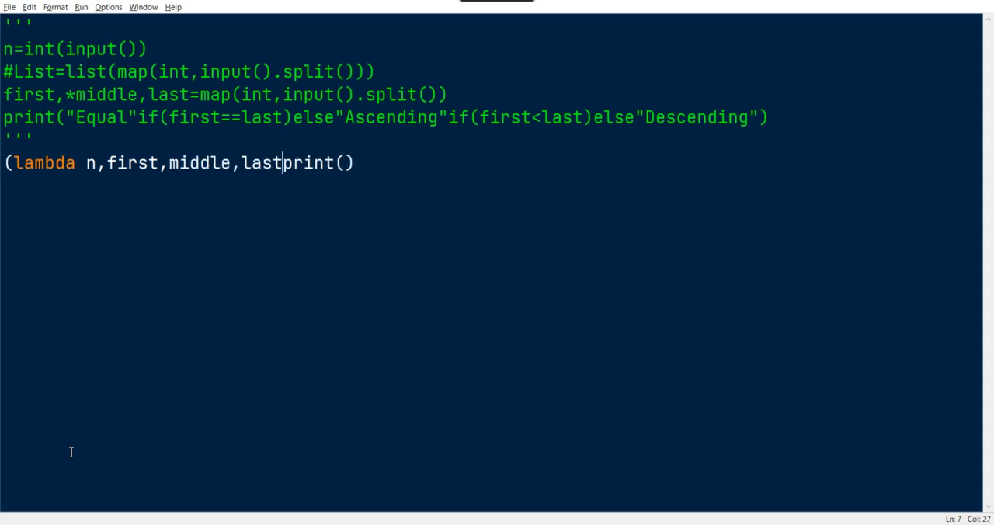
{"action": "type", "text": ":"}
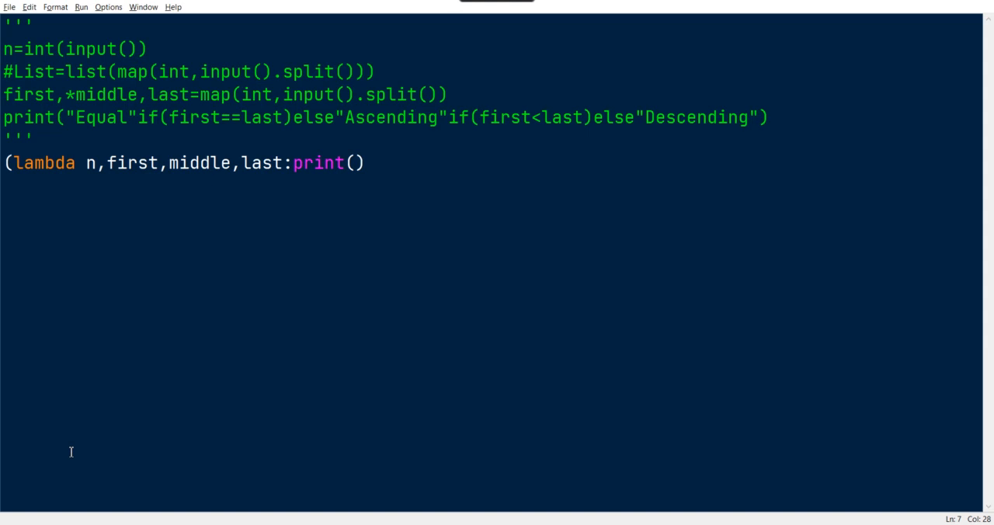
Step: Fill the print with the Equal/Ascending/Descending conditional on first and last
{"action": "left_click", "coordinate": [3, 118]}
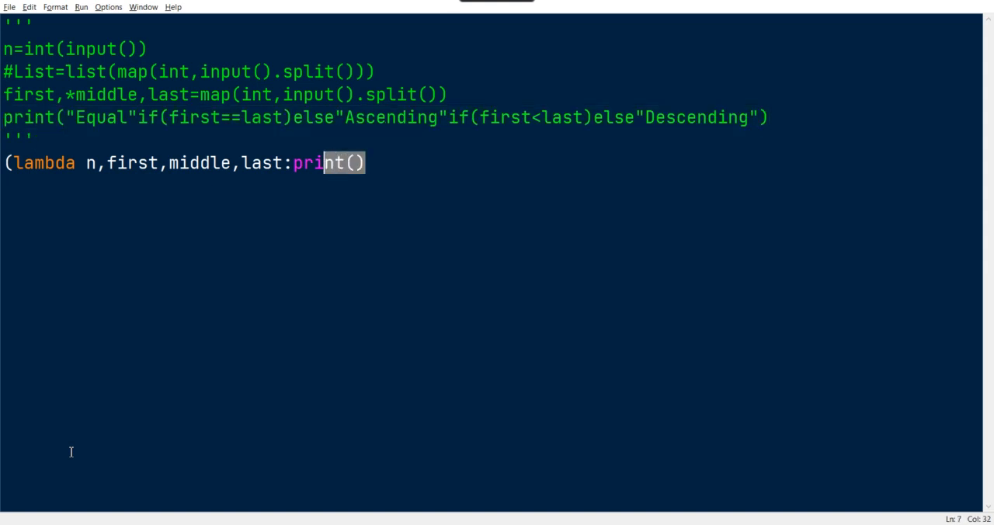
{"action": "type", "text": "\"Equal\"if(first==last)else\"Ascending\"if(first<last)else\"Descending\""}
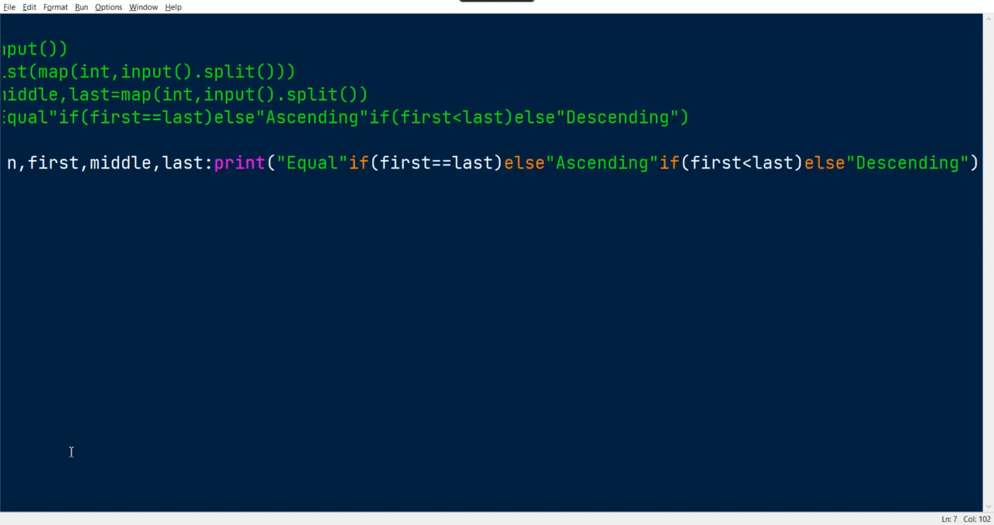
{"action": "type", "text": ")"}
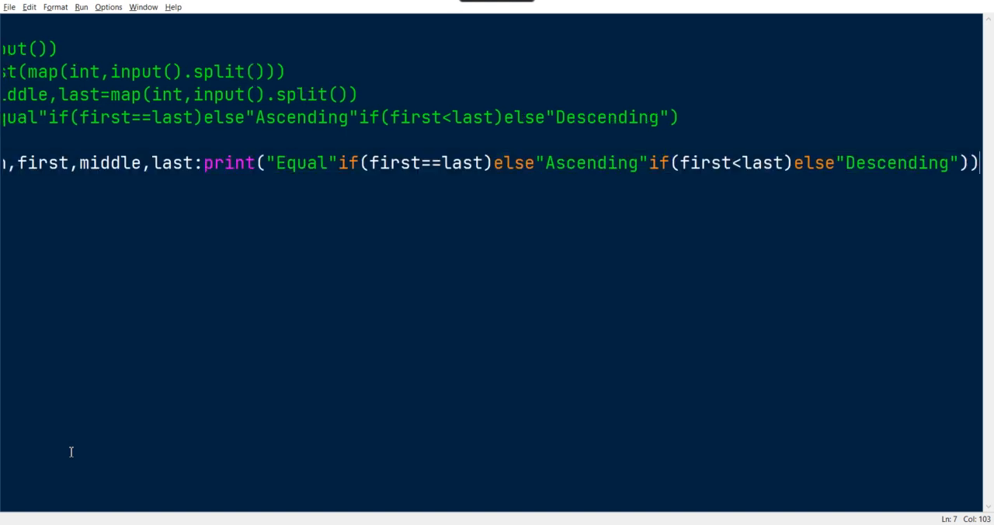
{"action": "type", "text": "()"}
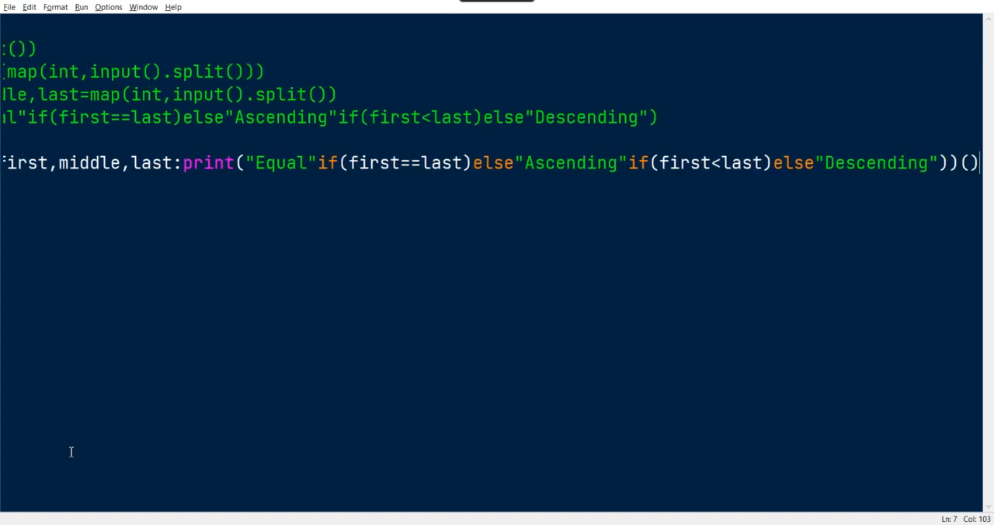
Step: Call the lambda with int(input()) and map(int,input().split())
{"action": "type", "text": "(int"}
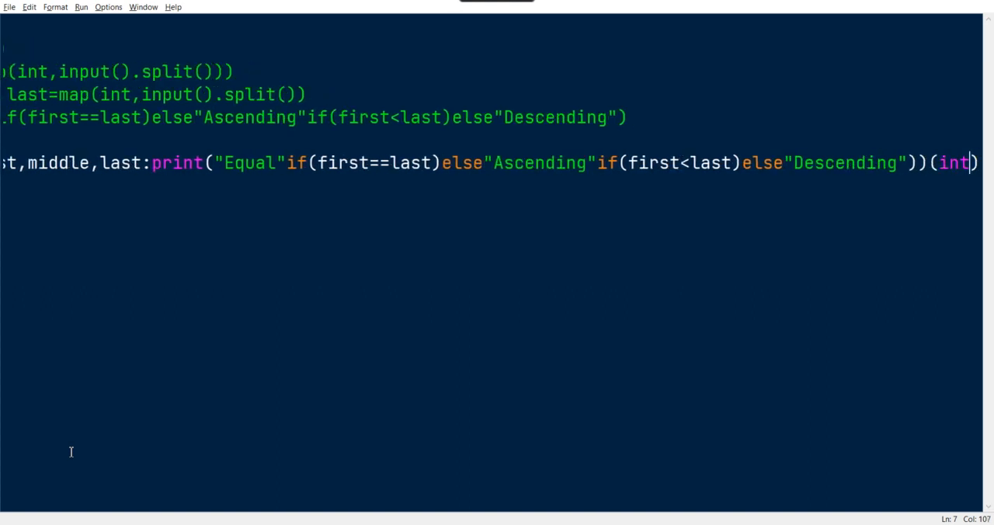
{"action": "type", "text": "()"}
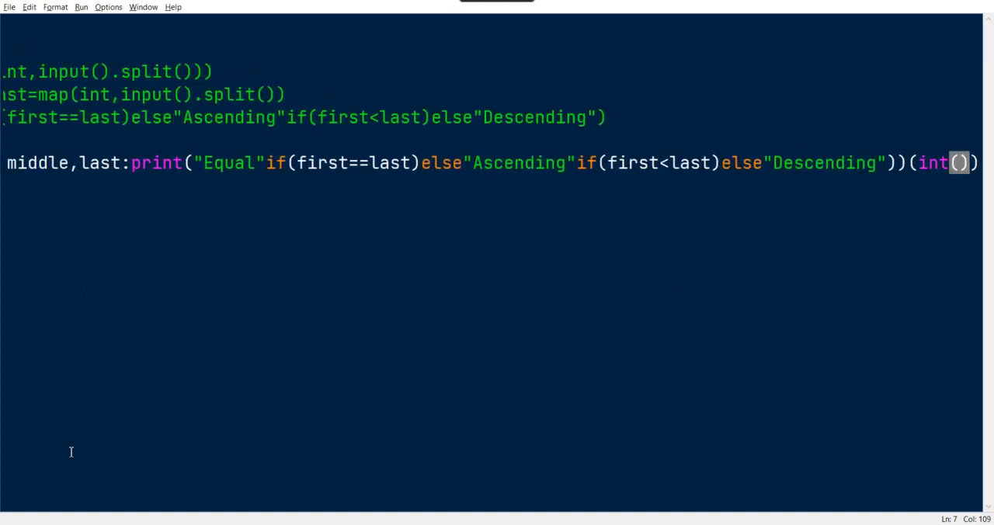
{"action": "type", "text": "input("}
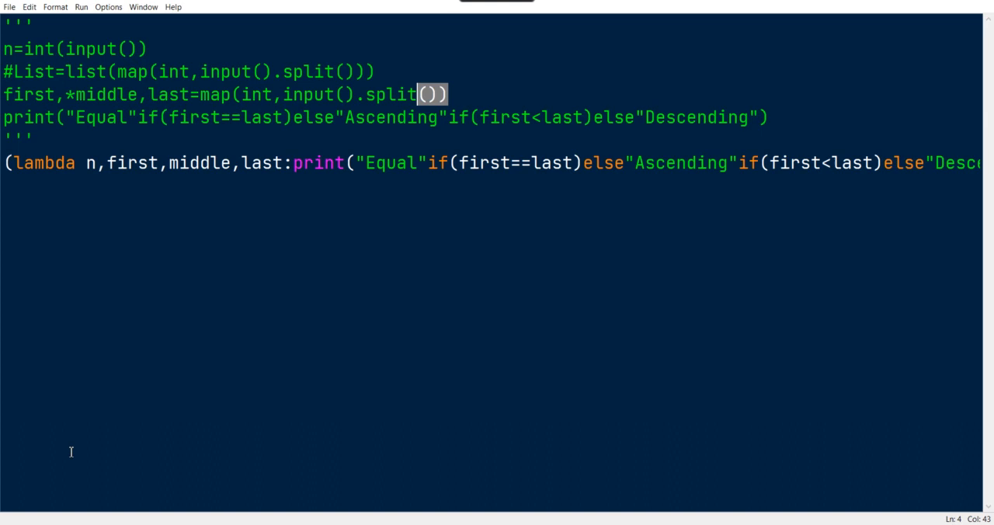
{"action": "left_click_drag", "start_coordinate": [419, 94], "coordinate": [201, 93]}
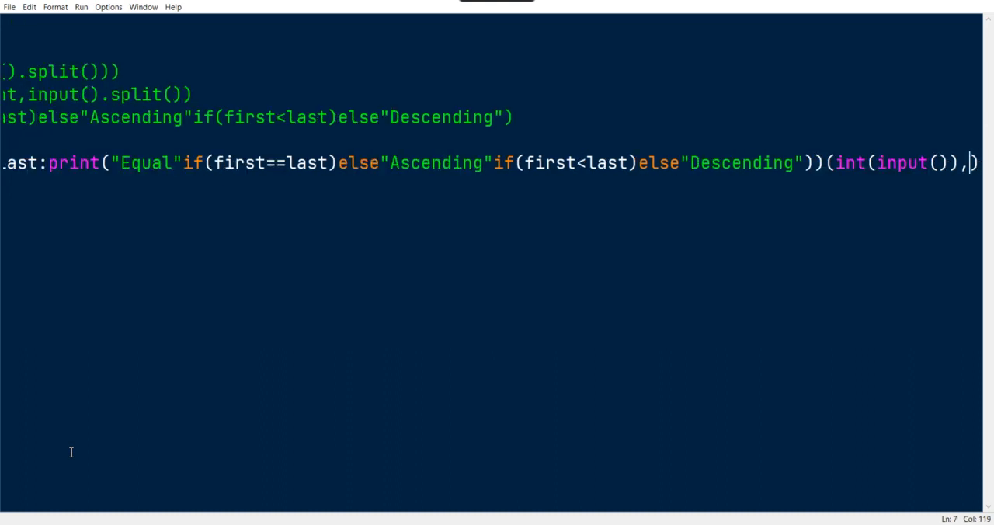
{"action": "type", "text": "map(int,input().split())"}
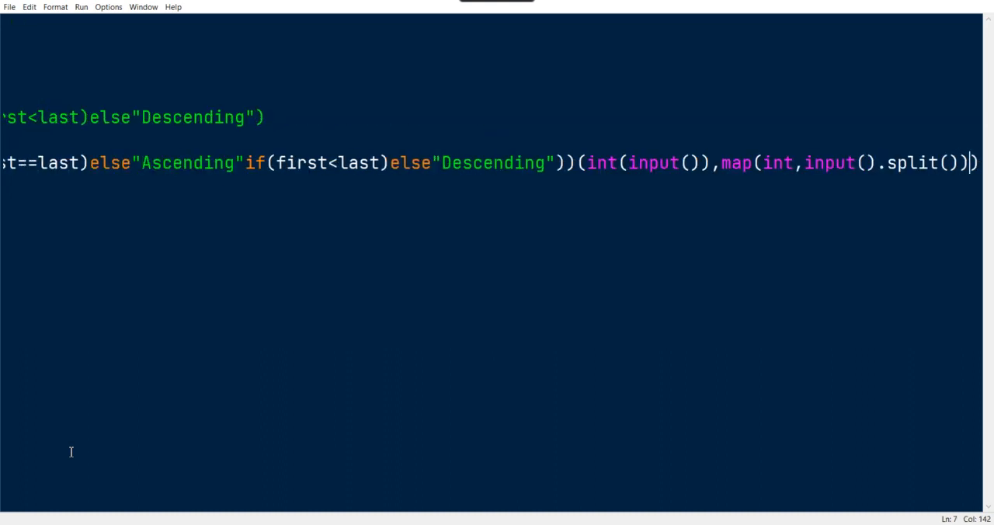
{"action": "type", "text": ")"}
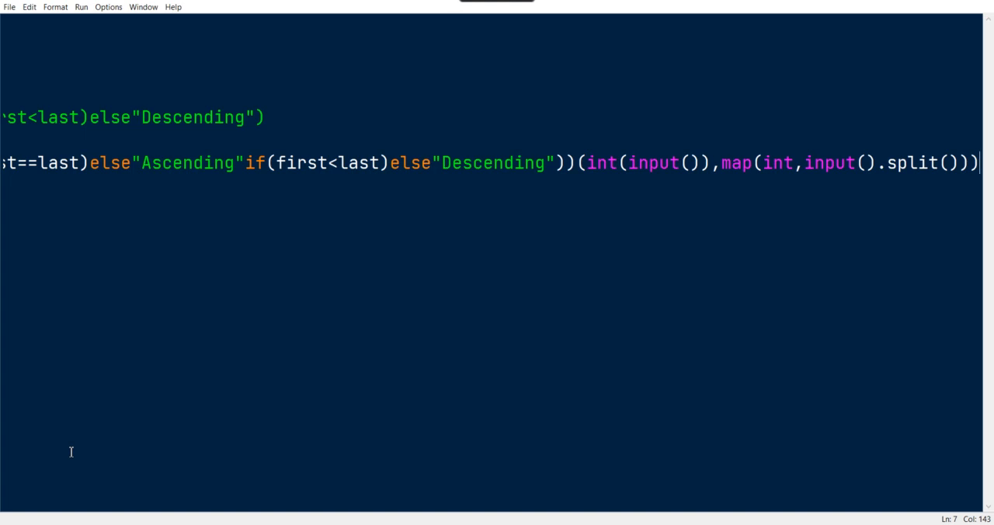
{"action": "mouse_move", "coordinate": [357, 336]}
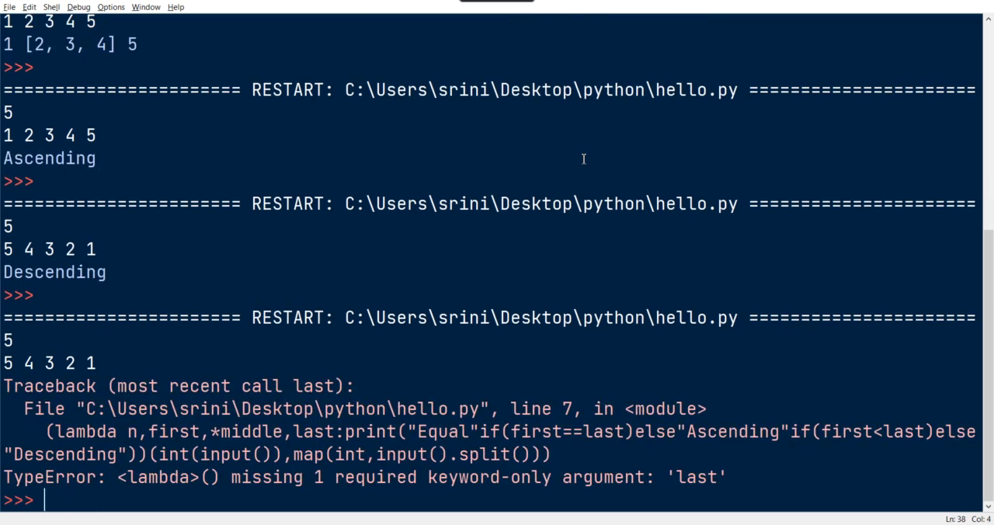
Step: Retype the call arguments (int(input()),map(int,input().split())) after the lambda error
{"action": "key", "text": "alt+tab"}
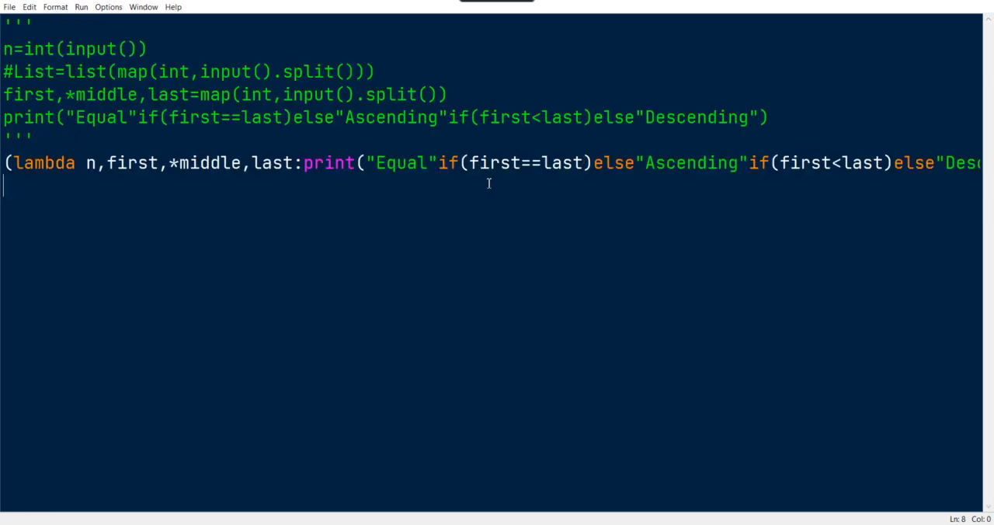
{"action": "mouse_move", "coordinate": [590, 200]}
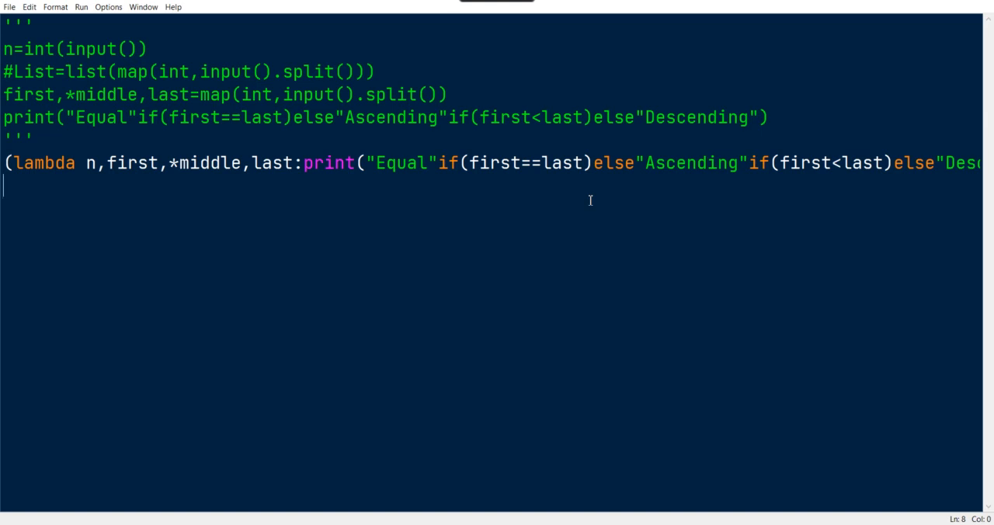
{"action": "type", "text": "(int(input()),map(int,input().split()))"}
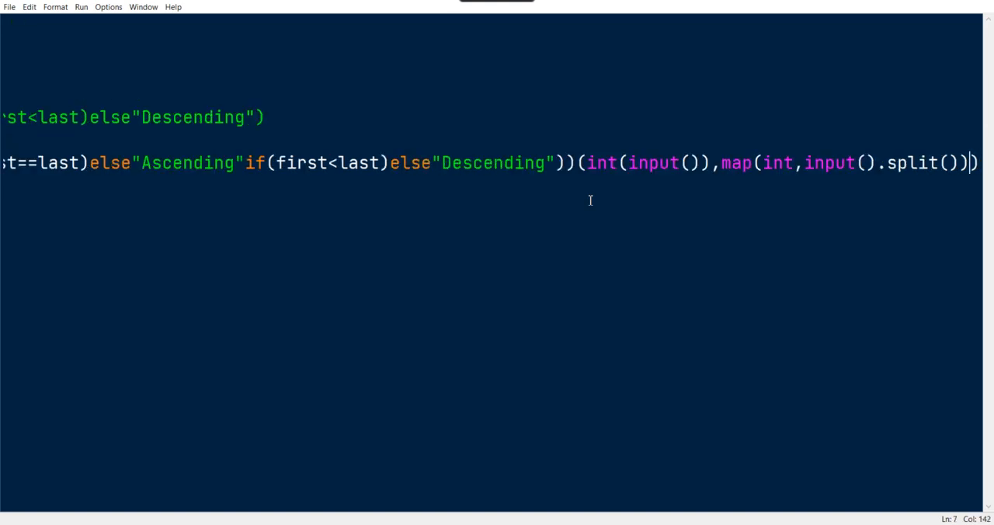
{"action": "key", "text": "Backspace"}
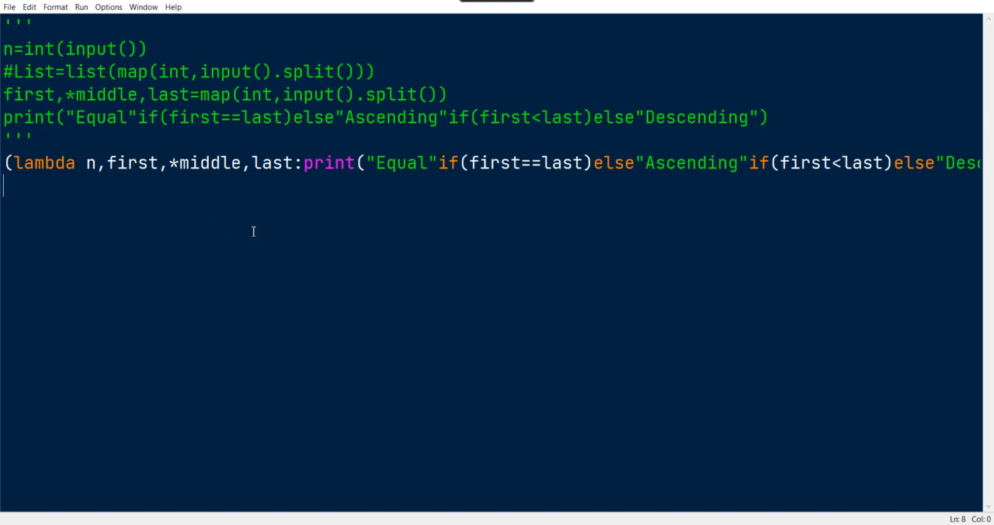
{"action": "mouse_move", "coordinate": [217, 163]}
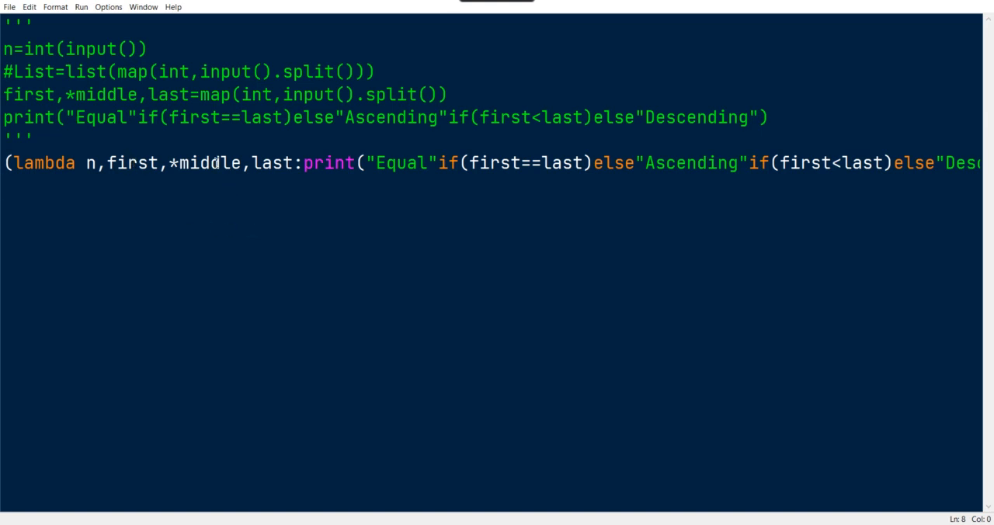
{"action": "key", "text": "enter"}
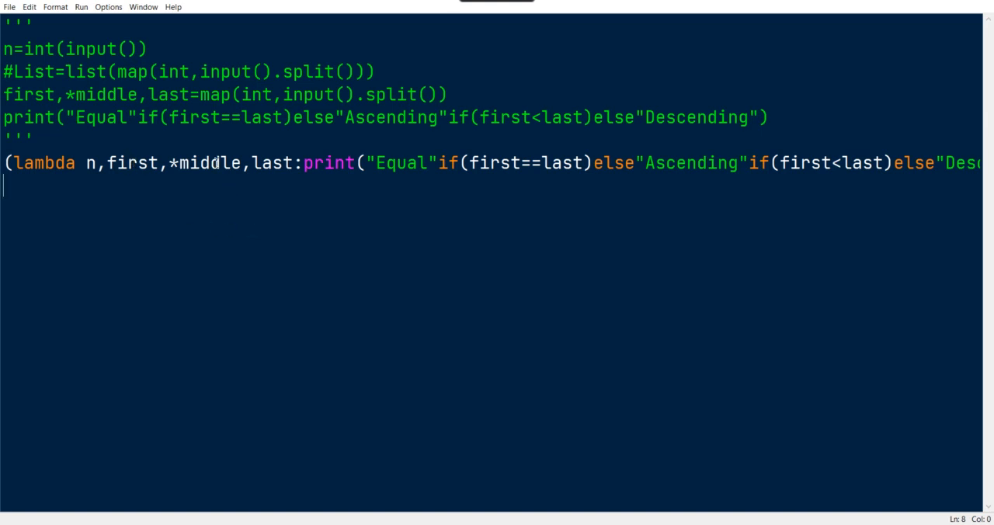
{"action": "mouse_move", "coordinate": [289, 168]}
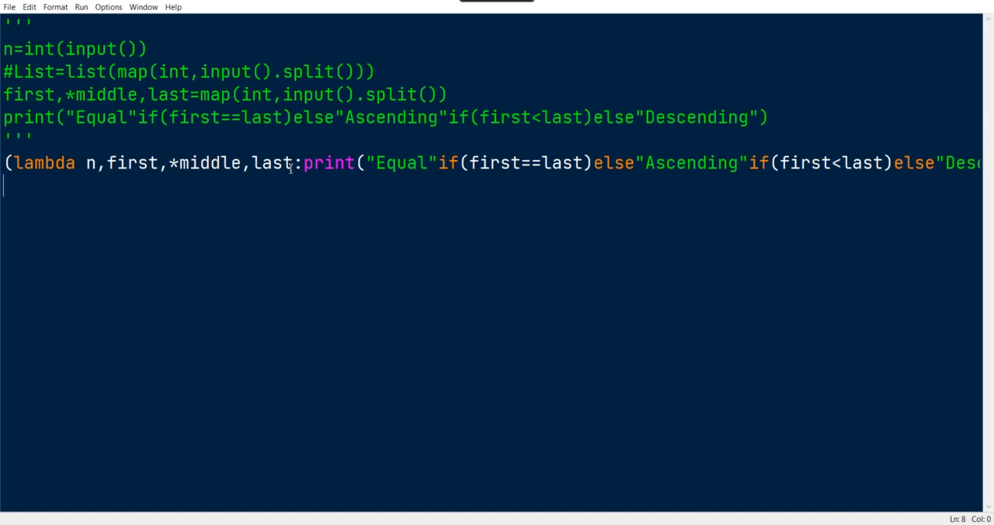
{"action": "mouse_move", "coordinate": [290, 168]}
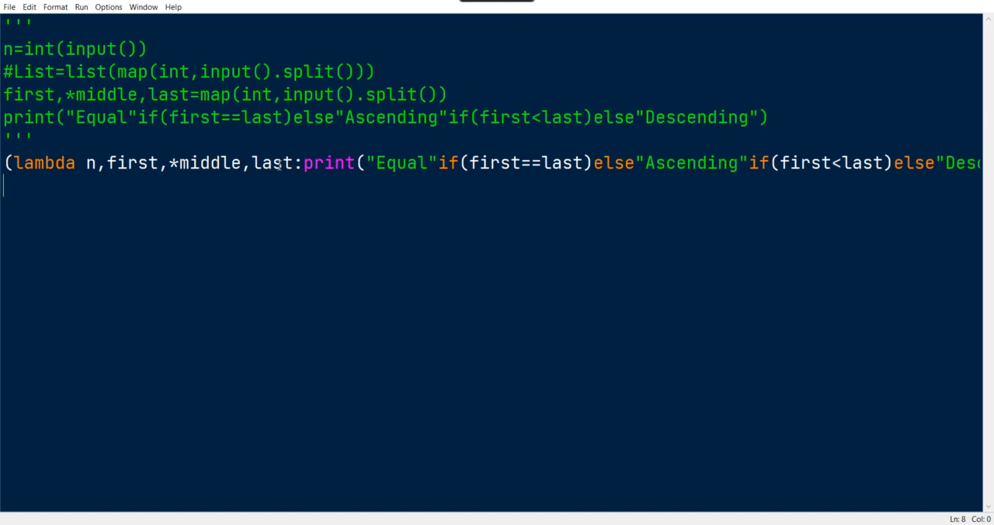
Step: Replace the lambda's separate parameters with a starred List and last with List[-1]
{"action": "double_click", "coordinate": [272, 163]}
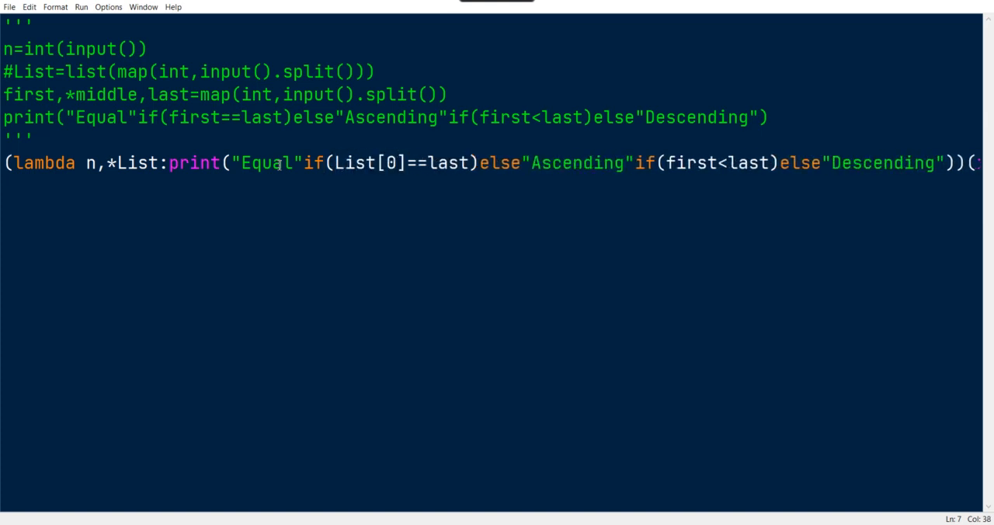
{"action": "double_click", "coordinate": [447, 163]}
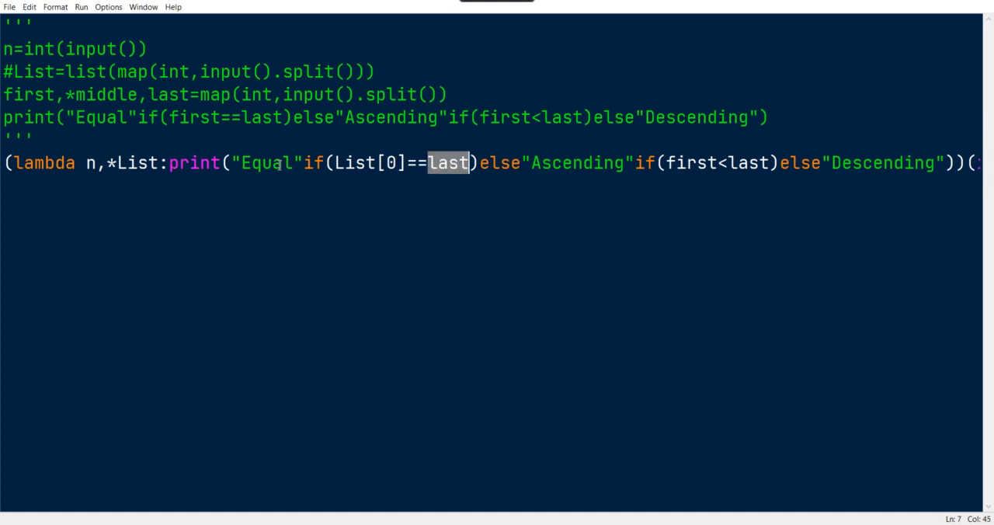
{"action": "type", "text": "LIs"}
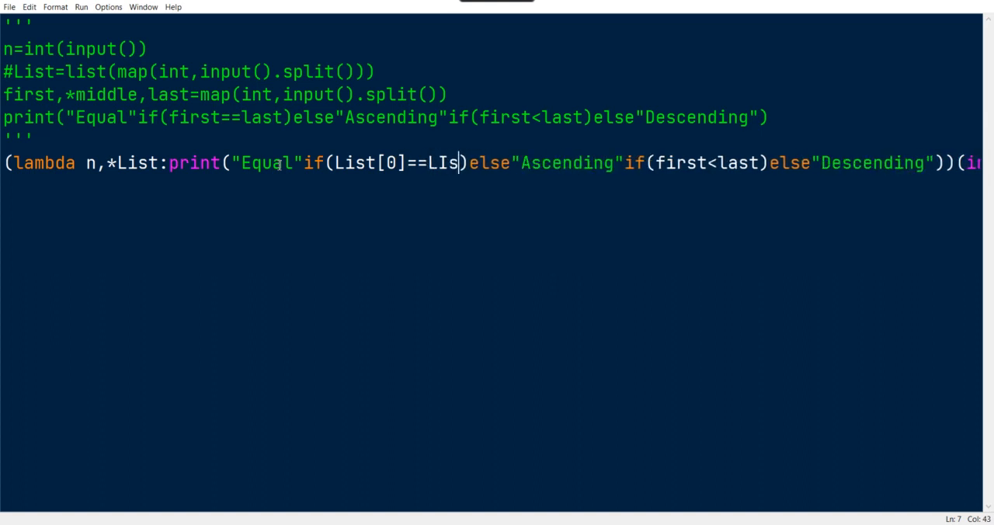
{"action": "type", "text": "t"}
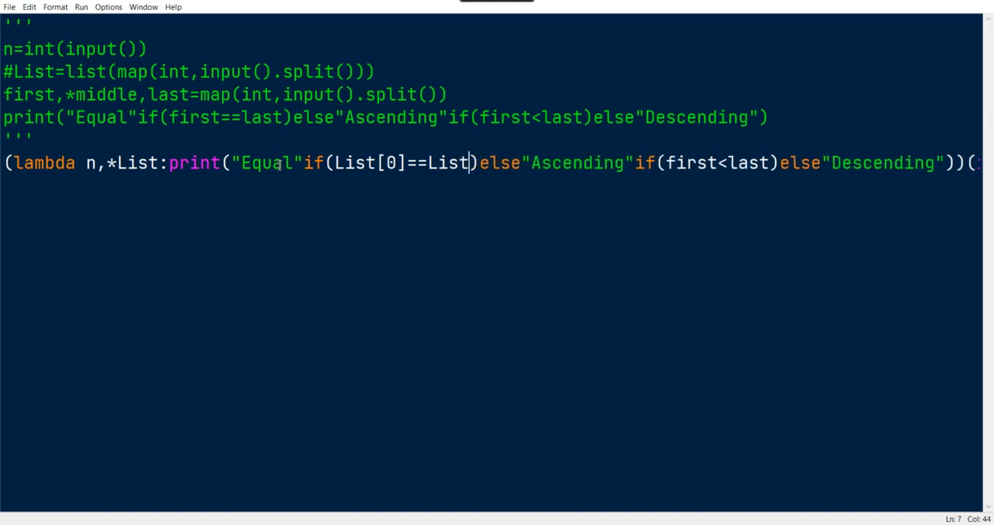
{"action": "type", "text": "-]"}
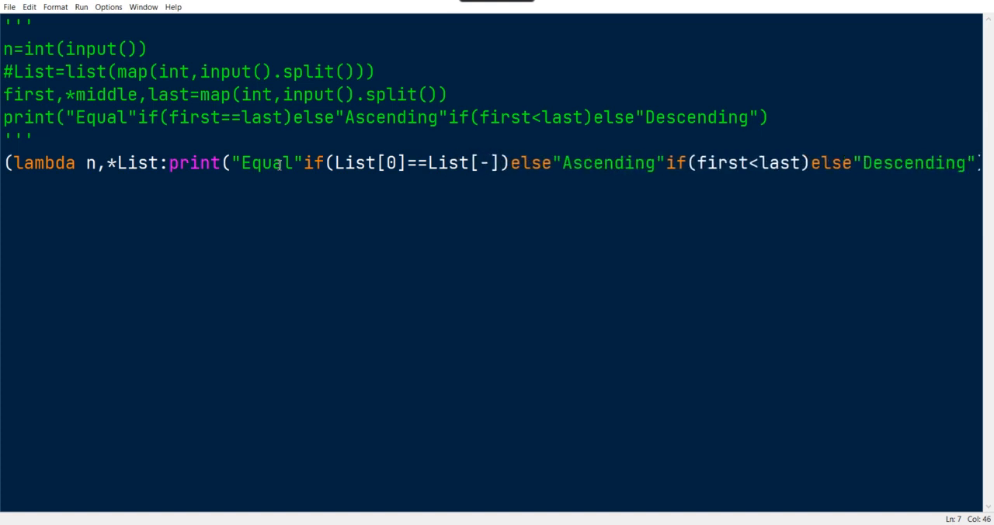
{"action": "type", "text": "1"}
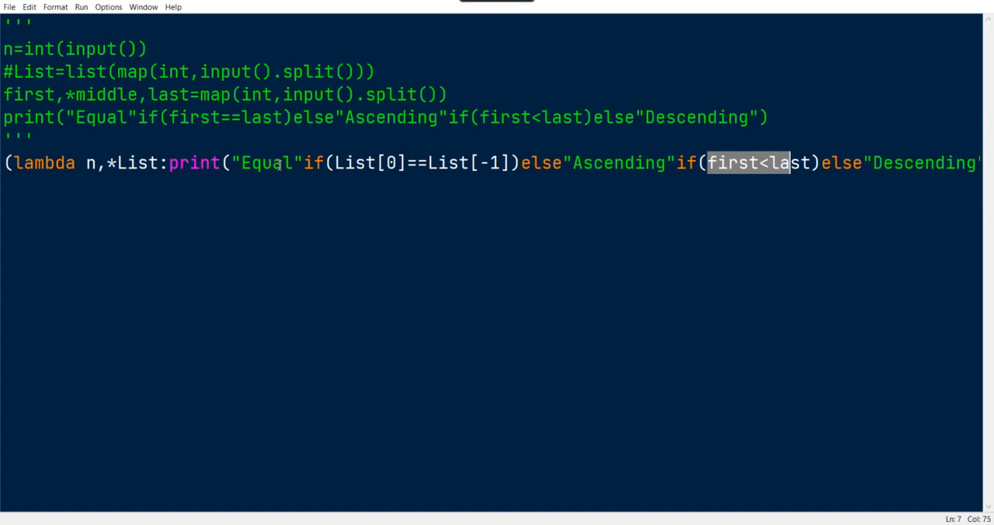
Step: Make the conditions List[0]==List[-1] and List[0]<List[-1]
{"action": "type", "text": "List[0]==List[-1]"}
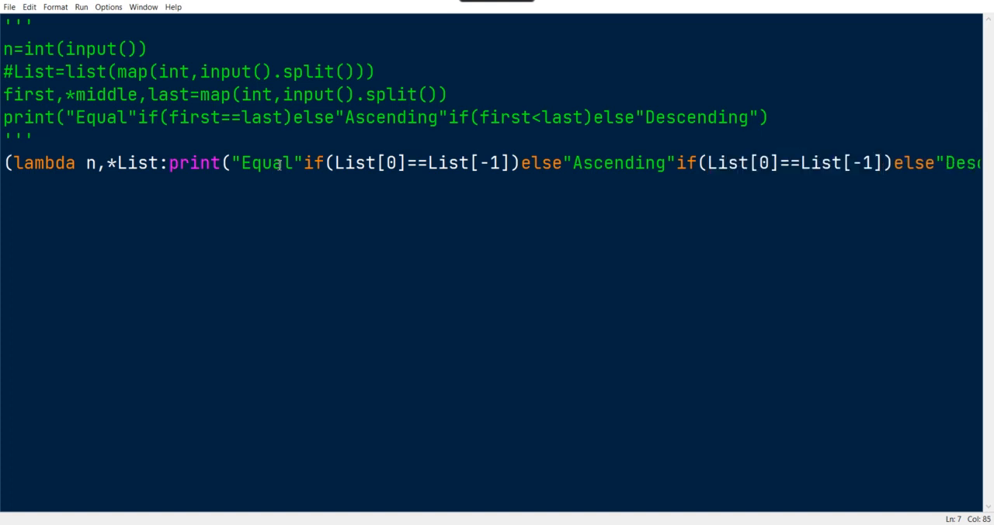
{"action": "double_click", "coordinate": [788, 163]}
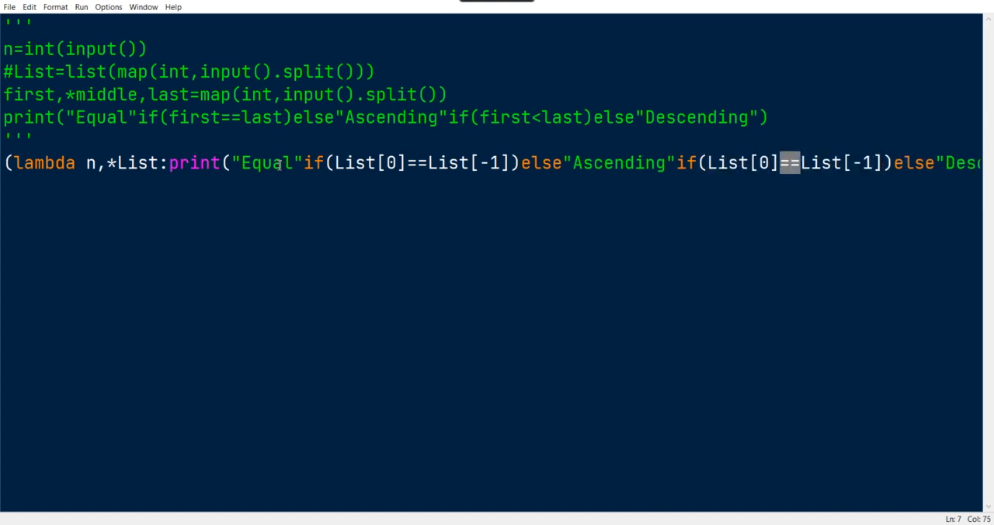
{"action": "type", "text": "<"}
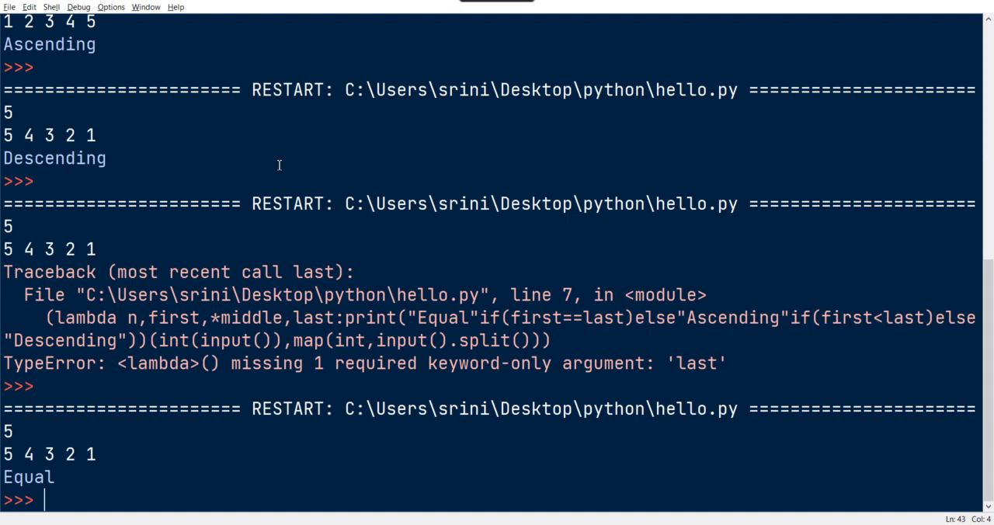
{"action": "mouse_move", "coordinate": [279, 169]}
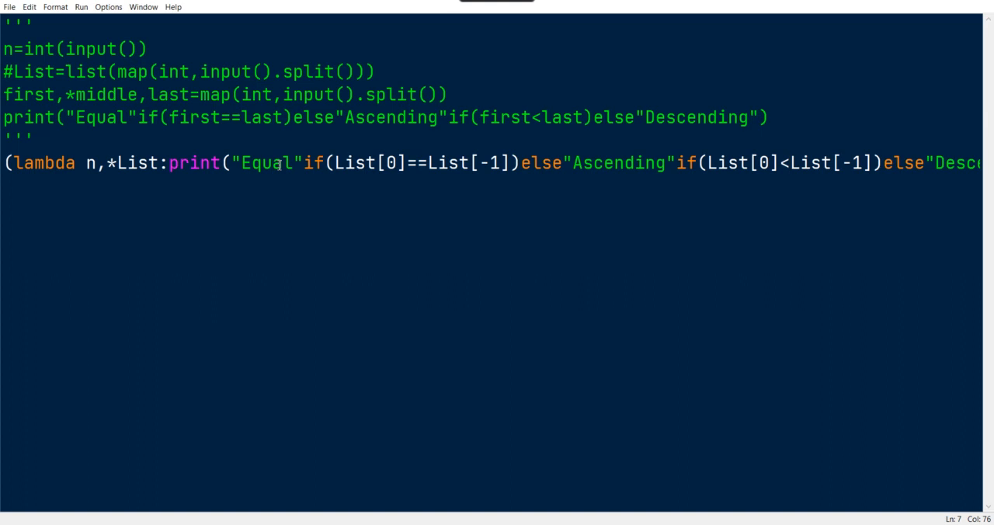
Step: Wrap map(int,input().split()) in list(...) at the end of the lambda call
{"action": "key", "text": "enter"}
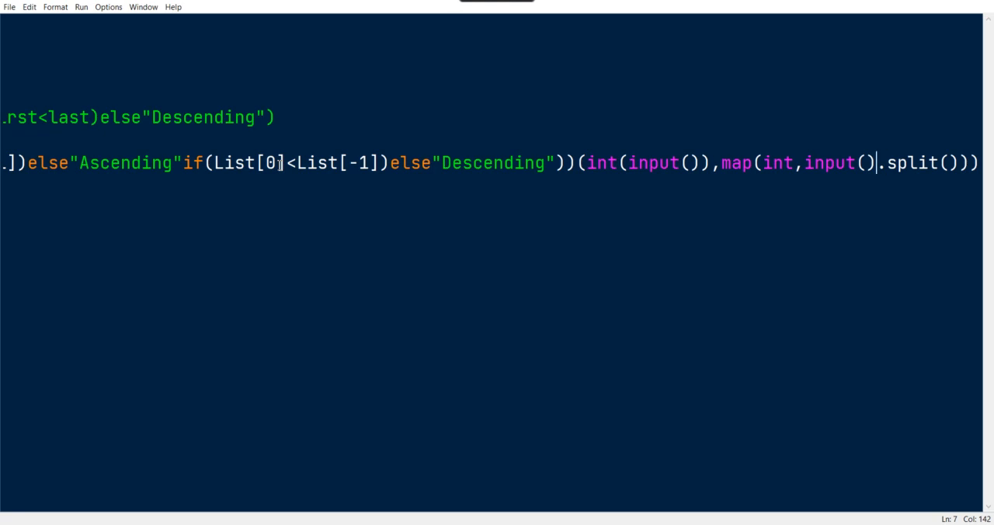
{"action": "left_click", "coordinate": [717, 163]}
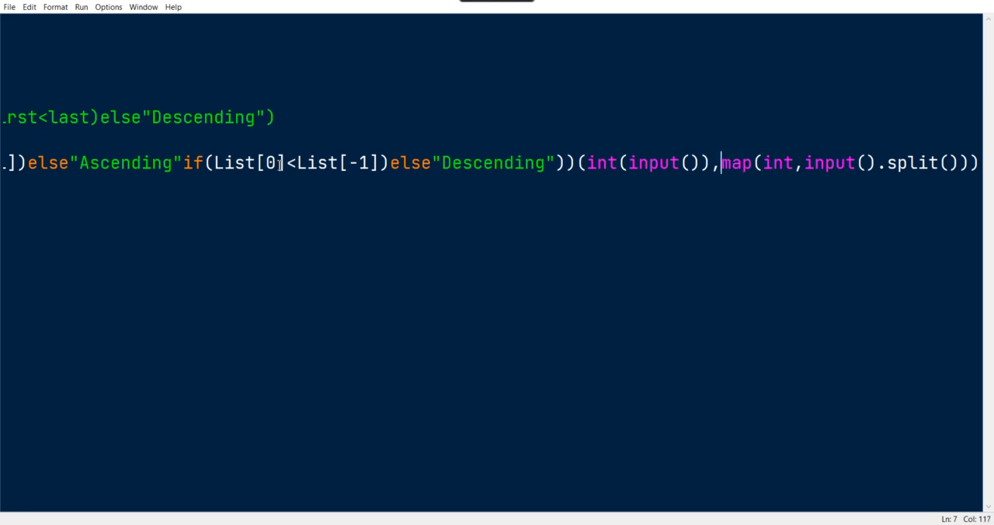
{"action": "type", "text": "list("}
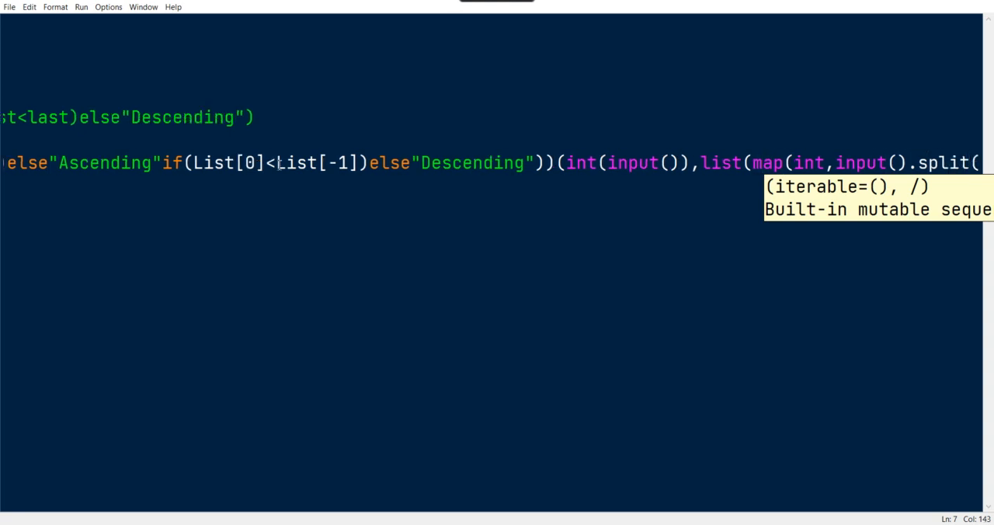
{"action": "type", "text": ")))"}
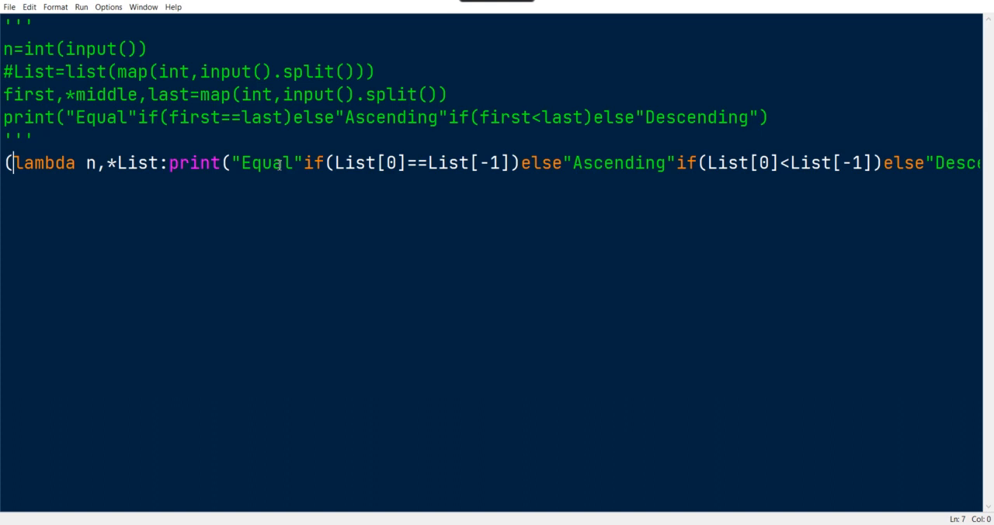
Step: Rerun with 5 and 5 4 3 2 1 to get Descending, then make List a plain parameter
{"action": "key", "text": "Backspace"}
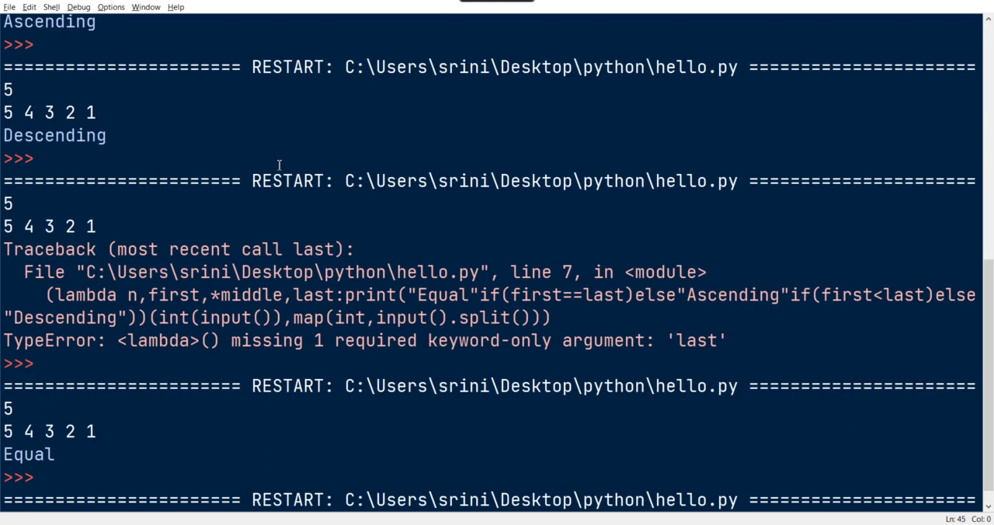
{"action": "scroll", "scroll_direction": "down", "scroll_amount": 3}
{"action": "type", "text": "5 4 3 2 1"}
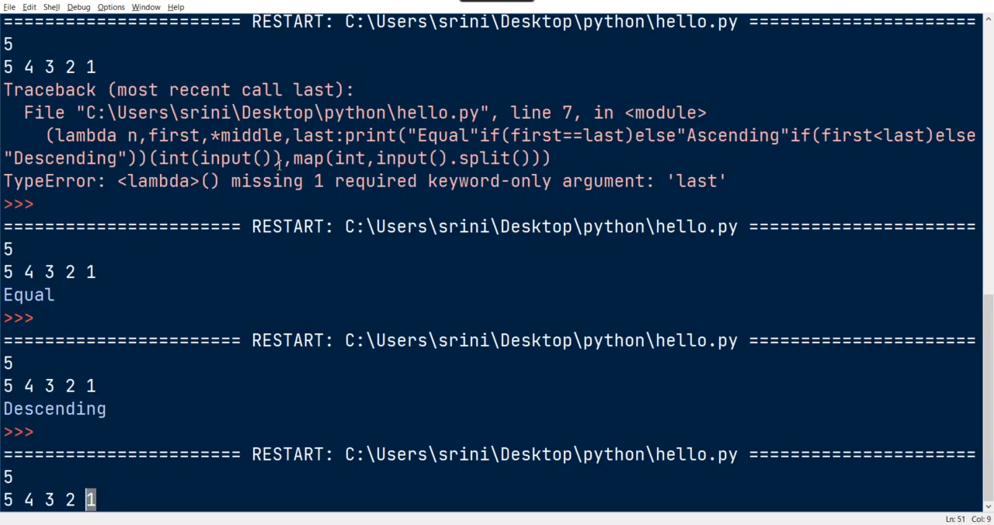
{"action": "type", "text": "9"}
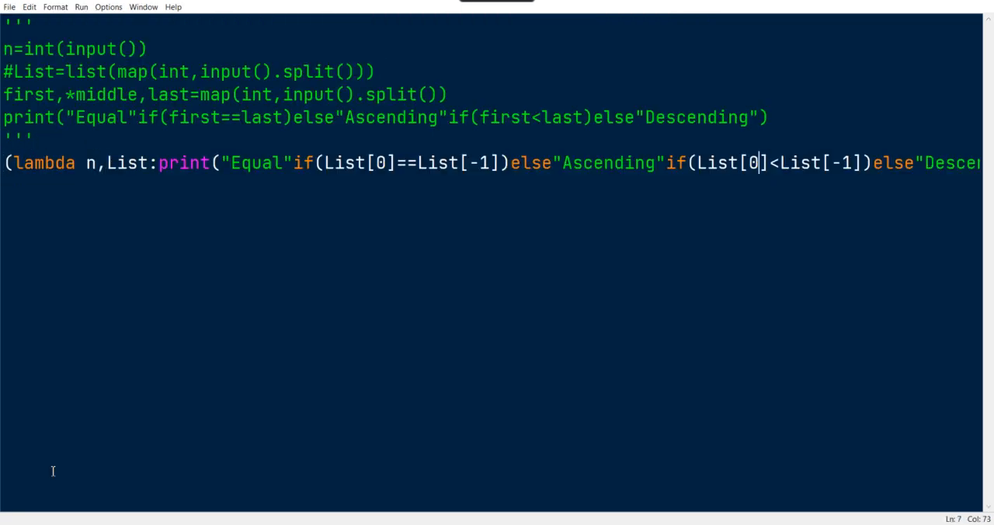
Step: Move else"Descending" and the call arguments onto an indented line 8
{"action": "type", "text": "else\"Descending\"))(int(input()),list(map(int,input().split())))"}
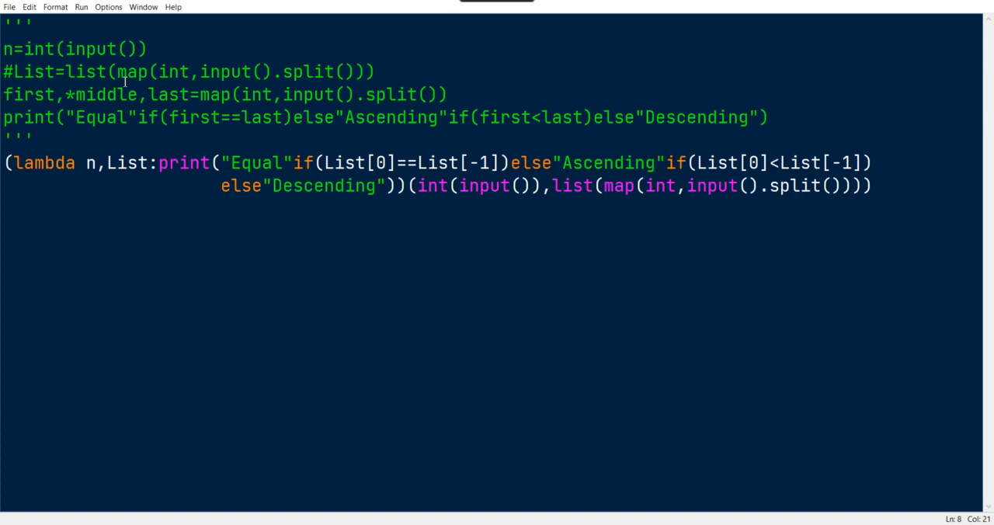
{"action": "left_click", "coordinate": [220, 184]}
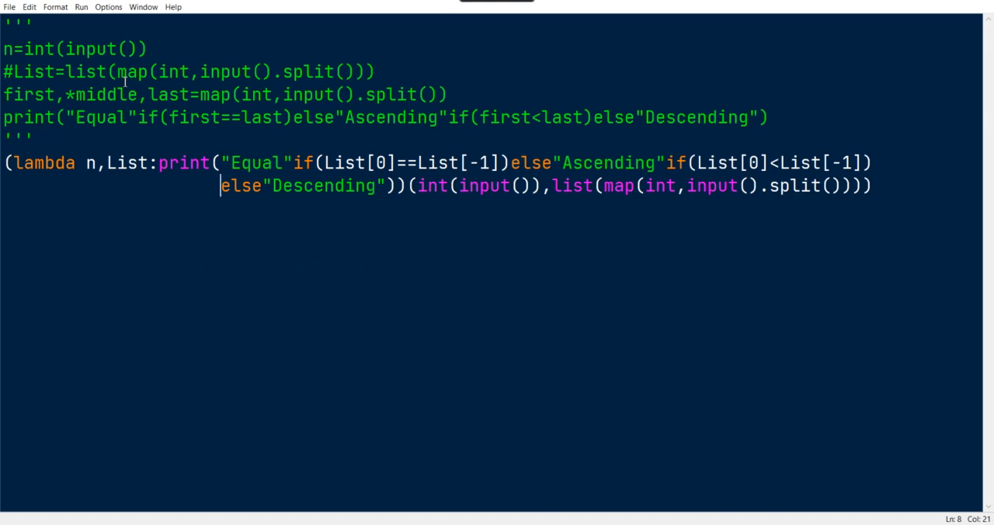